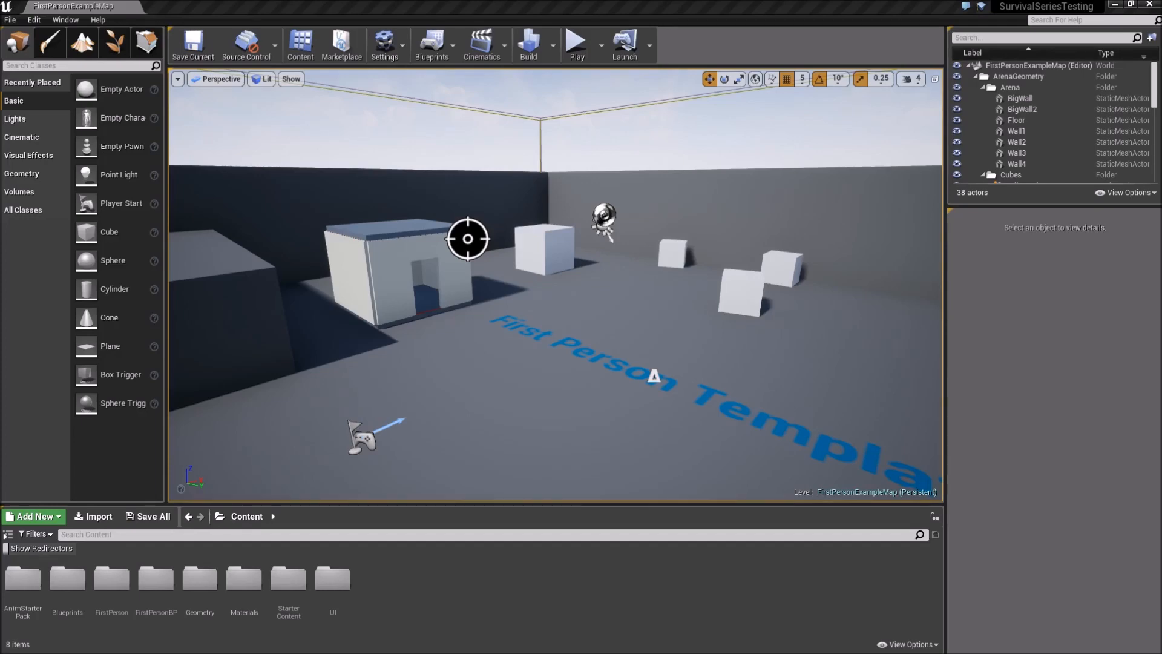
mouse_move(496, 633)
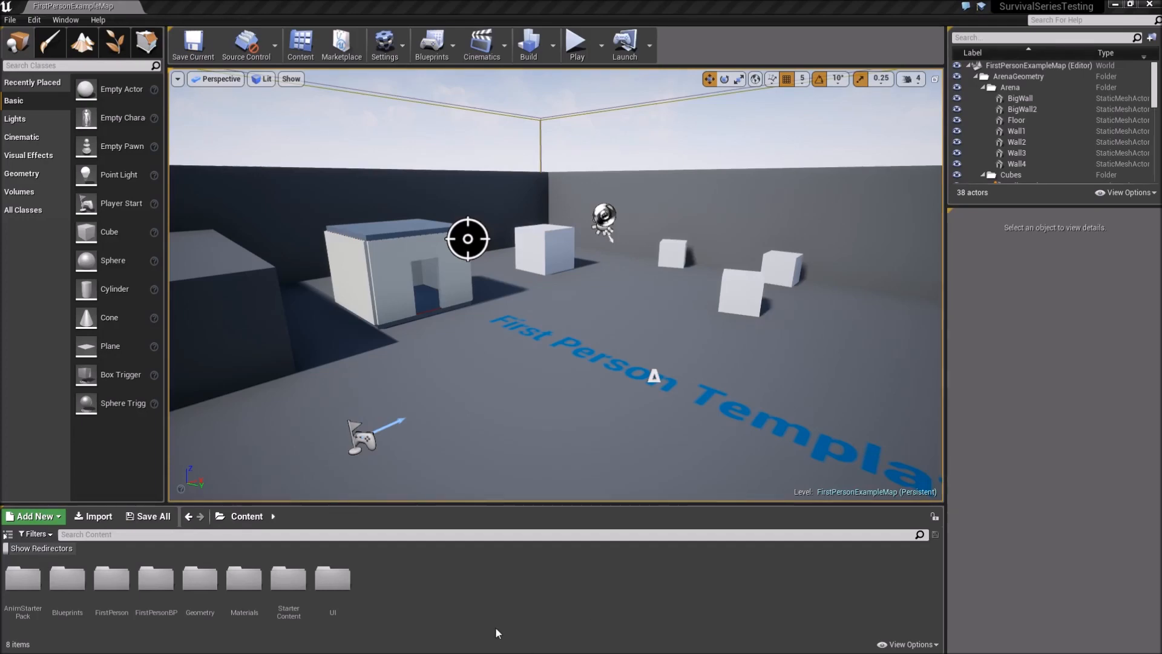
- Open BP_InventoryItem from Blueprints > Inventory > Objects, then return to the level editor
double_click(67, 581)
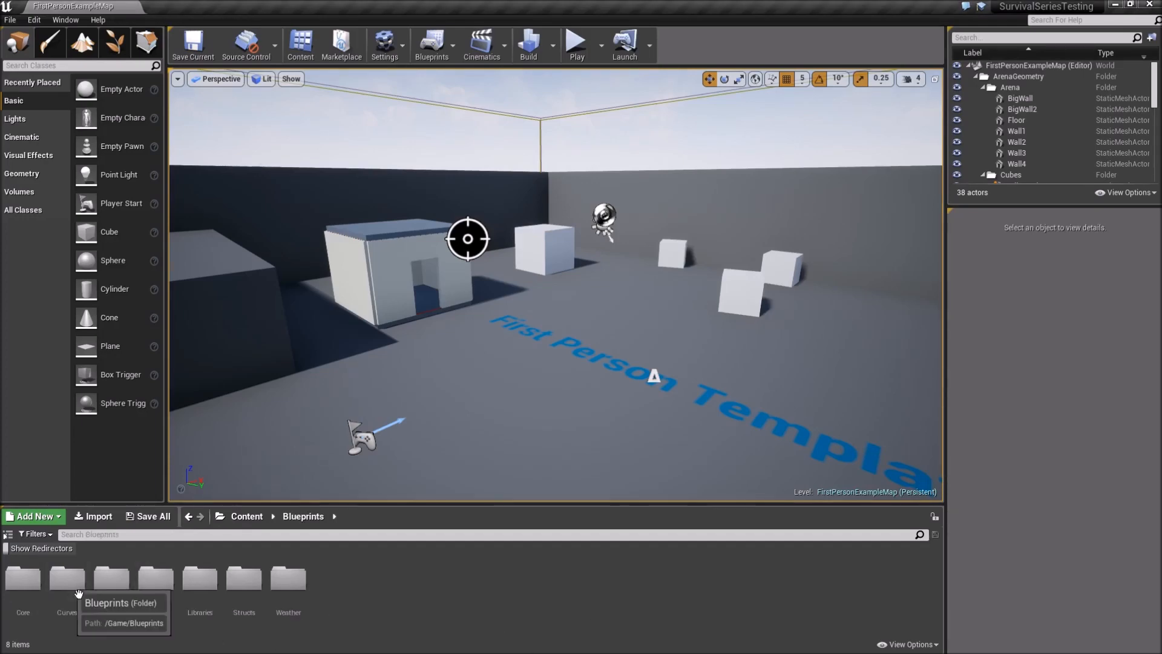
double_click(111, 578)
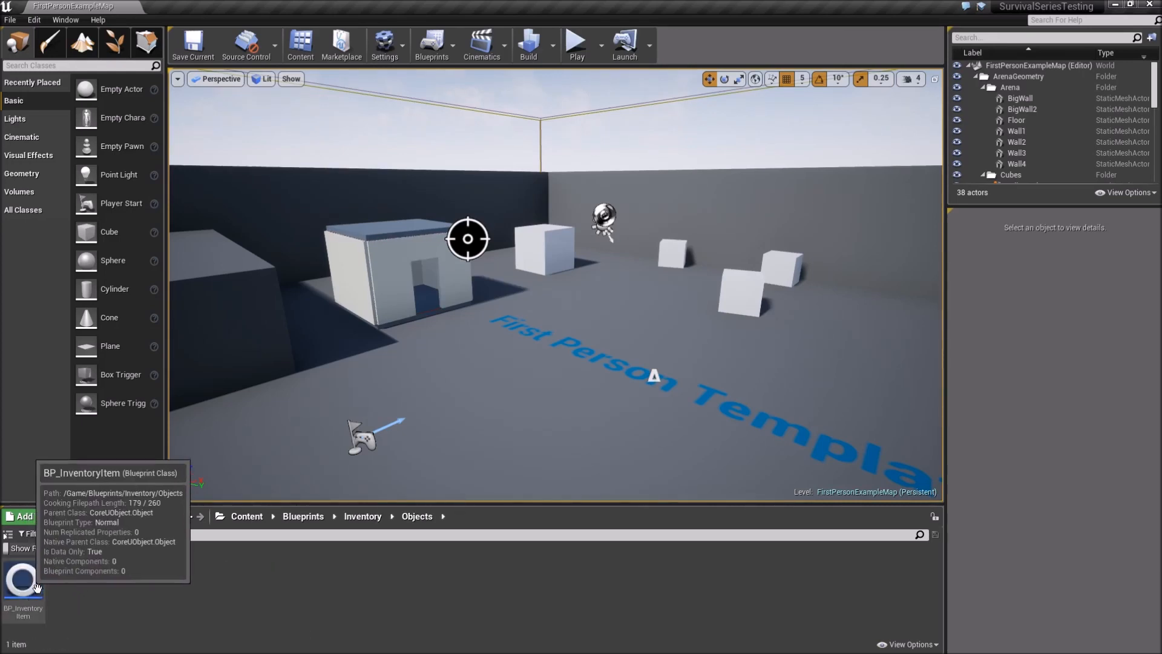
double_click(22, 578)
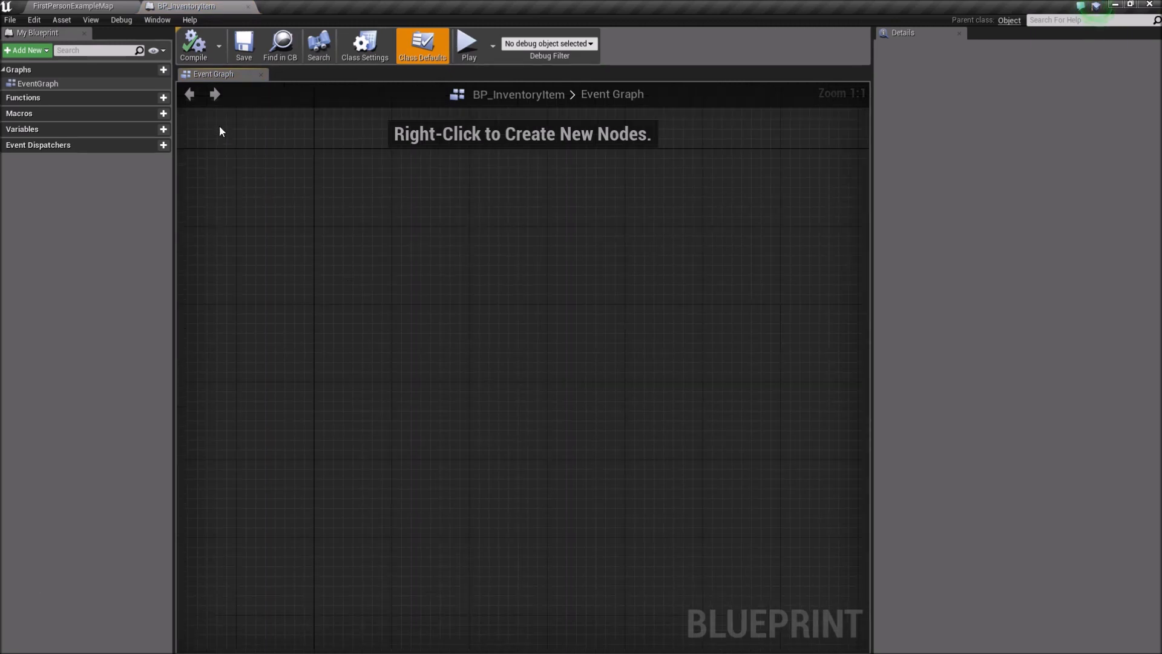
mouse_move(185, 7)
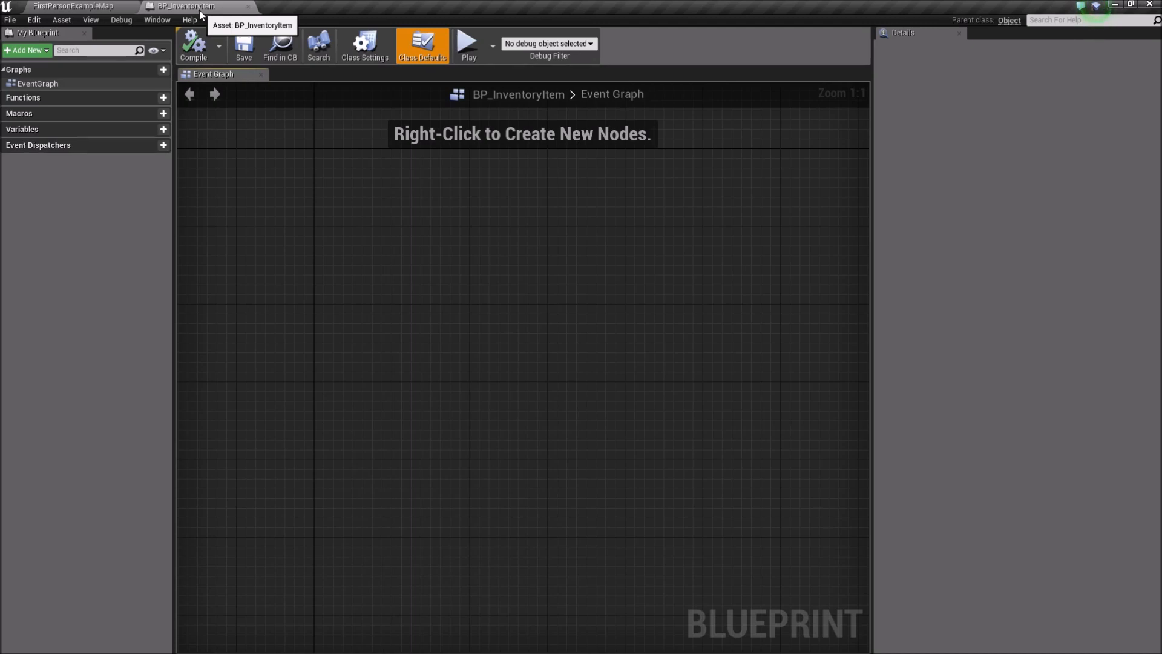
left_click(70, 6)
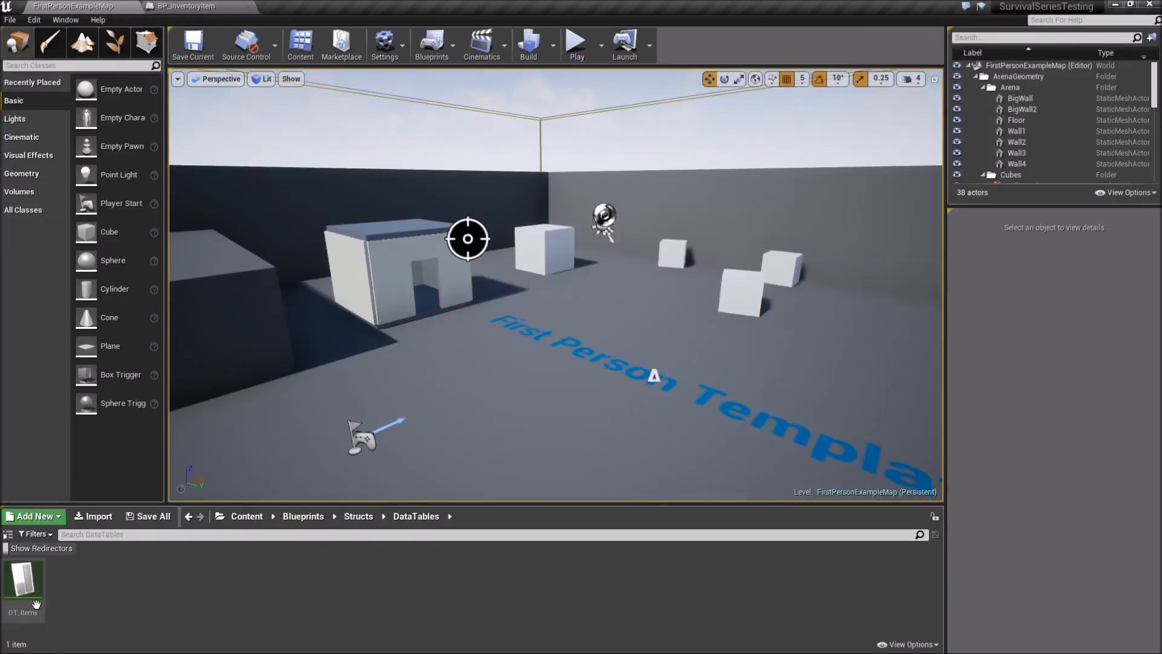
- Inspect DT_Items' Example row, then switch back to the BP_InventoryItem tab
double_click(23, 578)
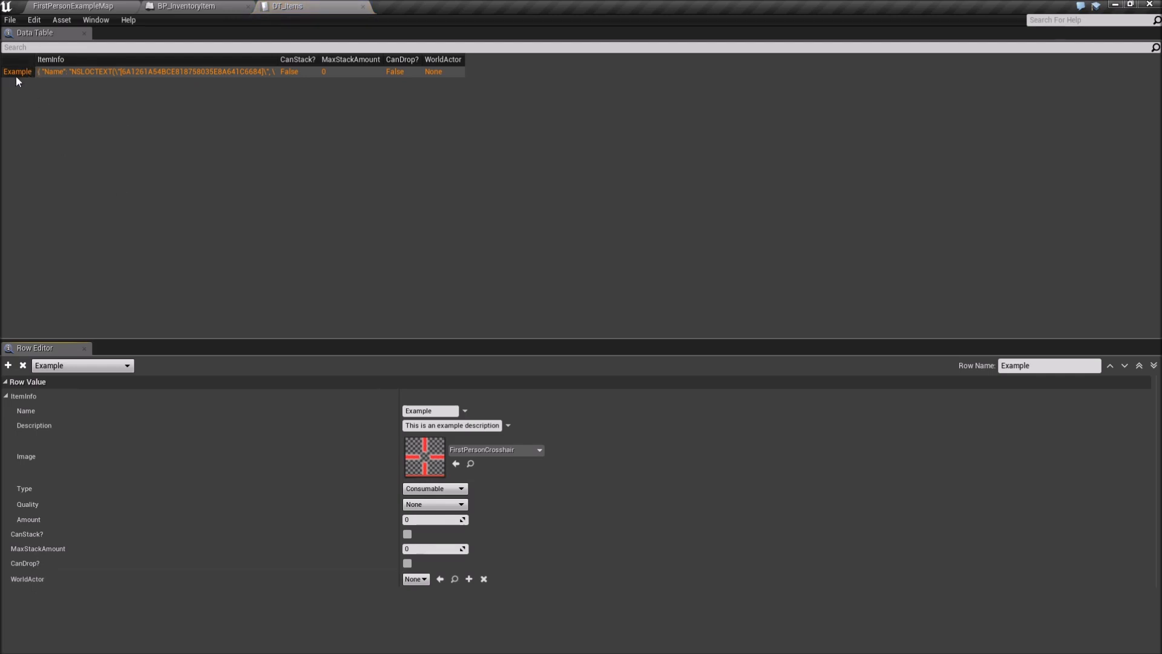
mouse_move(441, 83)
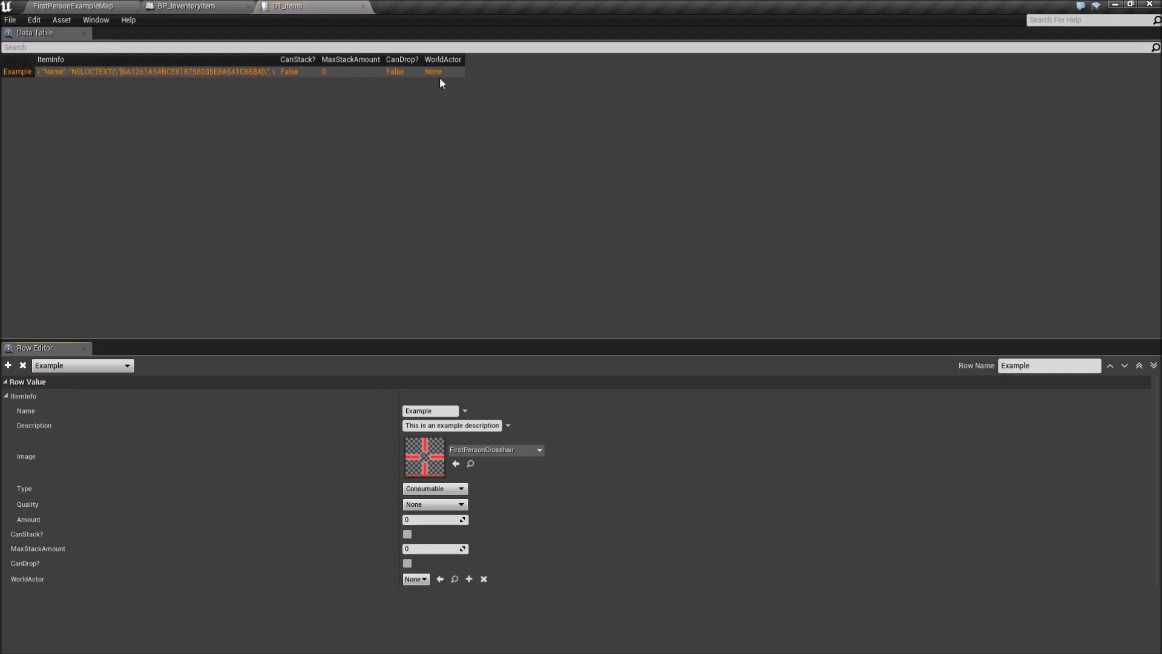
mouse_move(22, 78)
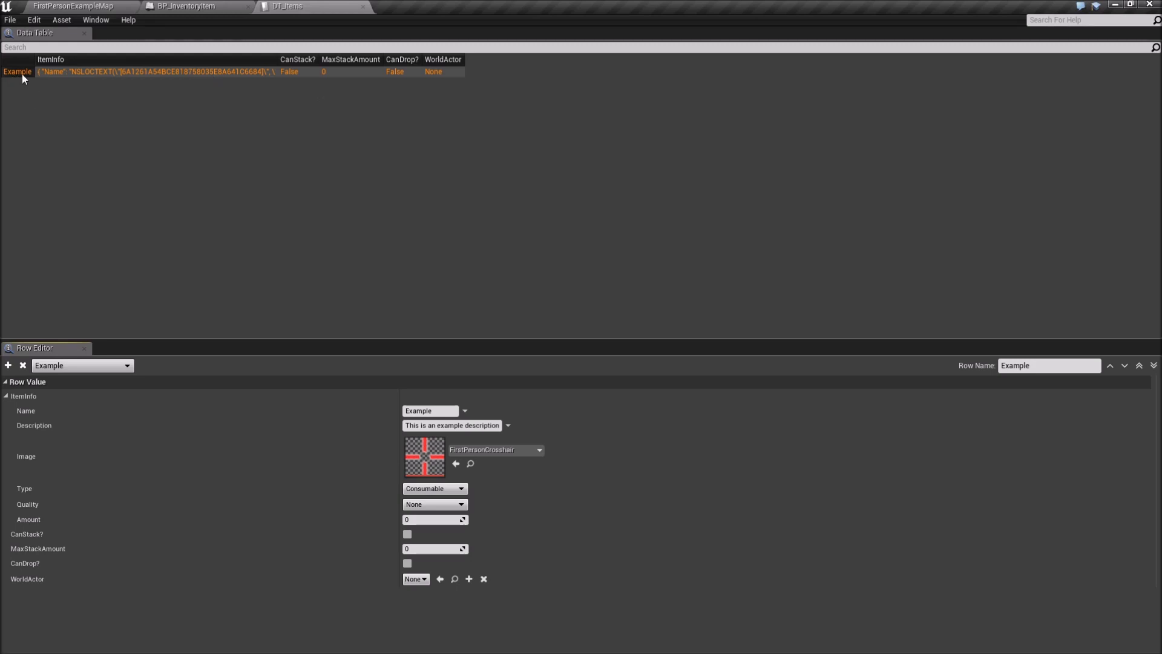
mouse_move(22, 75)
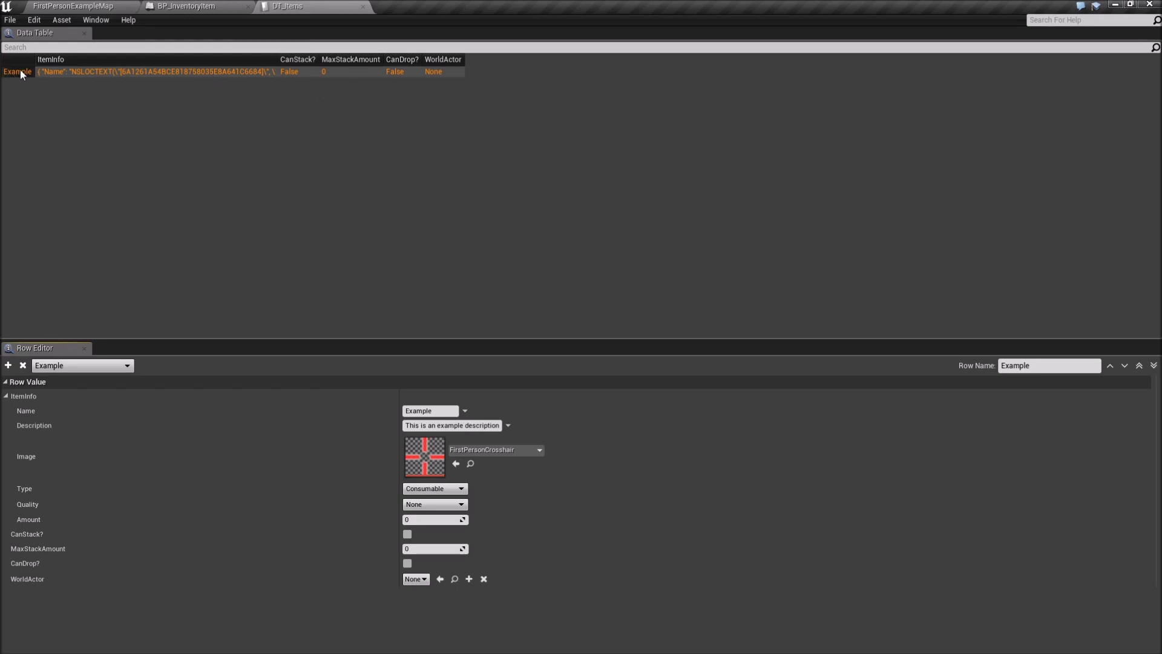
mouse_move(15, 79)
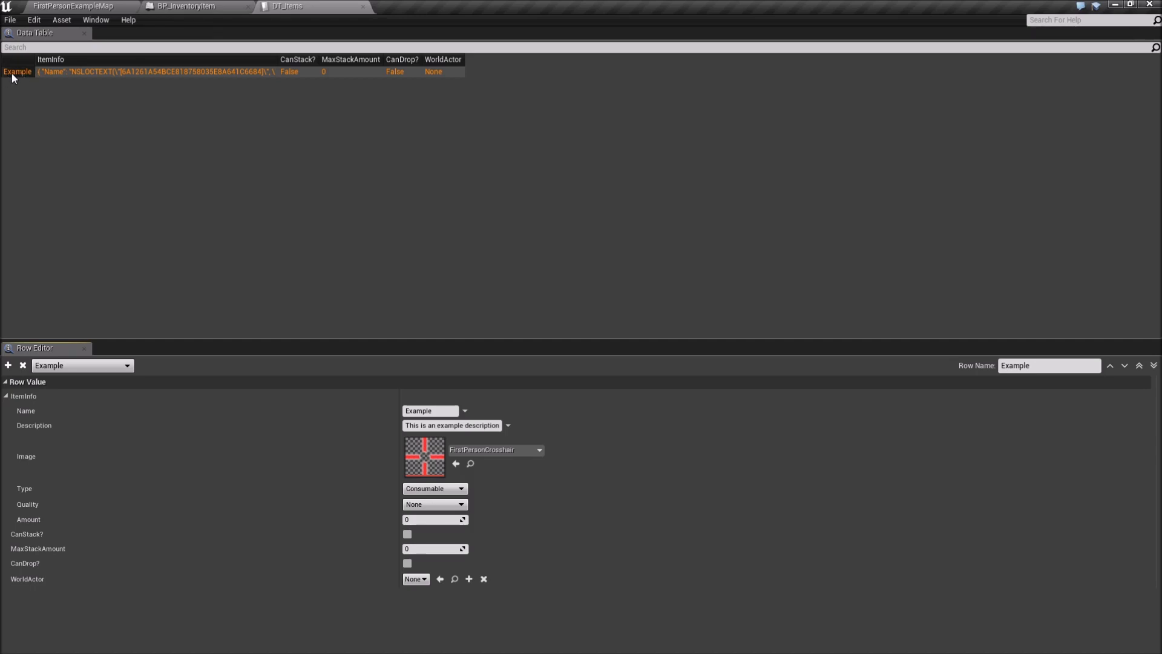
mouse_move(188, 90)
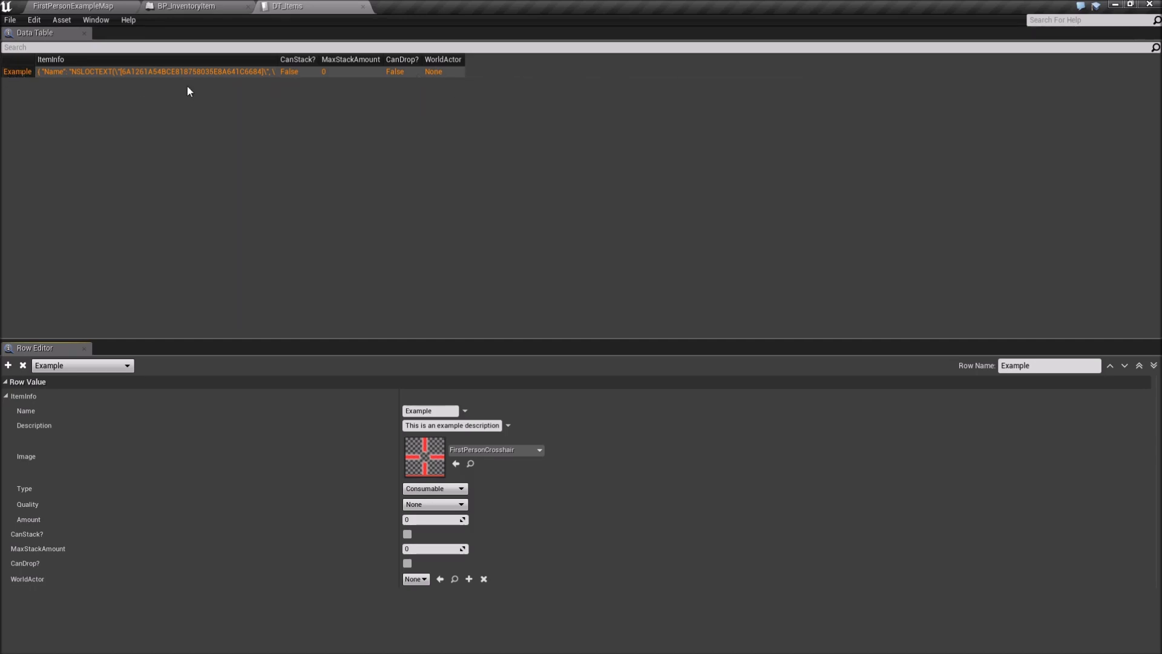
left_click(193, 6)
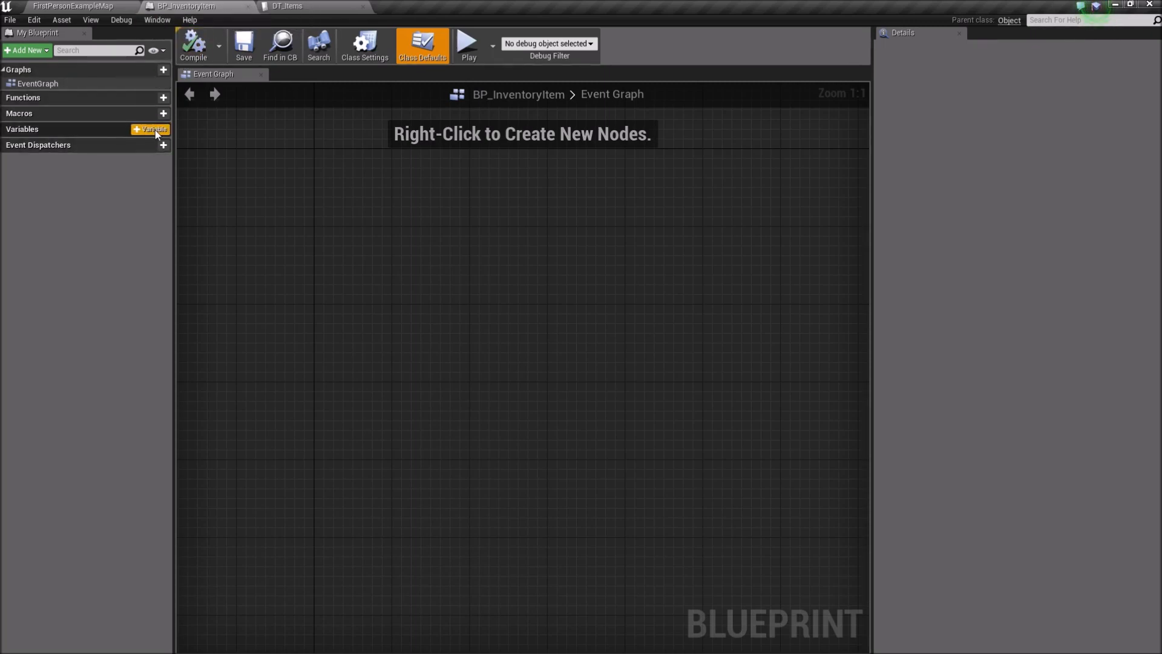
- Add a variable named RowName and set its type to Name
left_click(152, 129)
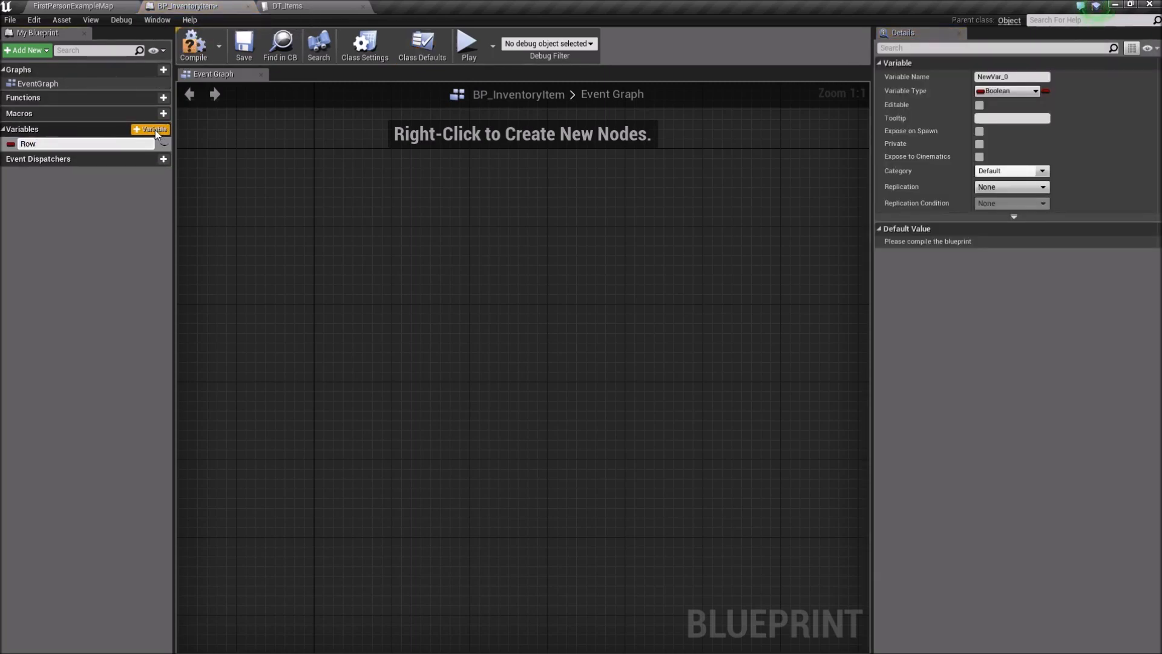
type("RowName")
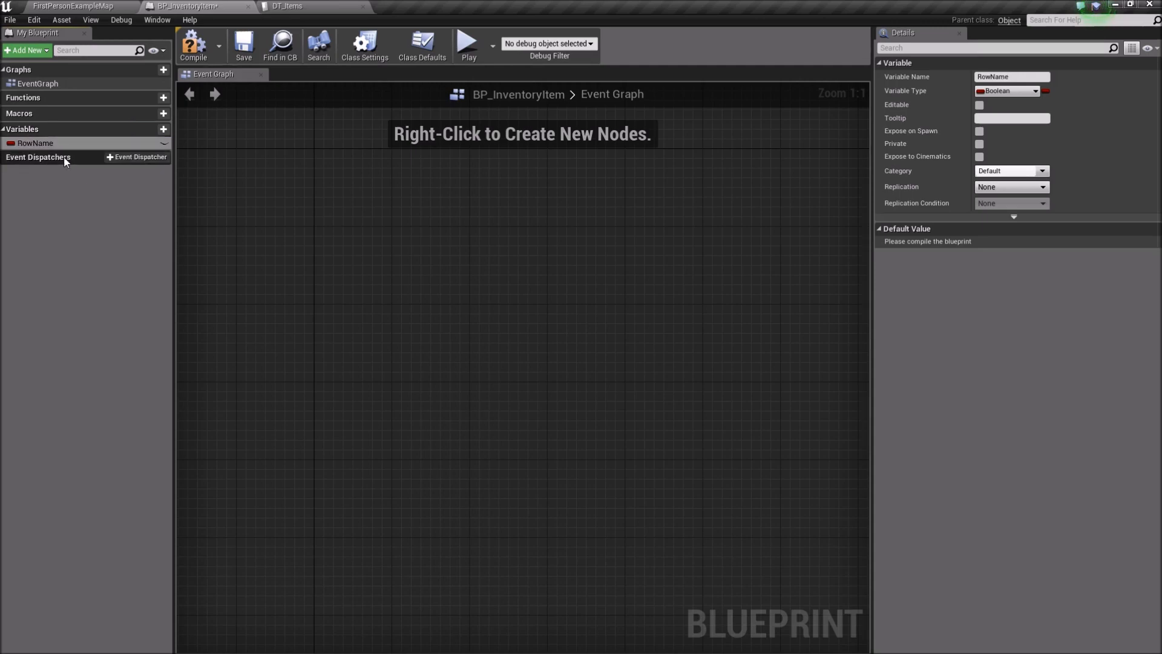
left_click(1006, 91)
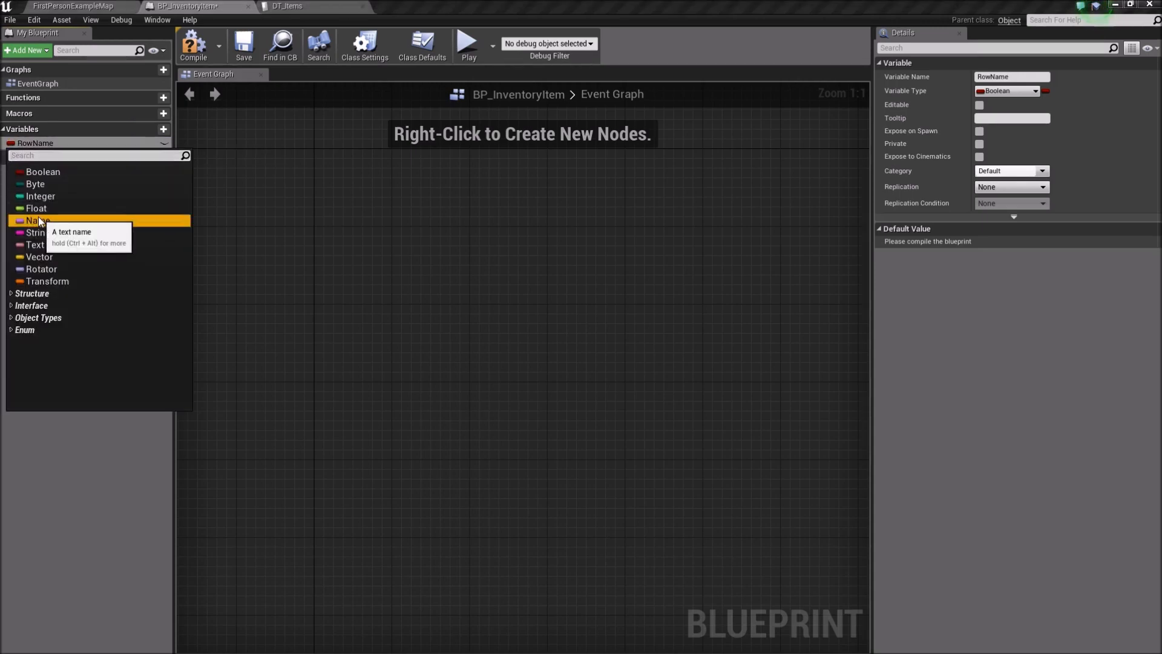
left_click(36, 220)
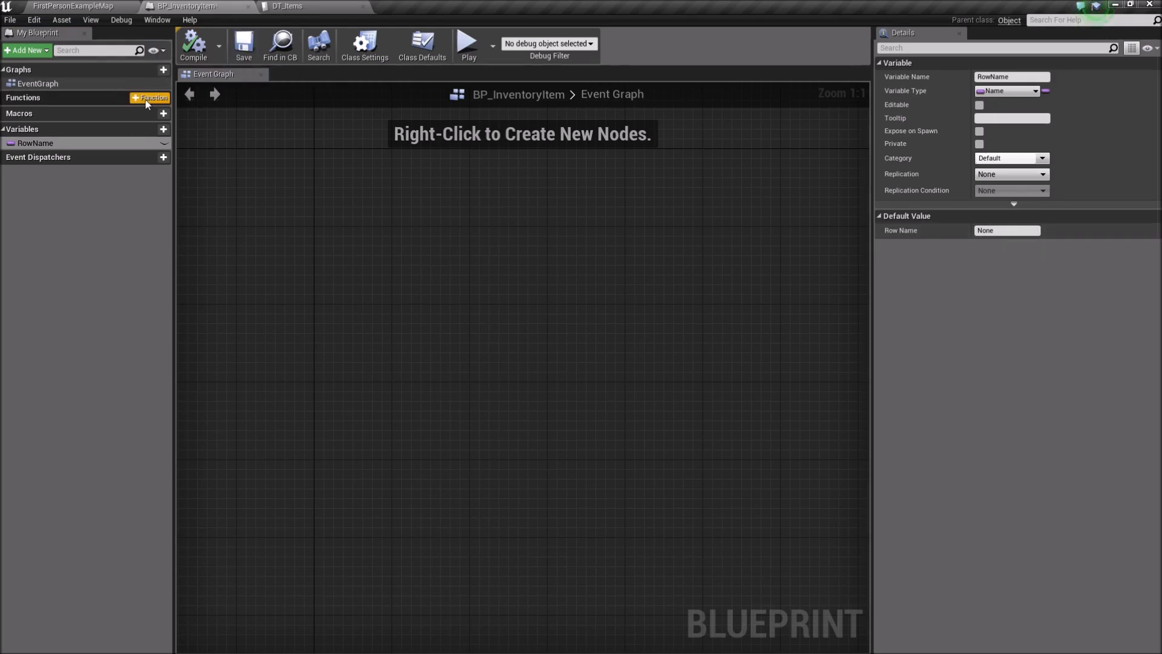
- Add a GetInventoryItemInfo function and place the RowName variable in its graph
left_click(151, 96)
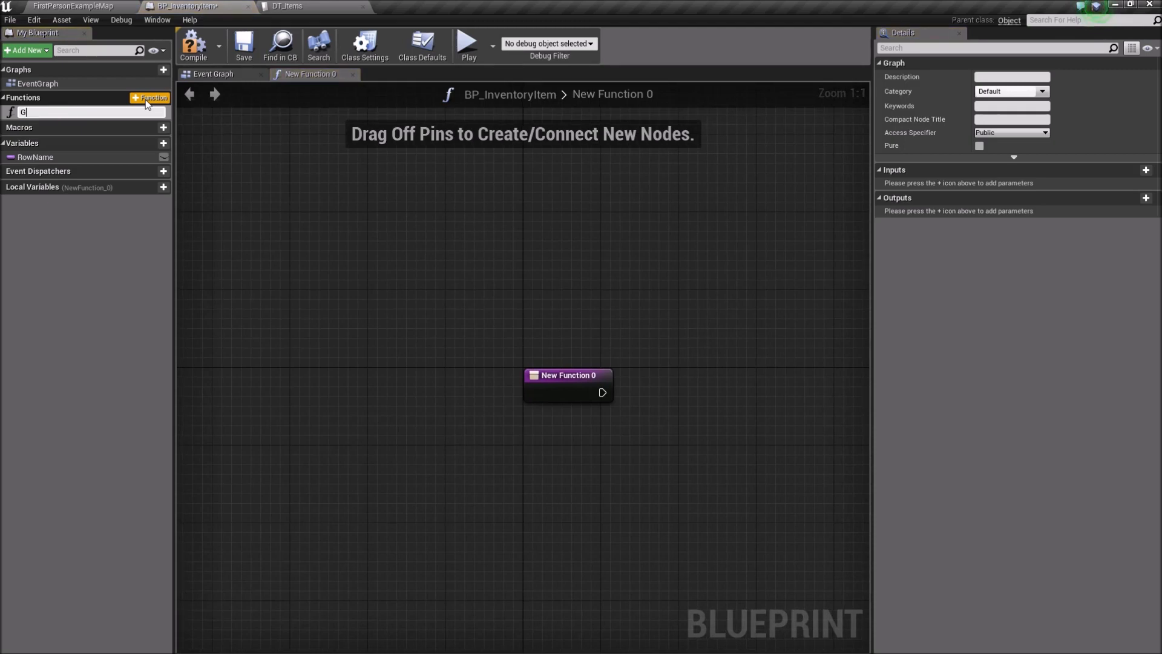
type("etInventory")
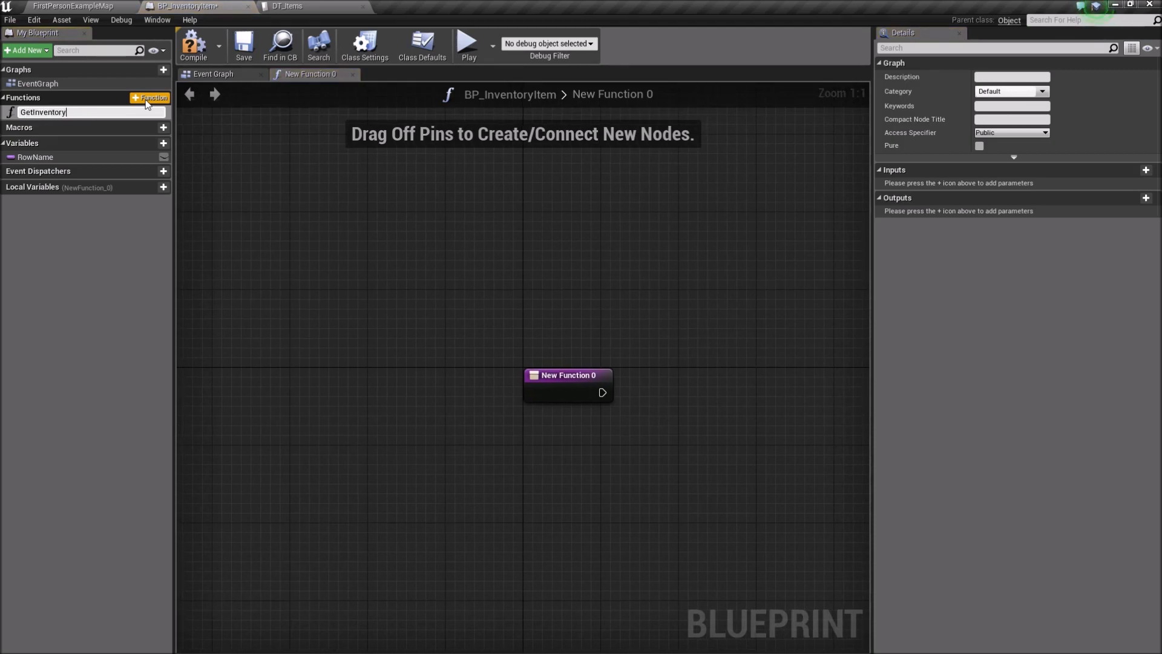
type("ItemInfo")
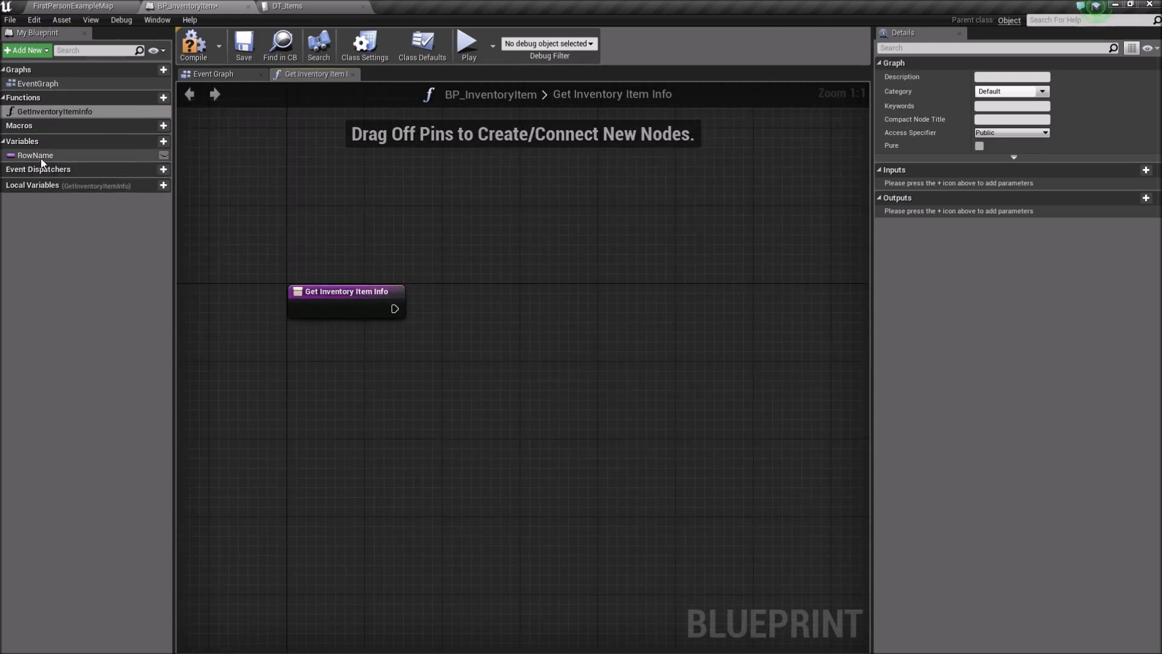
left_click(35, 154)
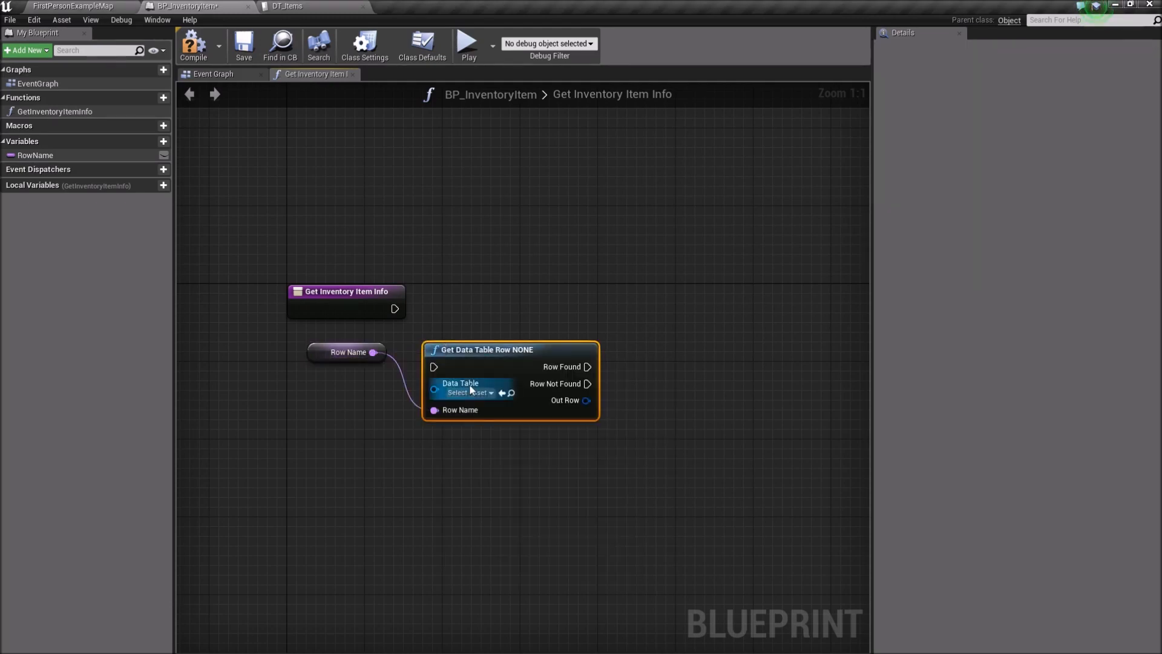
- Wire the function entry into Get Data Table Row, then inspect RowName and DT_Items
left_click_drag(485, 349, 510, 281)
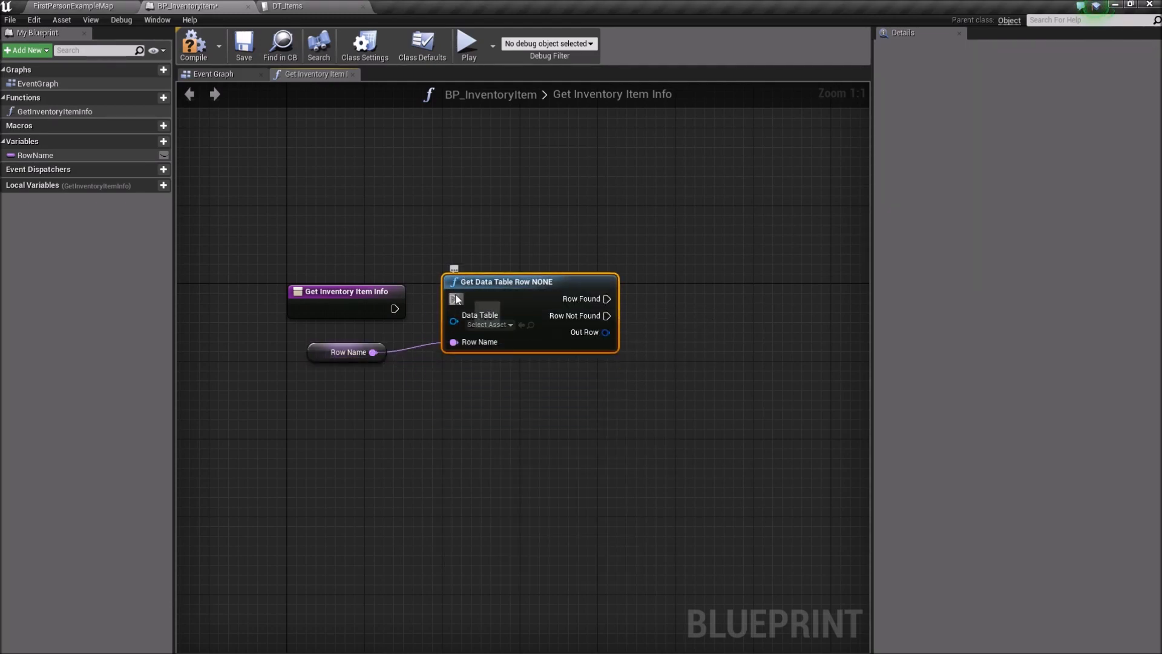
left_click_drag(505, 280, 504, 291)
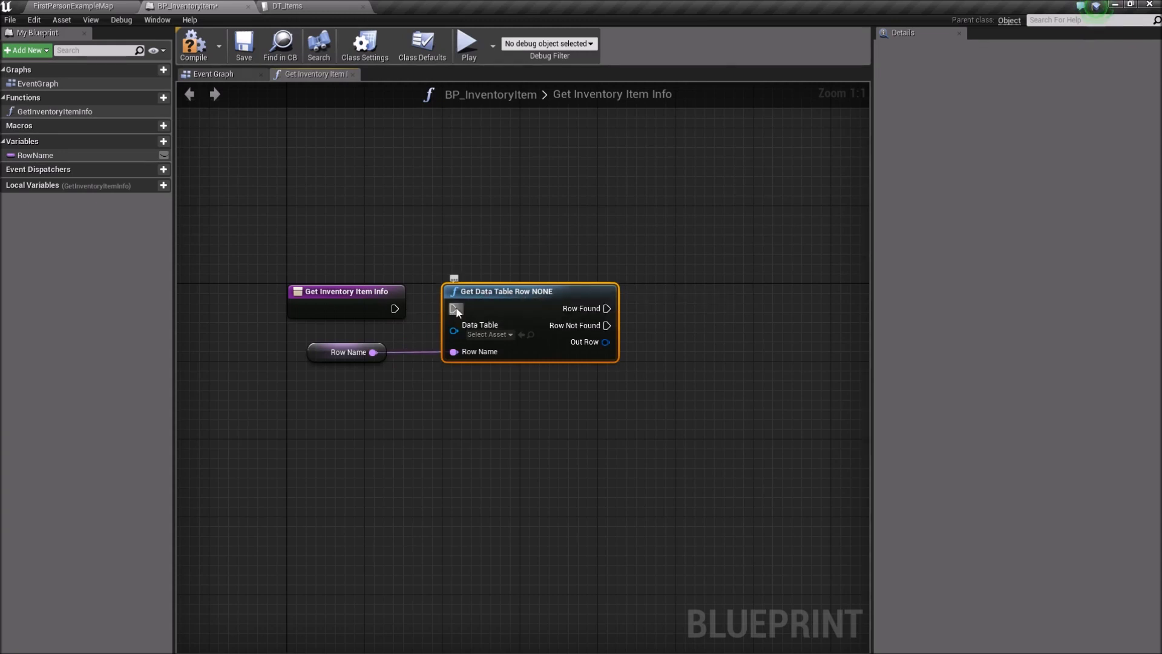
mouse_move(482, 339)
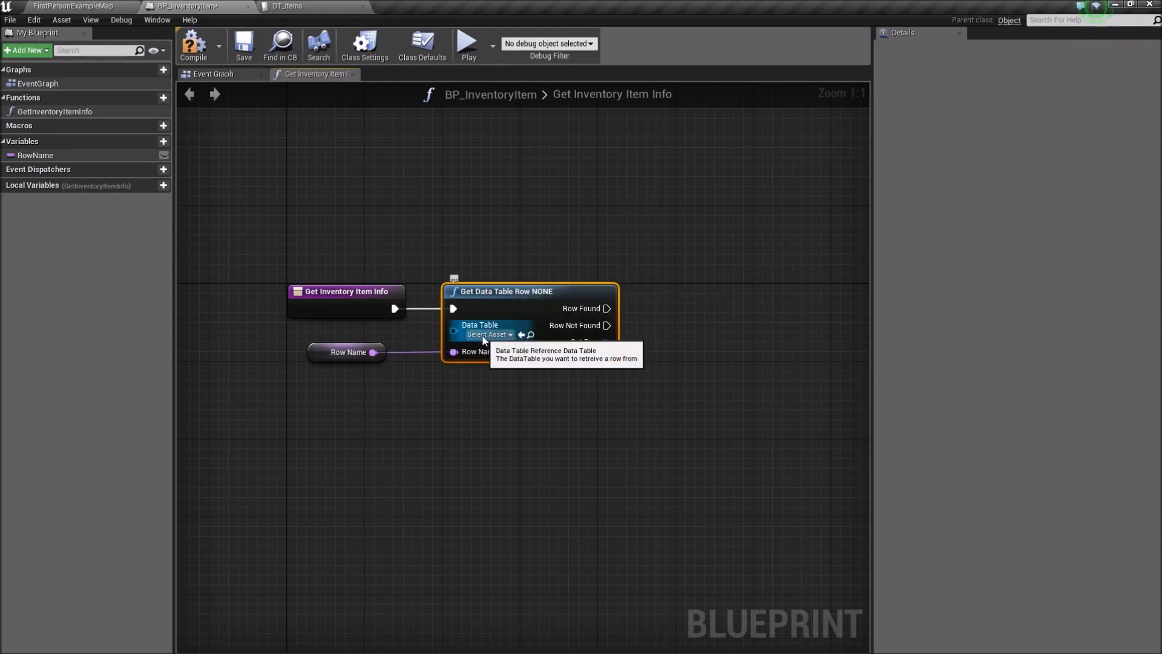
mouse_move(485, 361)
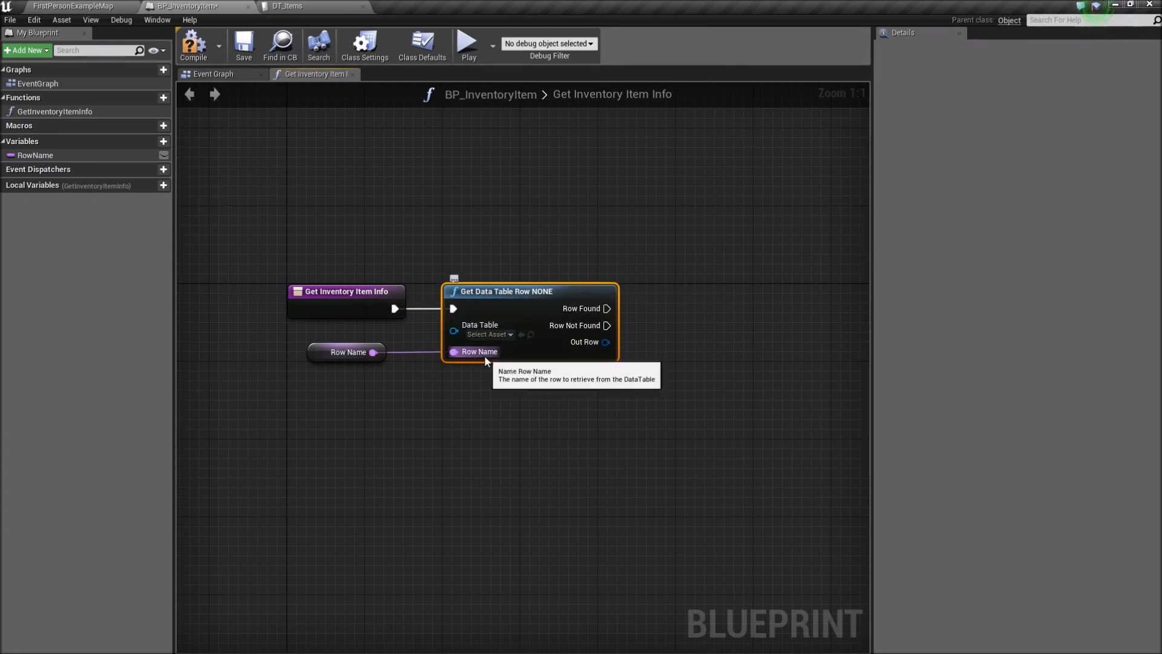
mouse_move(328, 363)
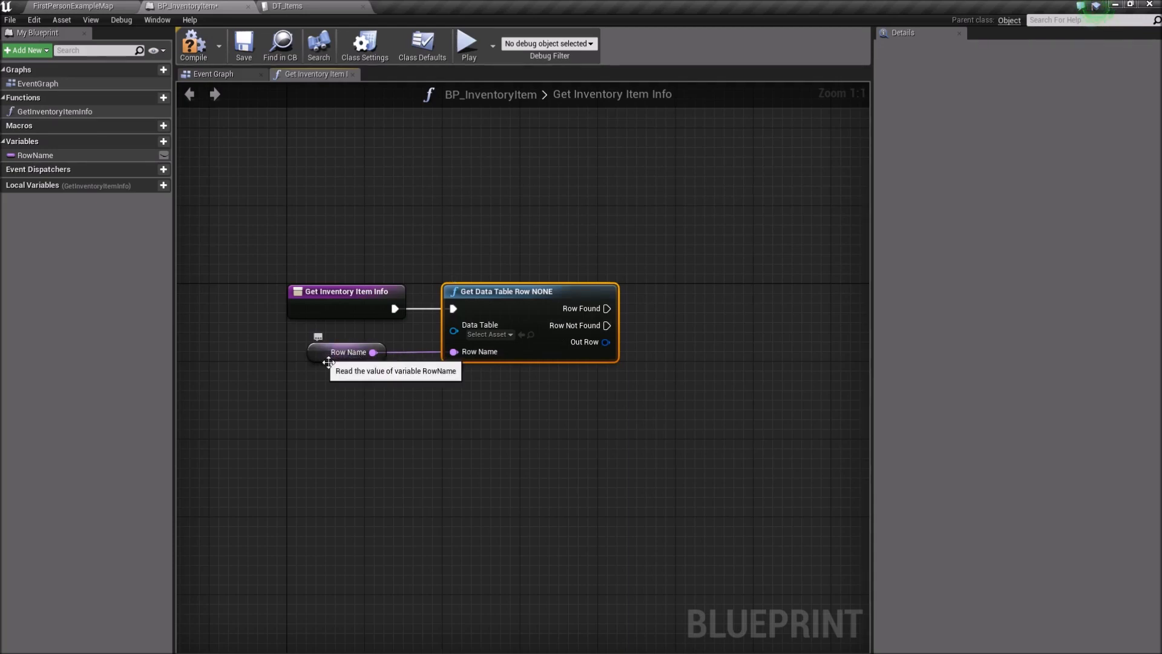
left_click(354, 351)
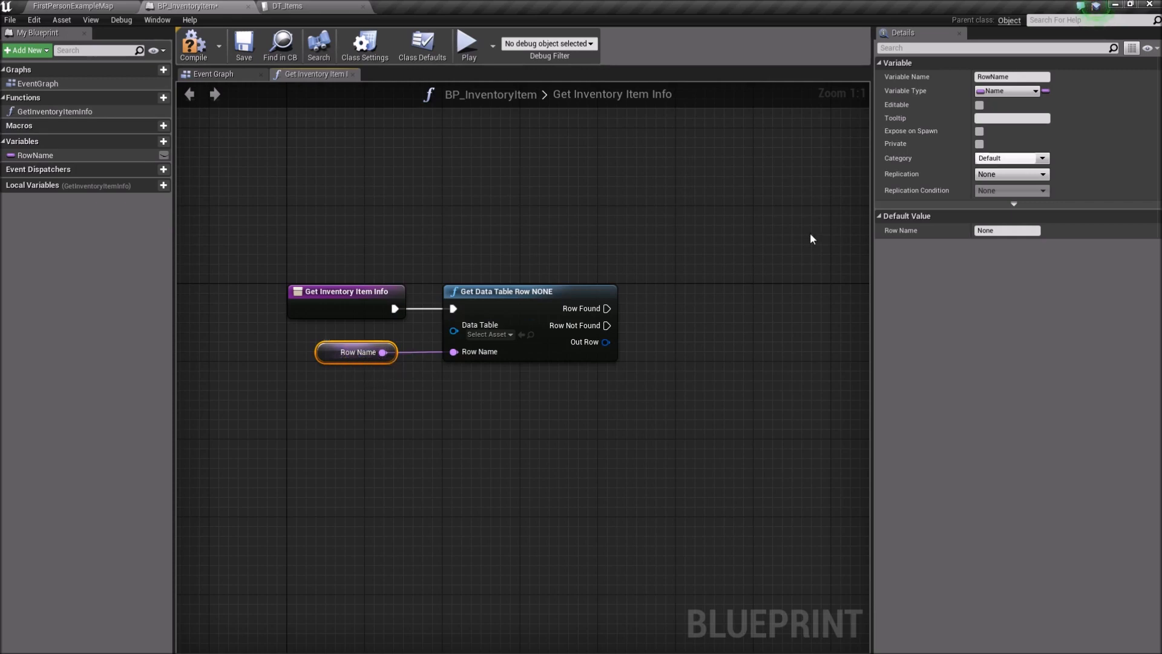
mouse_move(286, 6)
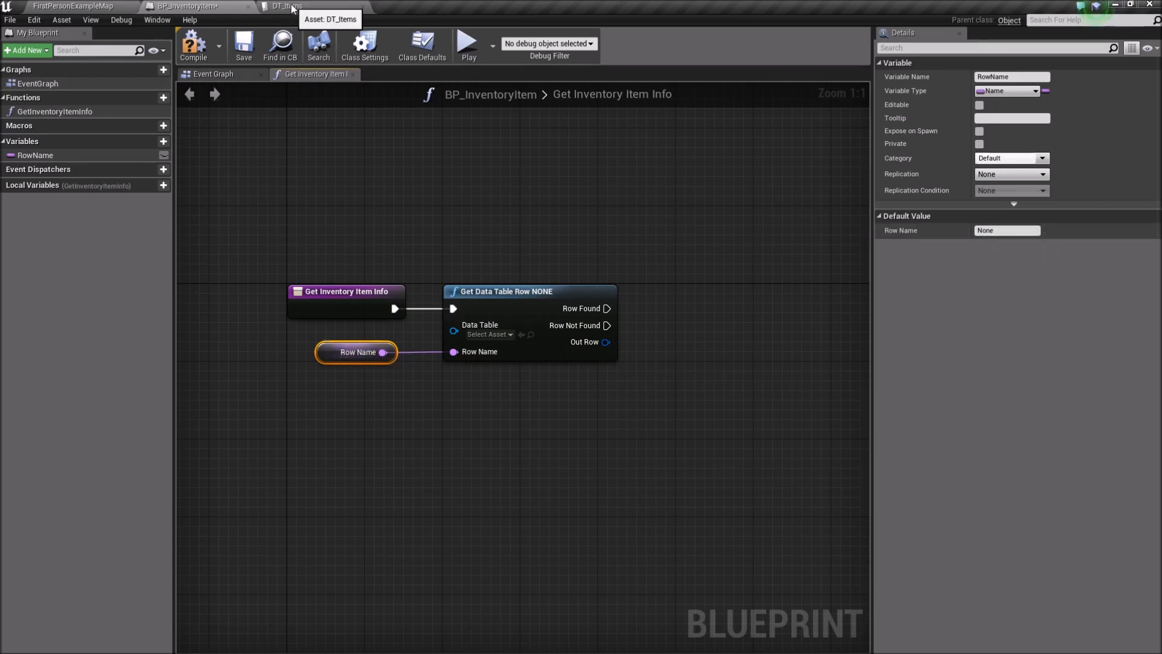
left_click(288, 6)
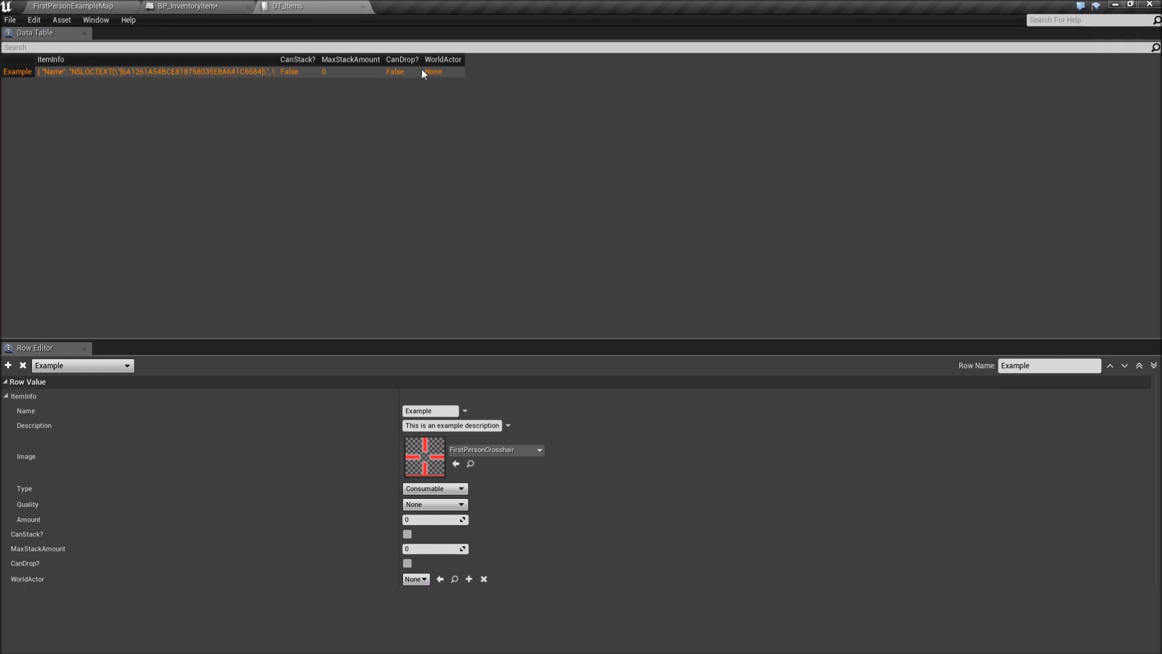
left_click(189, 6)
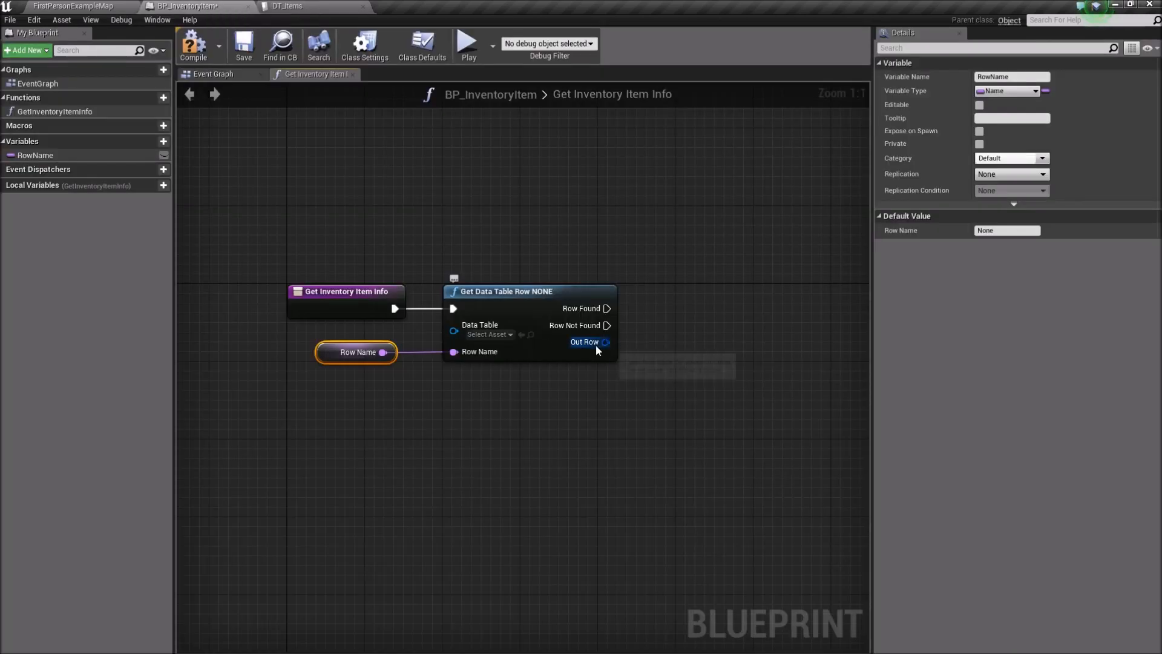
mouse_move(605, 343)
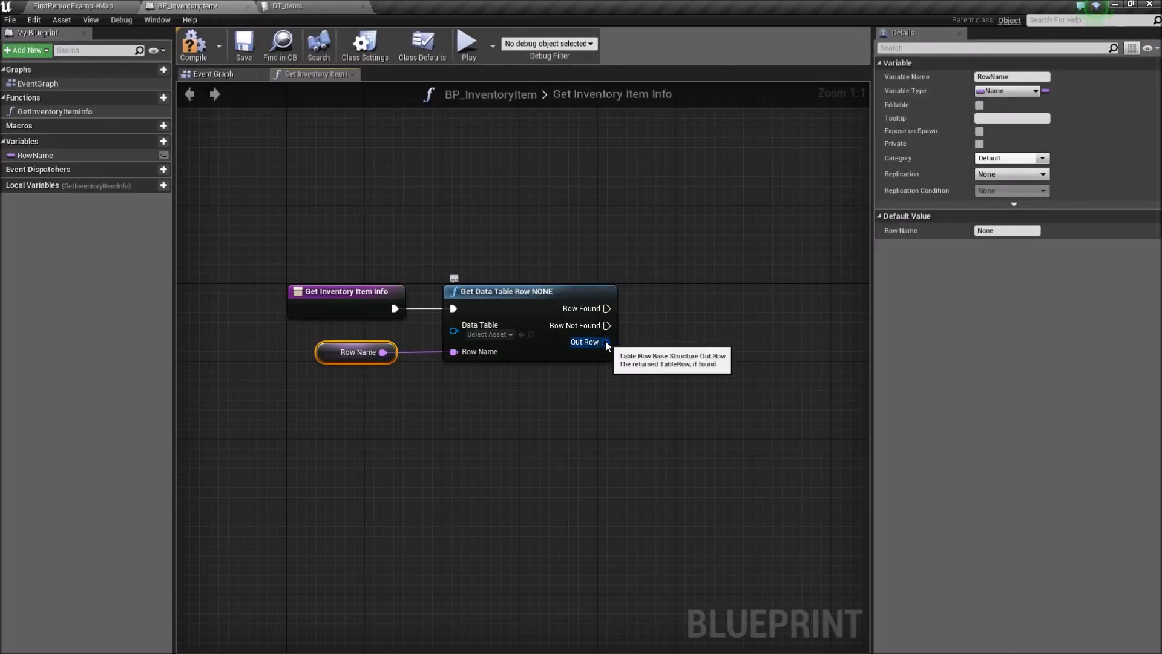
mouse_move(594, 356)
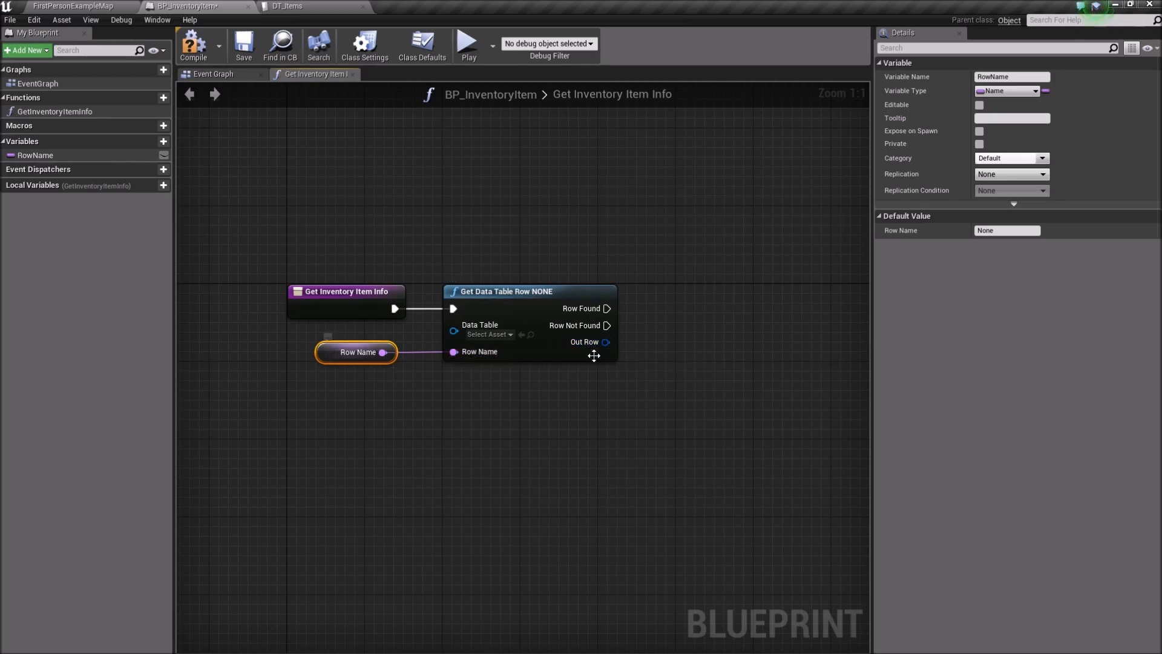
mouse_move(606, 325)
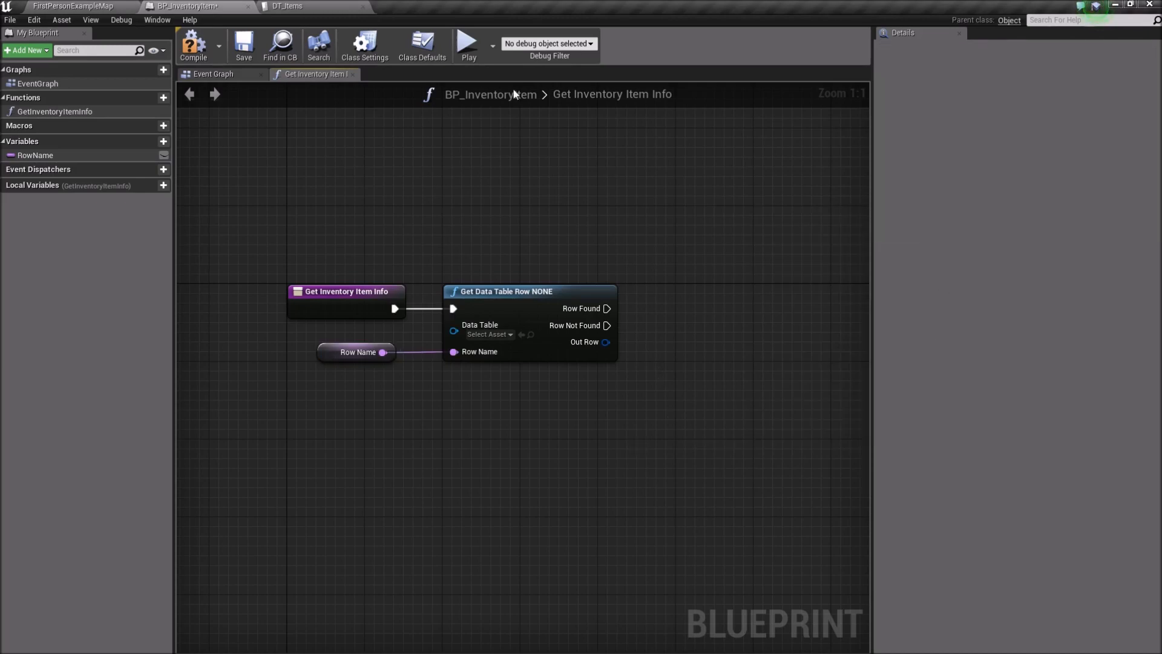
- Set RowName's default value to Example, checking it against DT_Items' row names
left_click(357, 350)
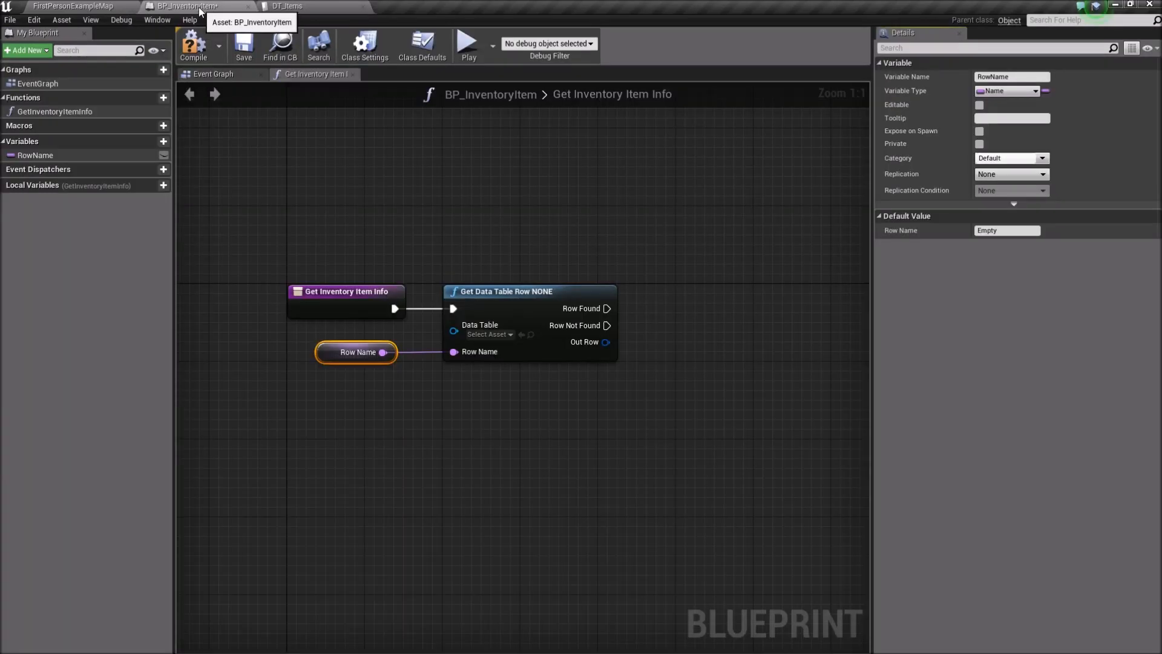
left_click(1007, 231)
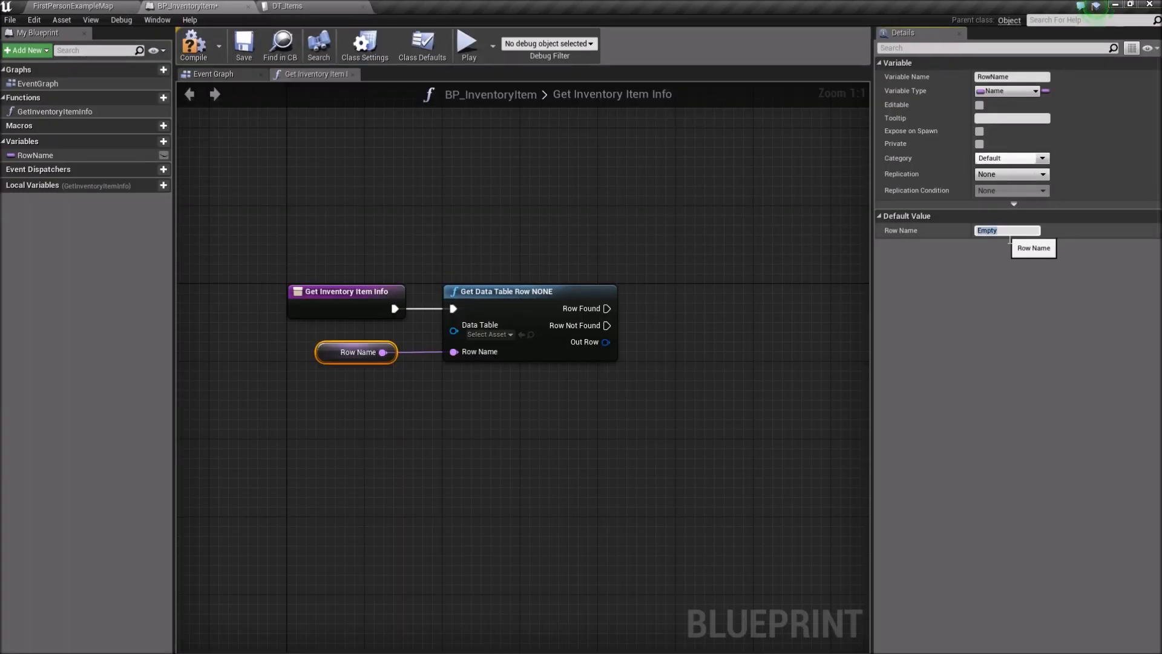
type("Example")
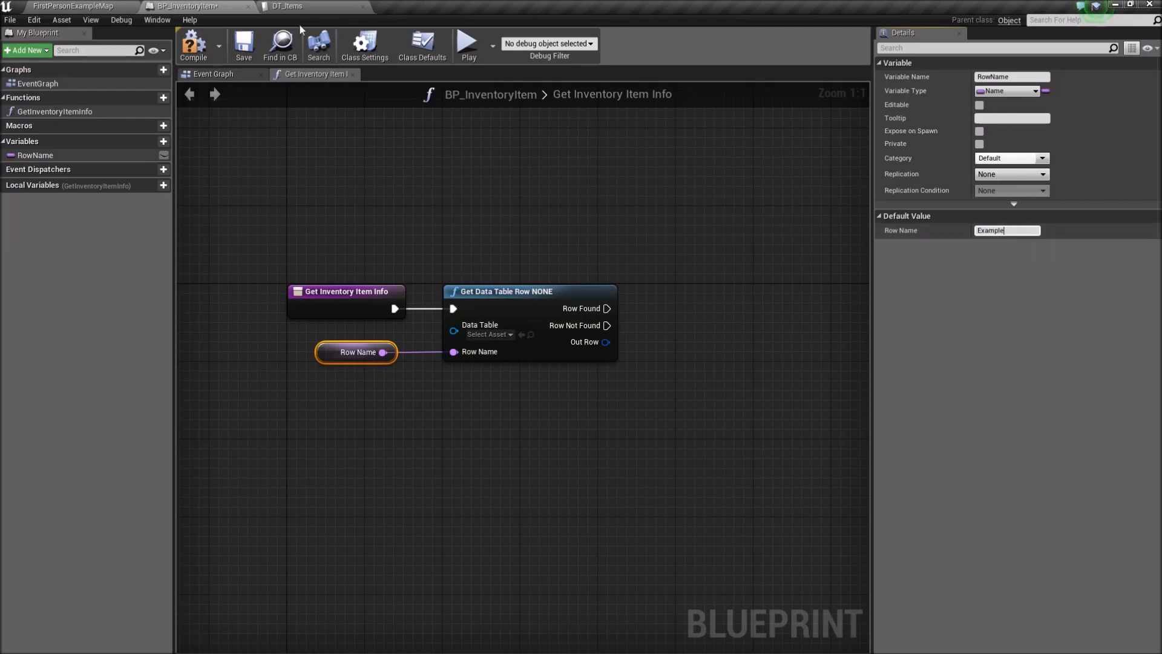
left_click(287, 7)
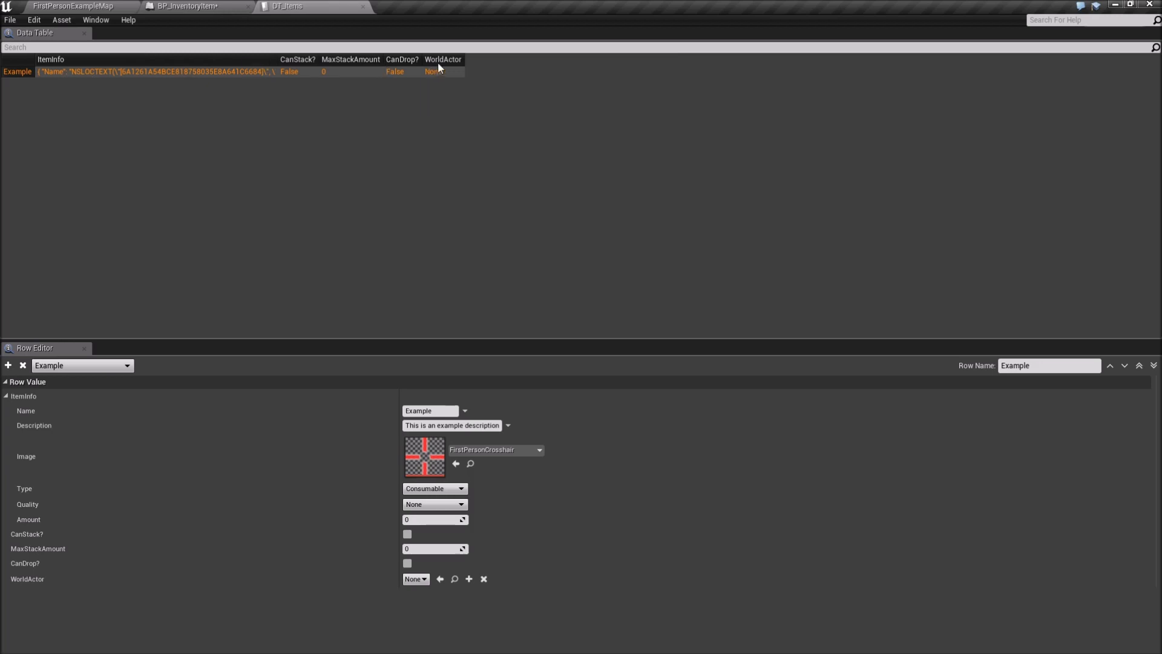
left_click(189, 6)
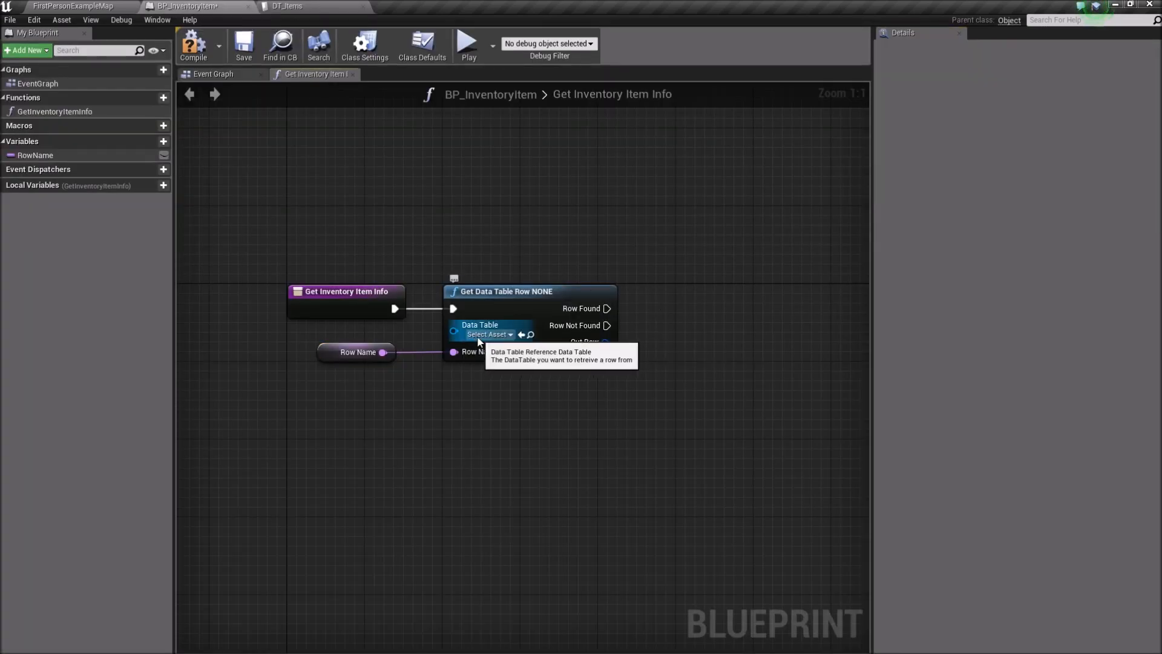
- Point Get Data Table Row at DT_Items and split its Out Row struct
left_click(486, 334)
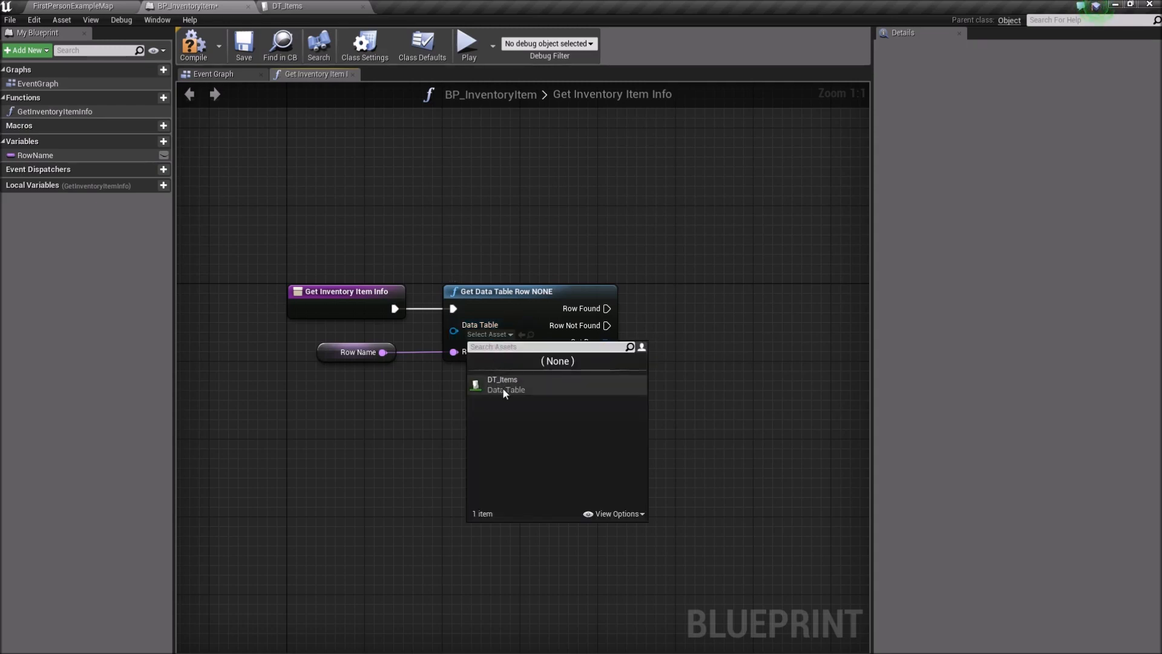
left_click(502, 384)
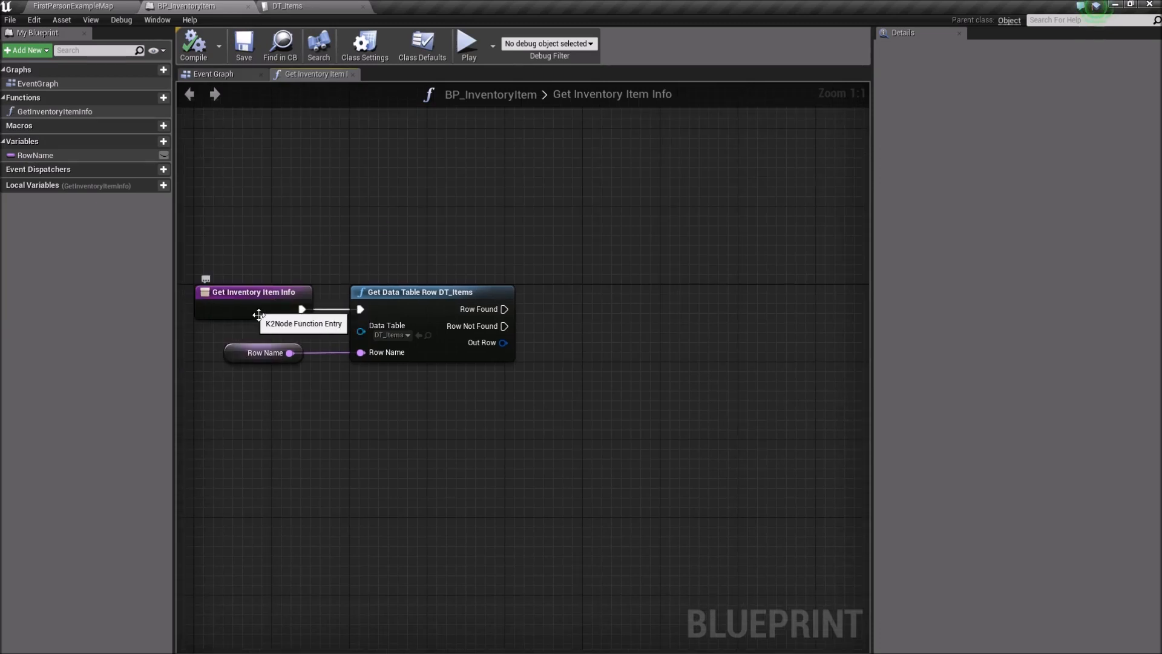
mouse_move(519, 354)
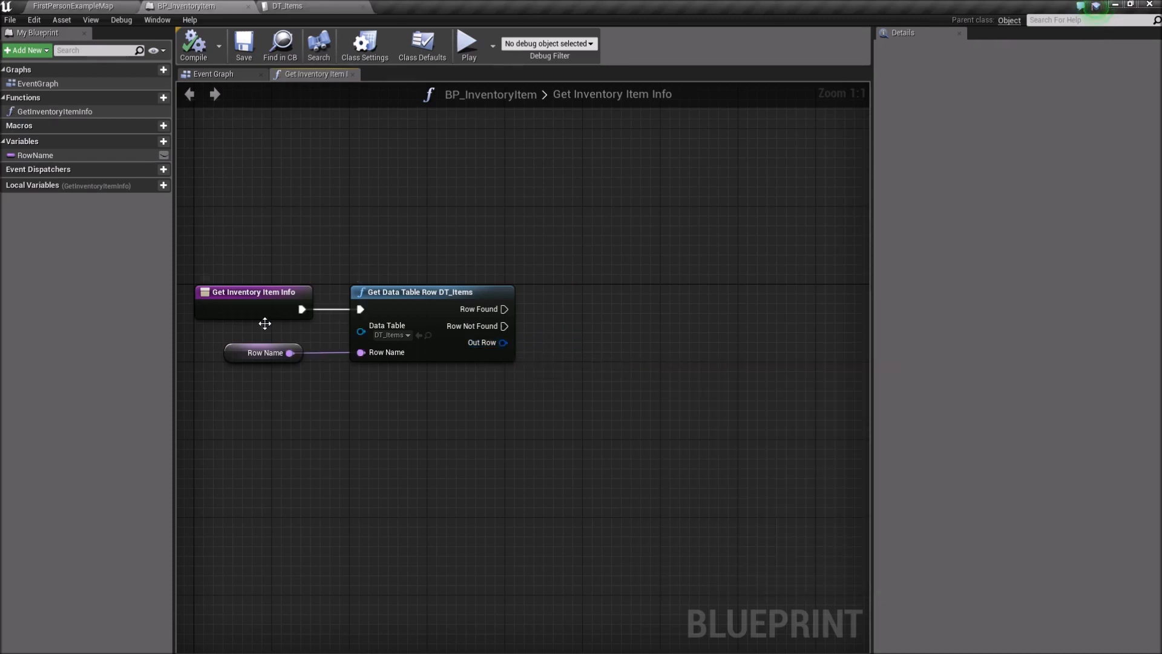
mouse_move(303, 311)
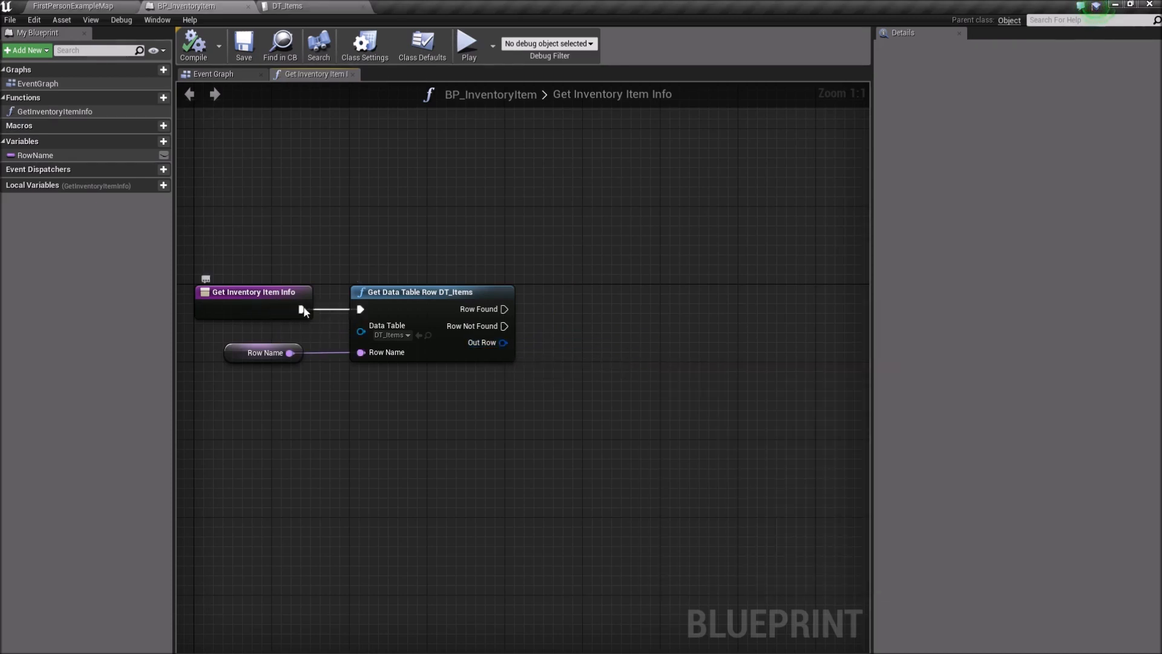
mouse_move(502, 342)
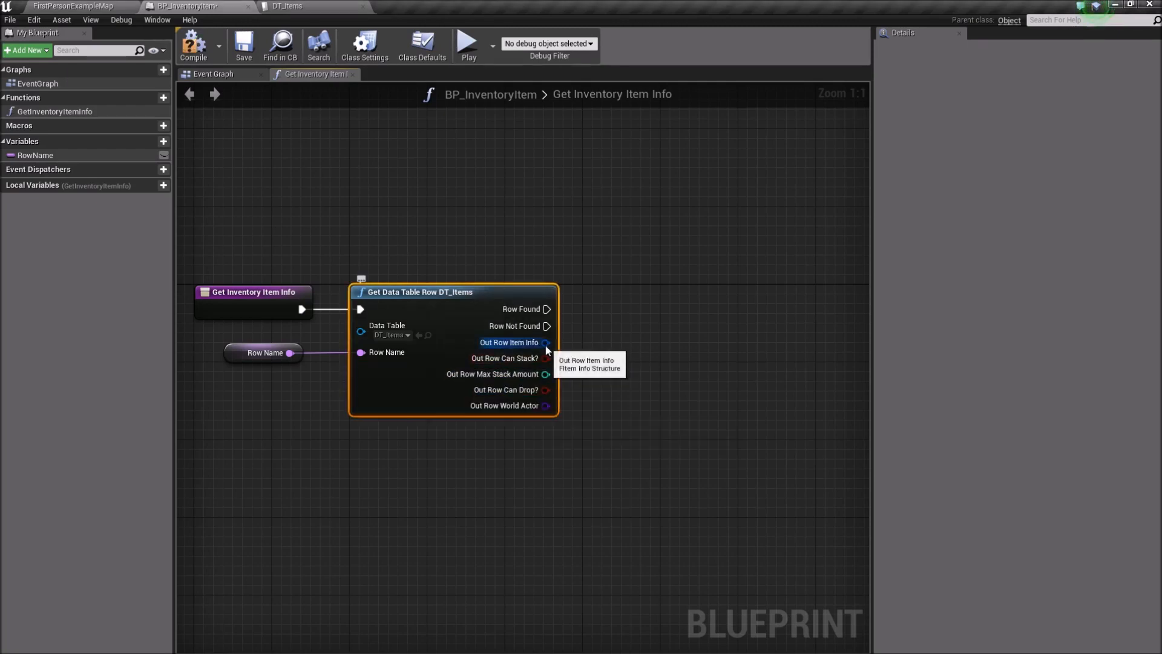
mouse_move(532, 349)
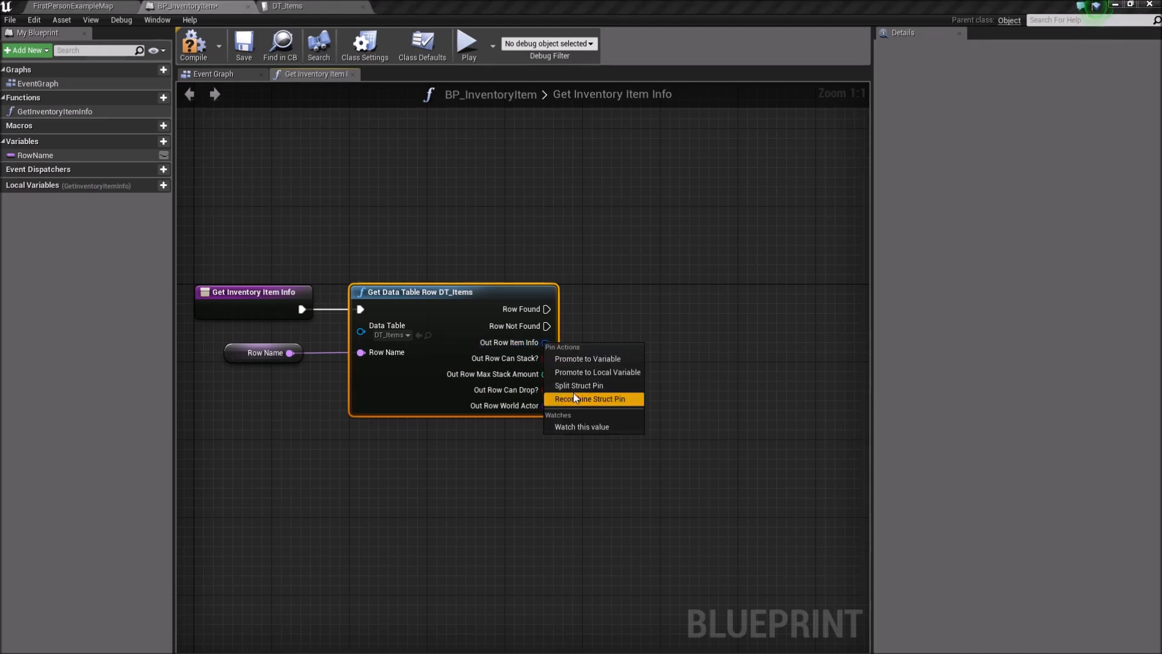
left_click(578, 384)
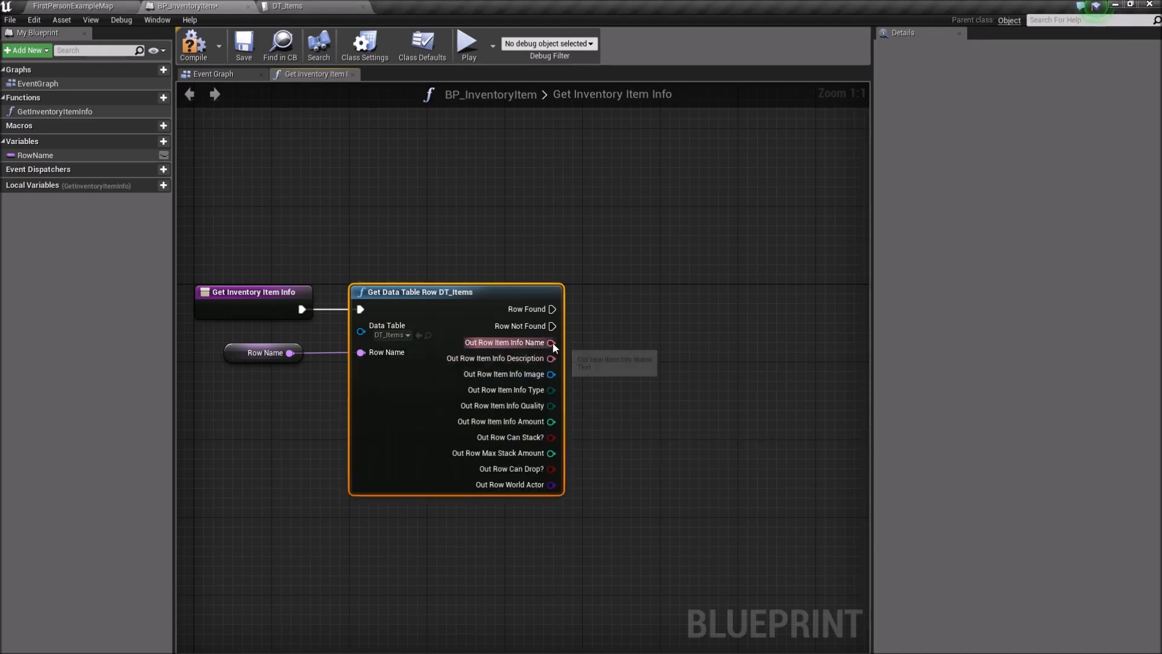
mouse_move(561, 435)
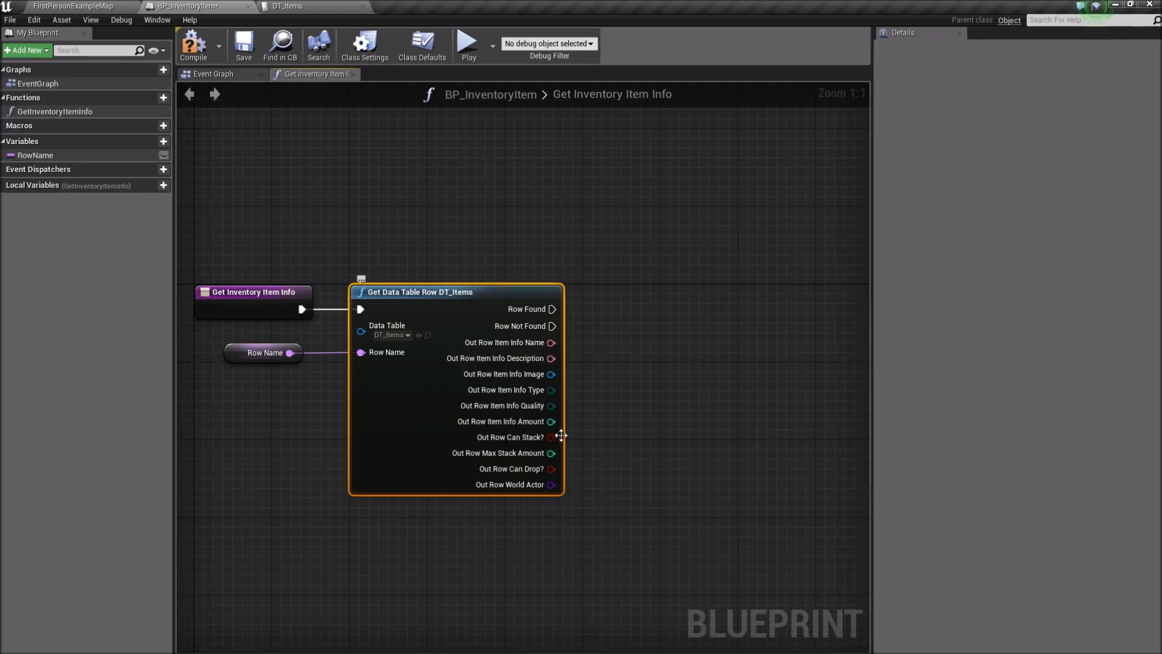
mouse_move(598, 399)
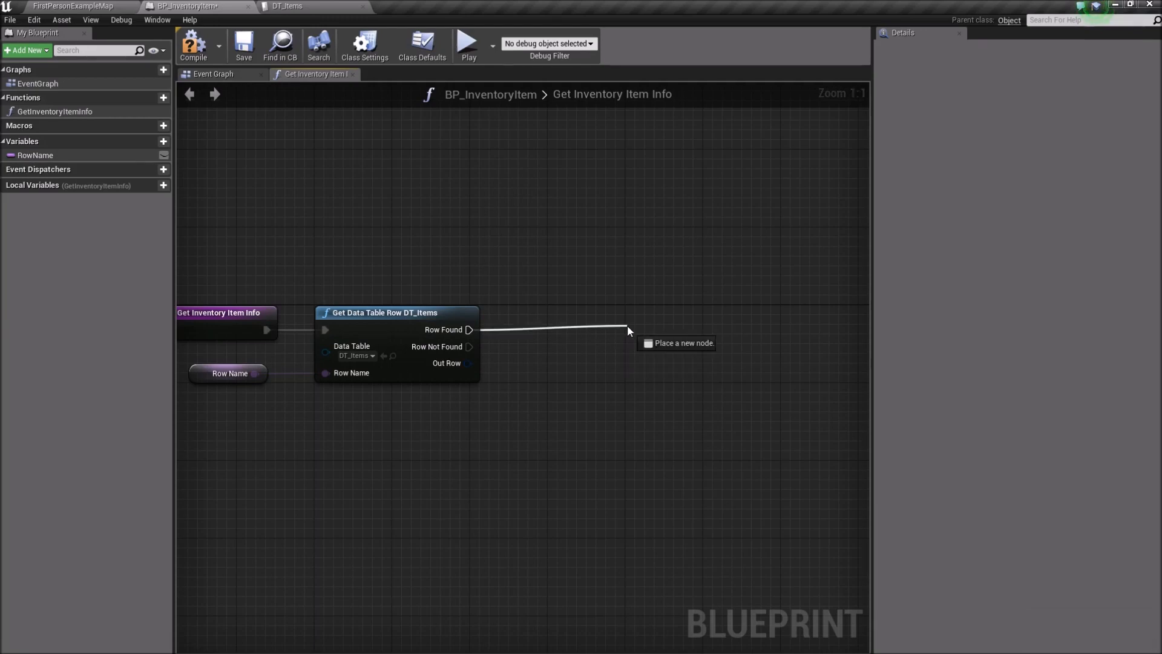
- Add a Return Node after Row Found that outputs Out Row
left_click(628, 330)
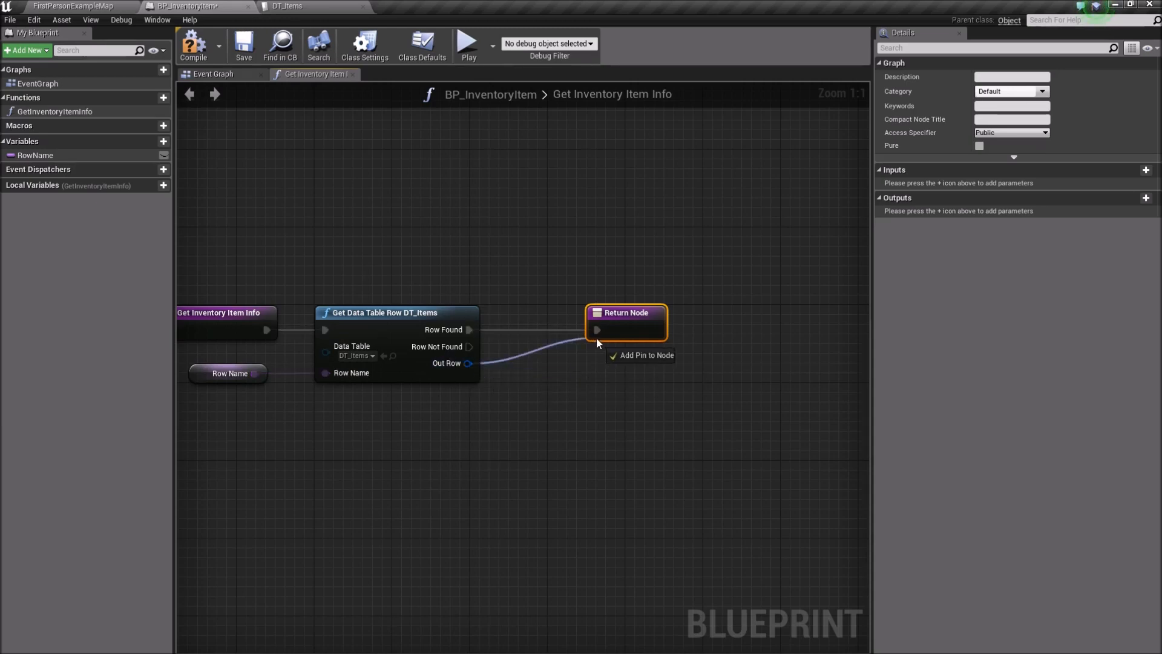
left_click(646, 356)
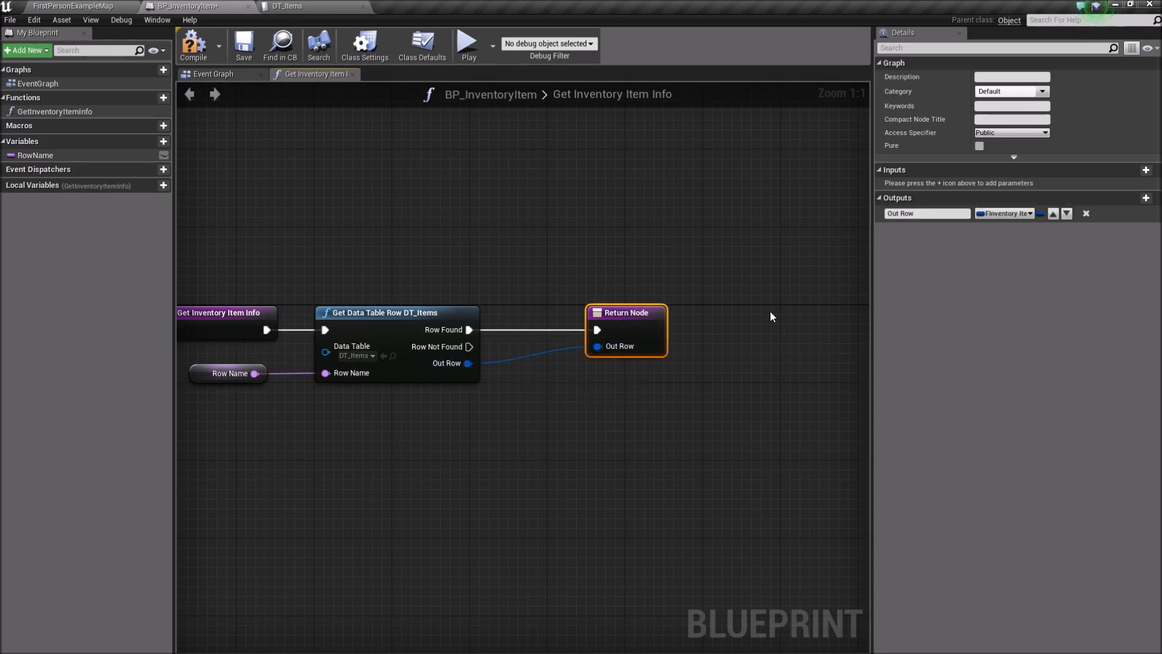
mouse_move(1004, 212)
type("retu")
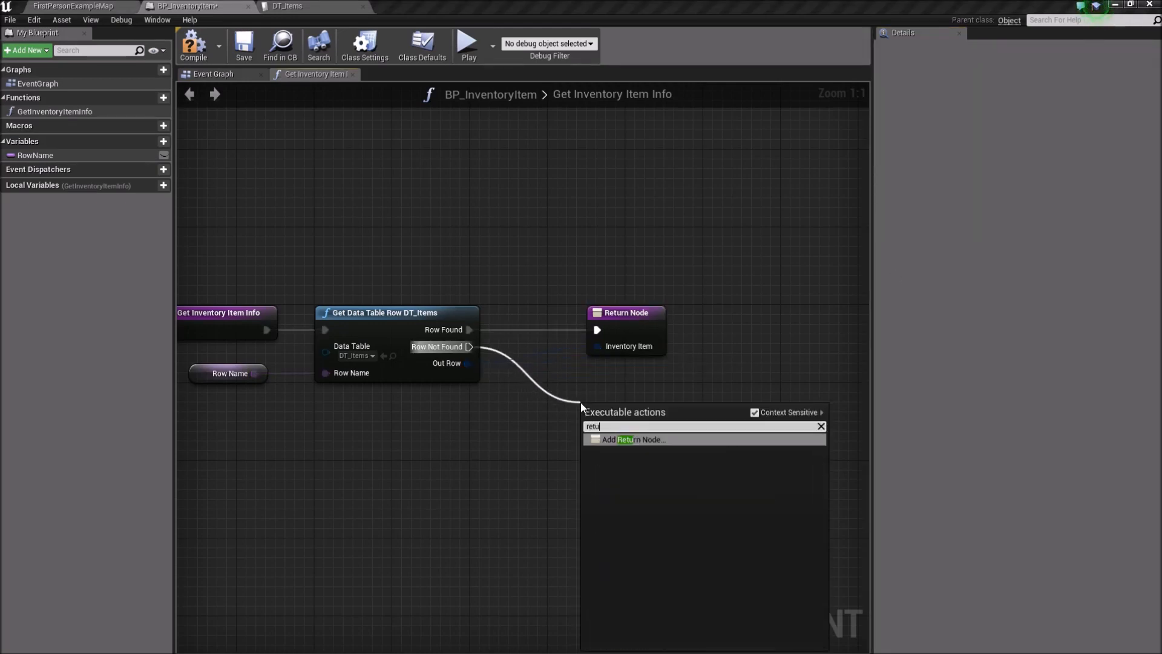
- Add a second Return Node on the Row Not Found path
left_click(635, 439)
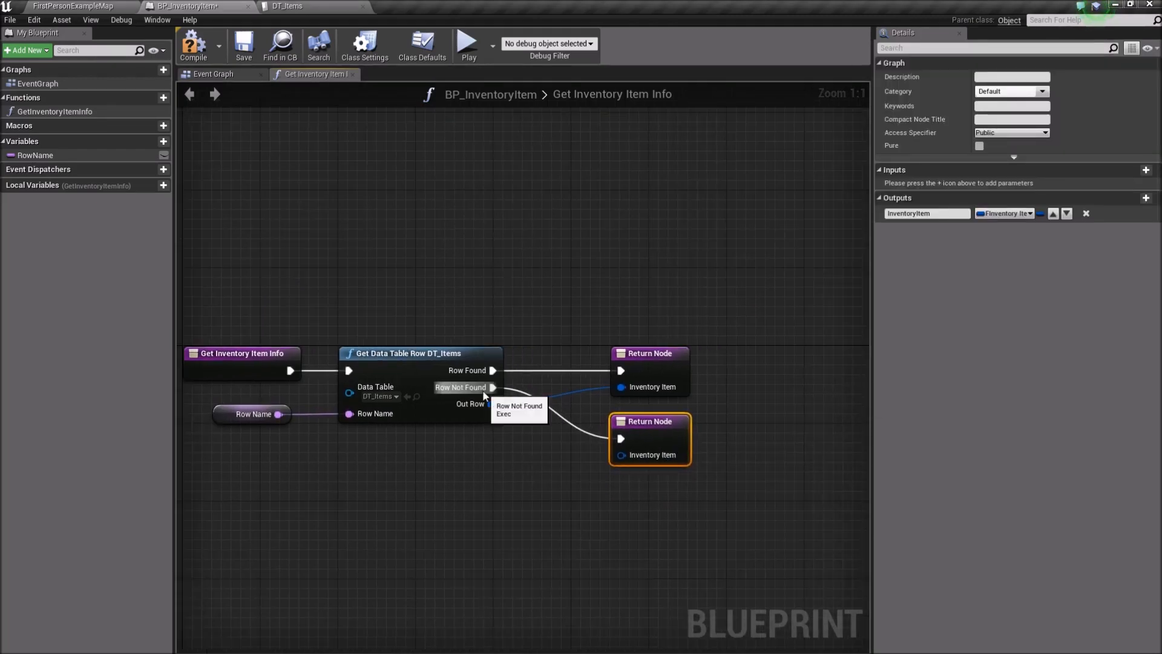
mouse_move(642, 432)
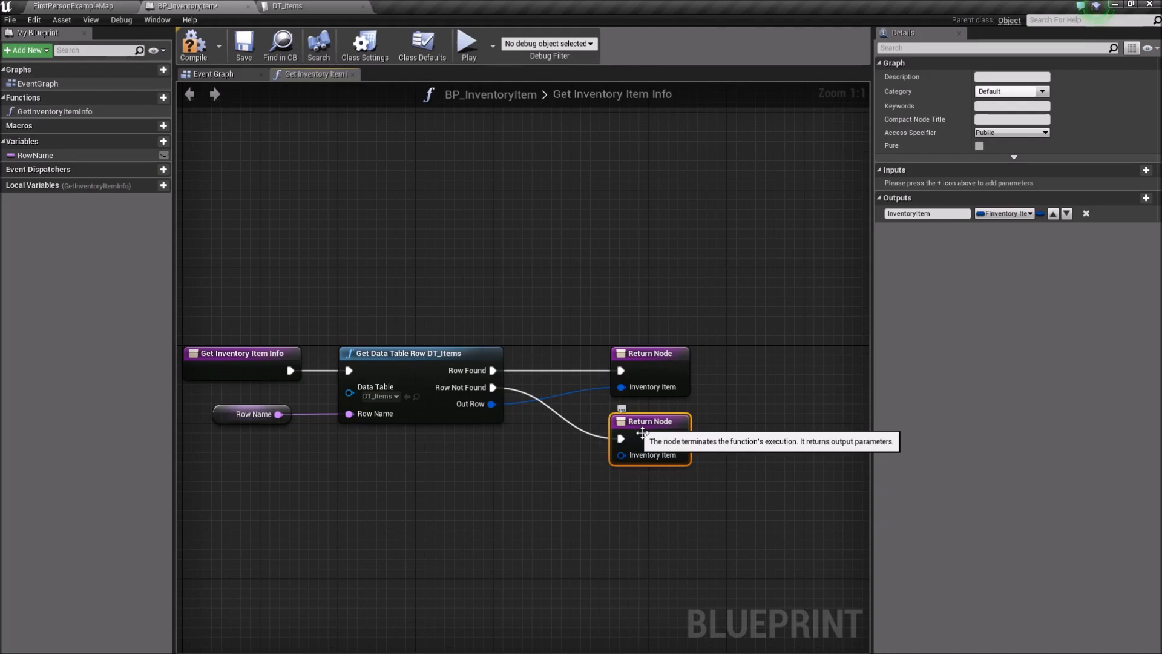
mouse_move(649, 438)
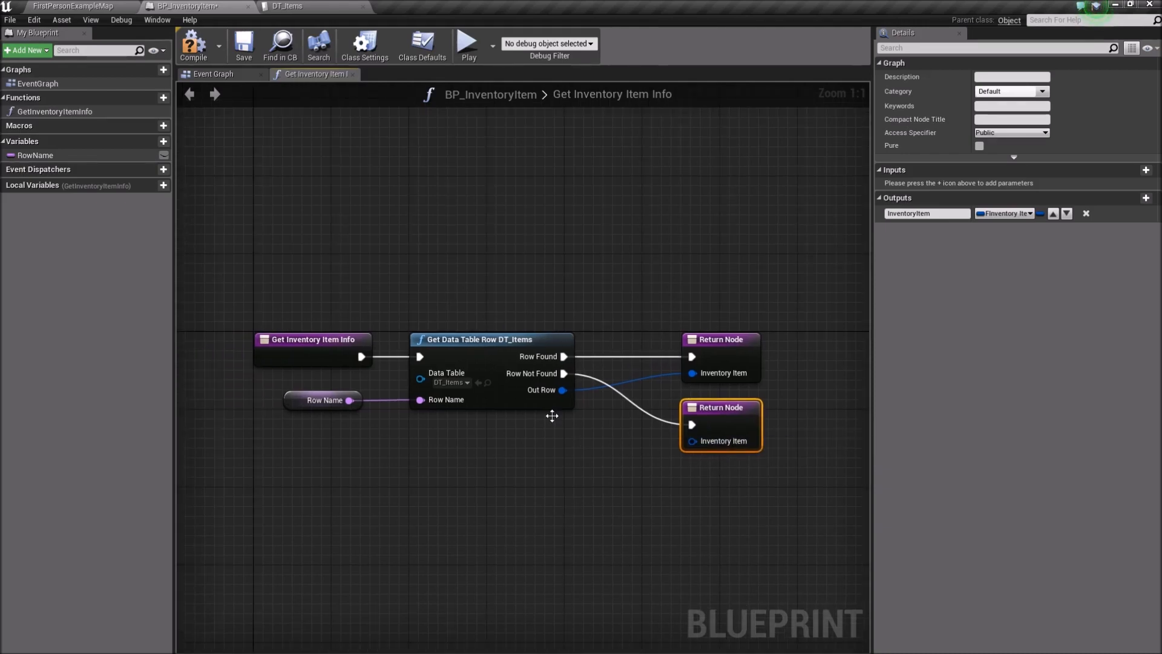
mouse_move(624, 475)
type("print")
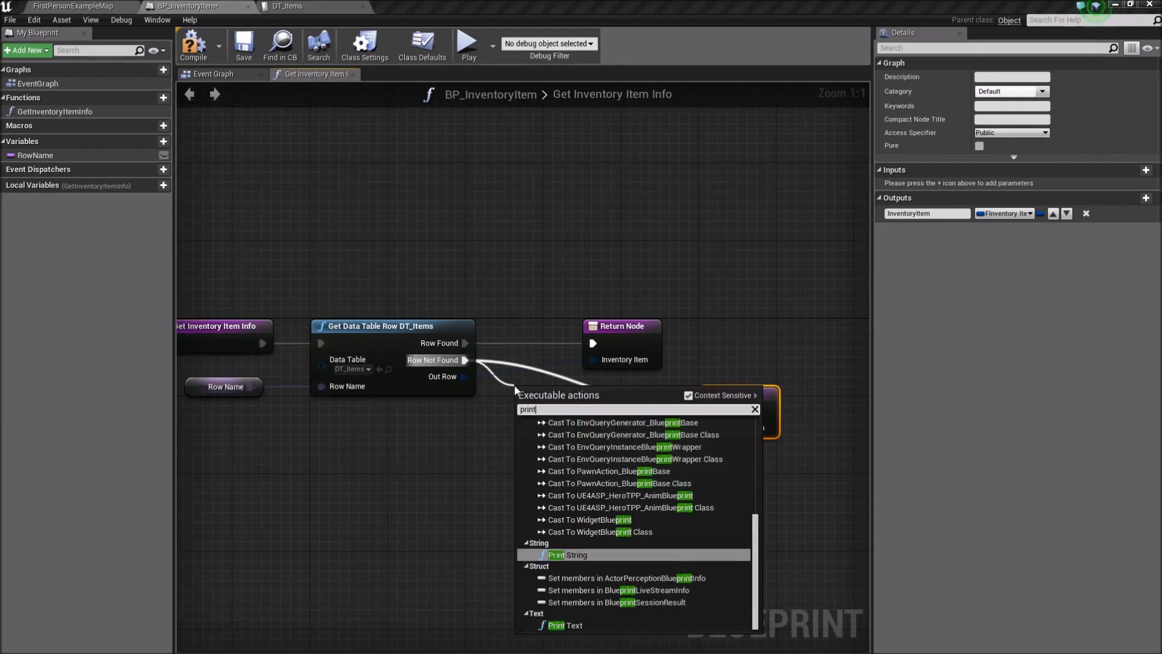
- Add a Print String fed by a three-input Append ending in 'not found'
left_click(567, 554)
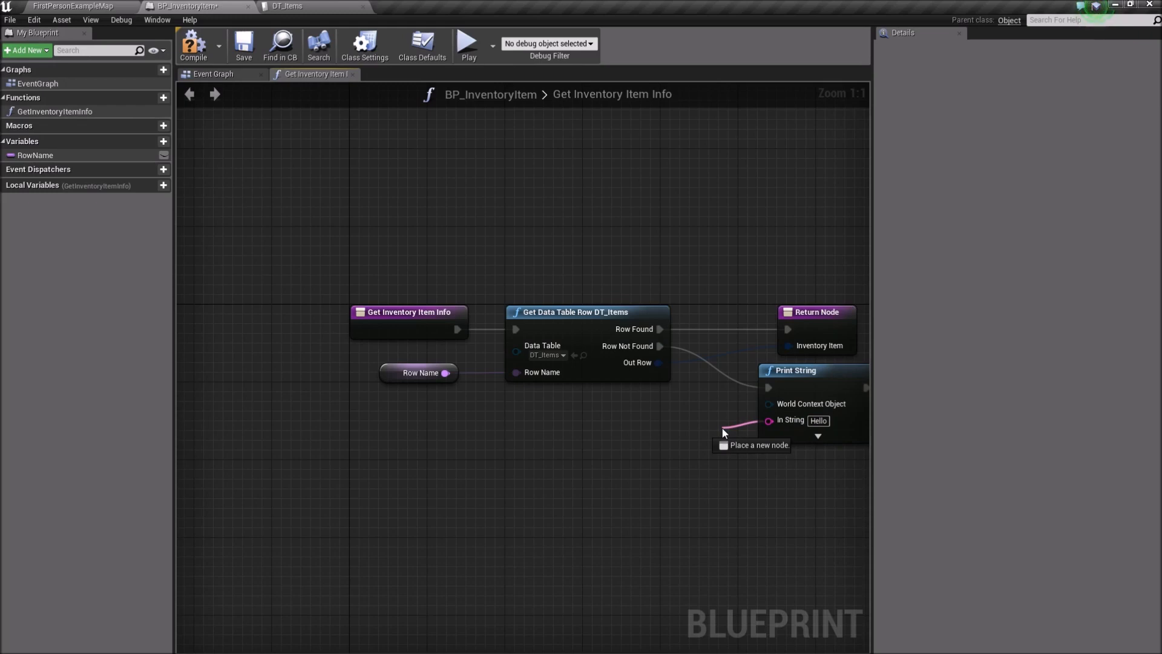
type("app")
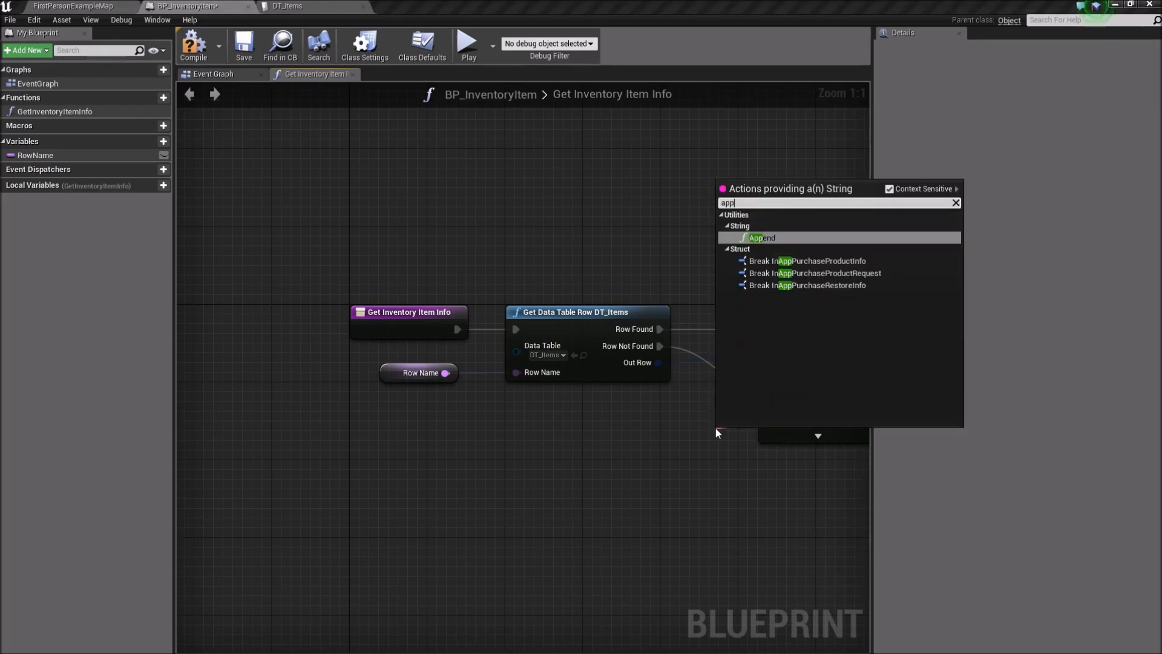
left_click(761, 237)
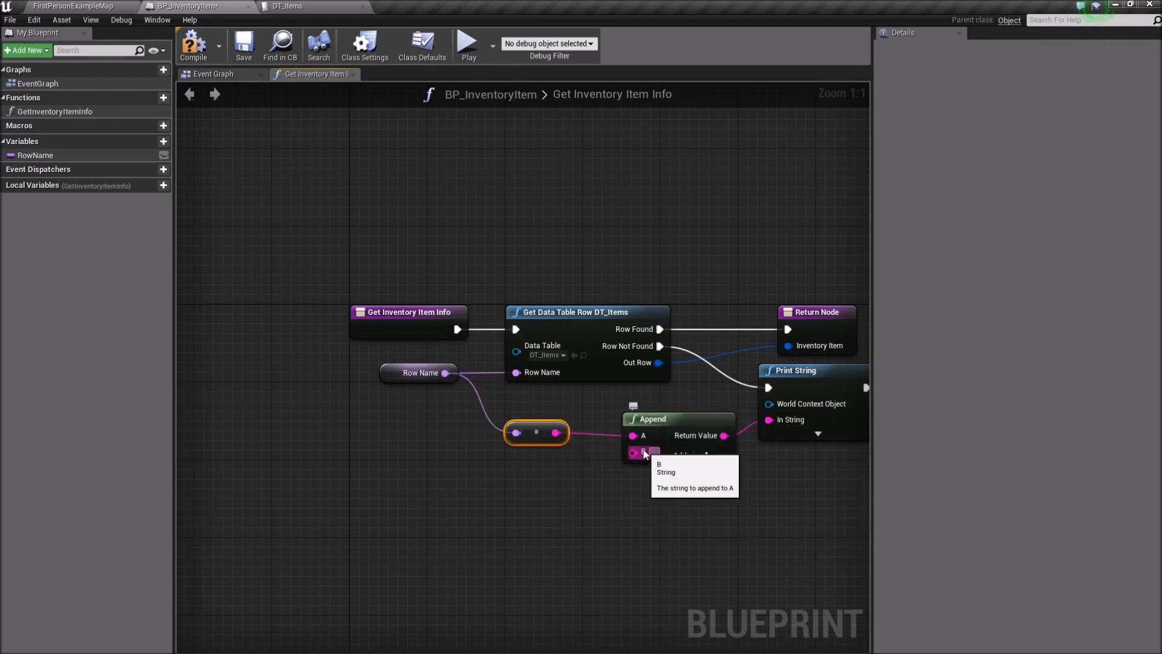
mouse_move(669, 531)
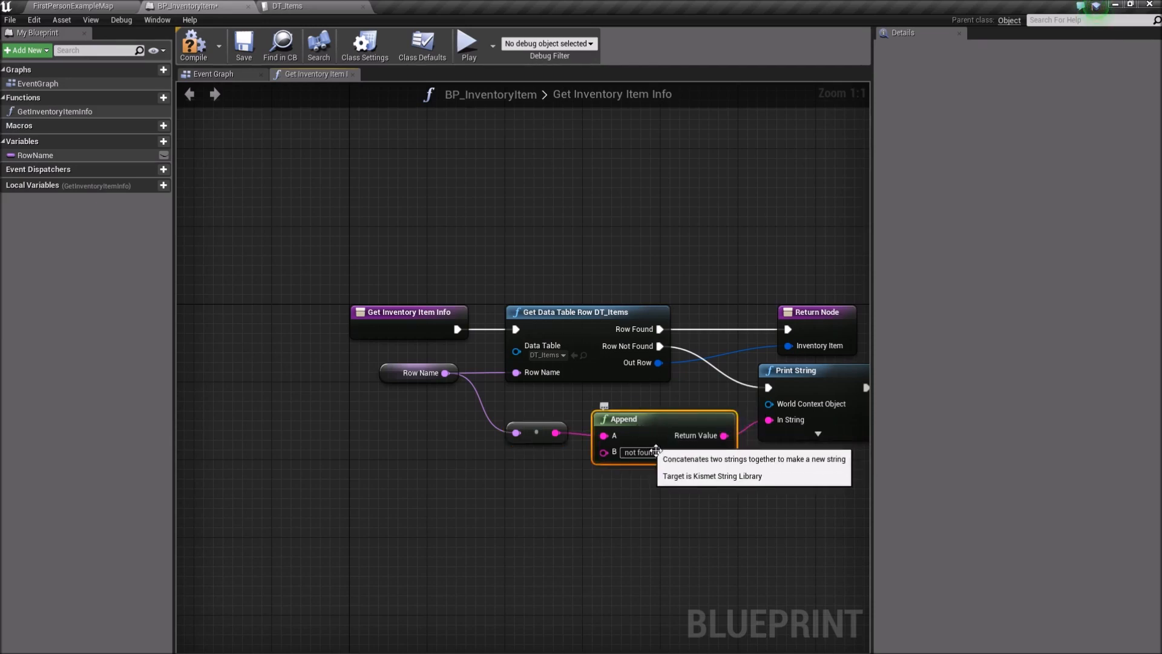
mouse_move(489, 399)
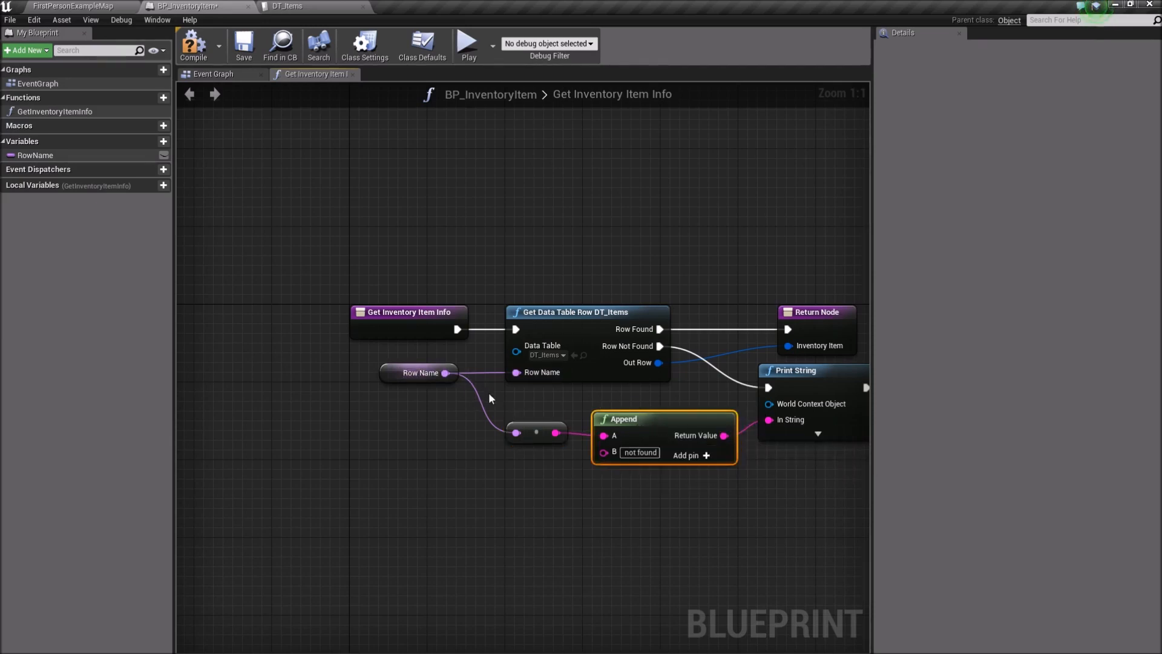
mouse_move(702, 474)
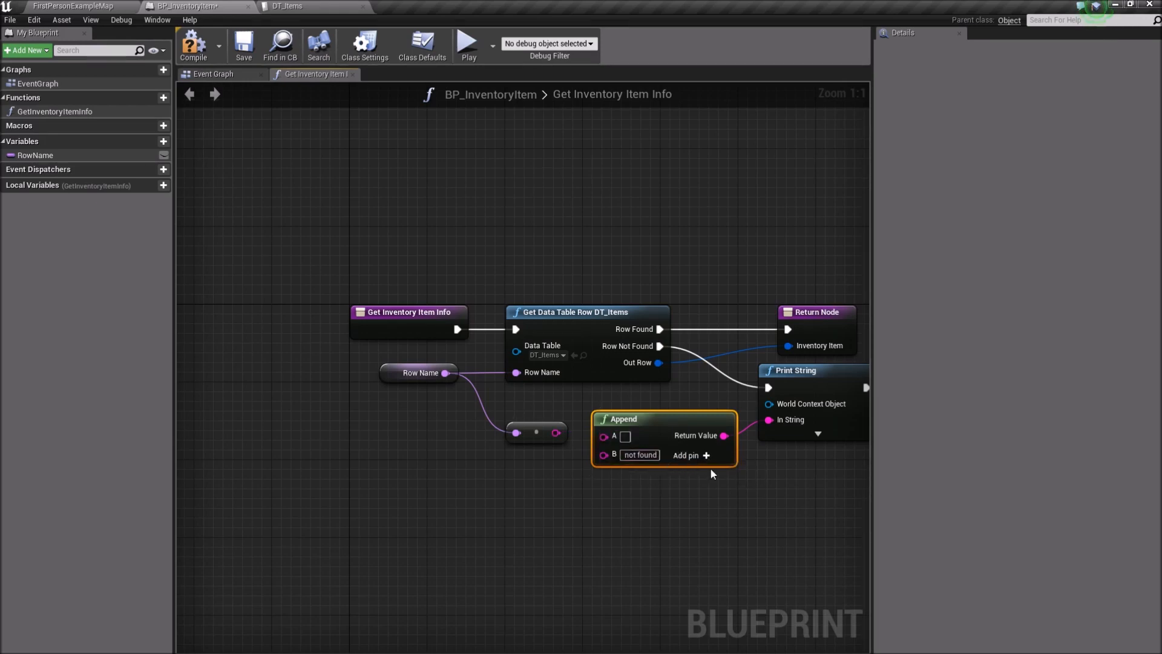
left_click(704, 455)
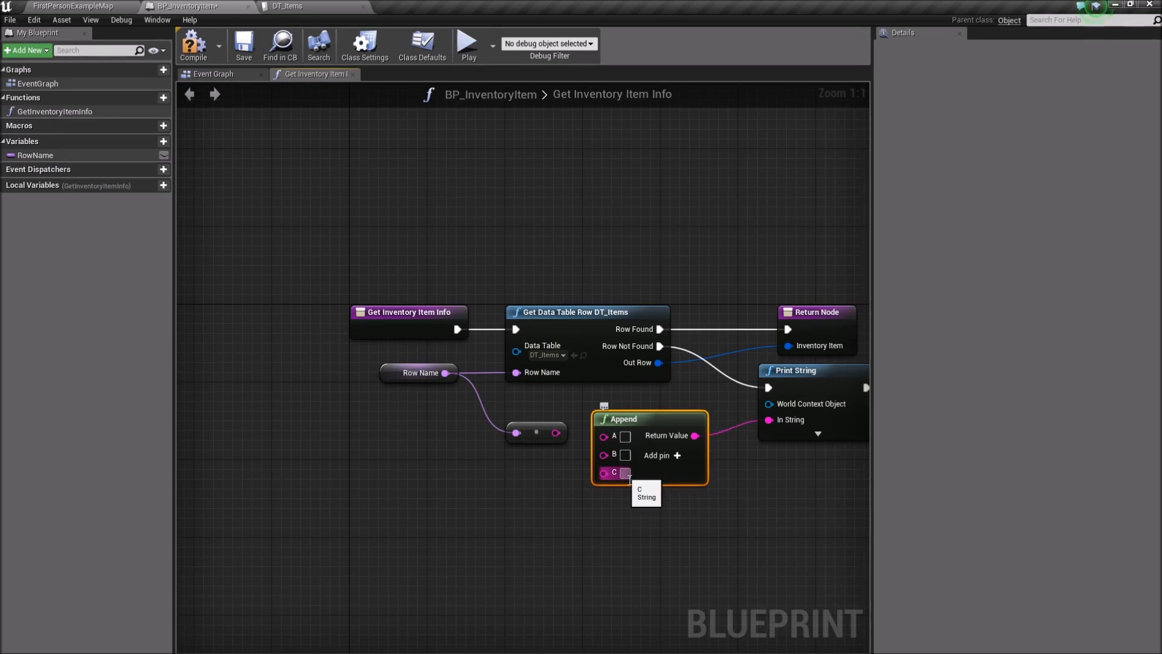
type("not found")
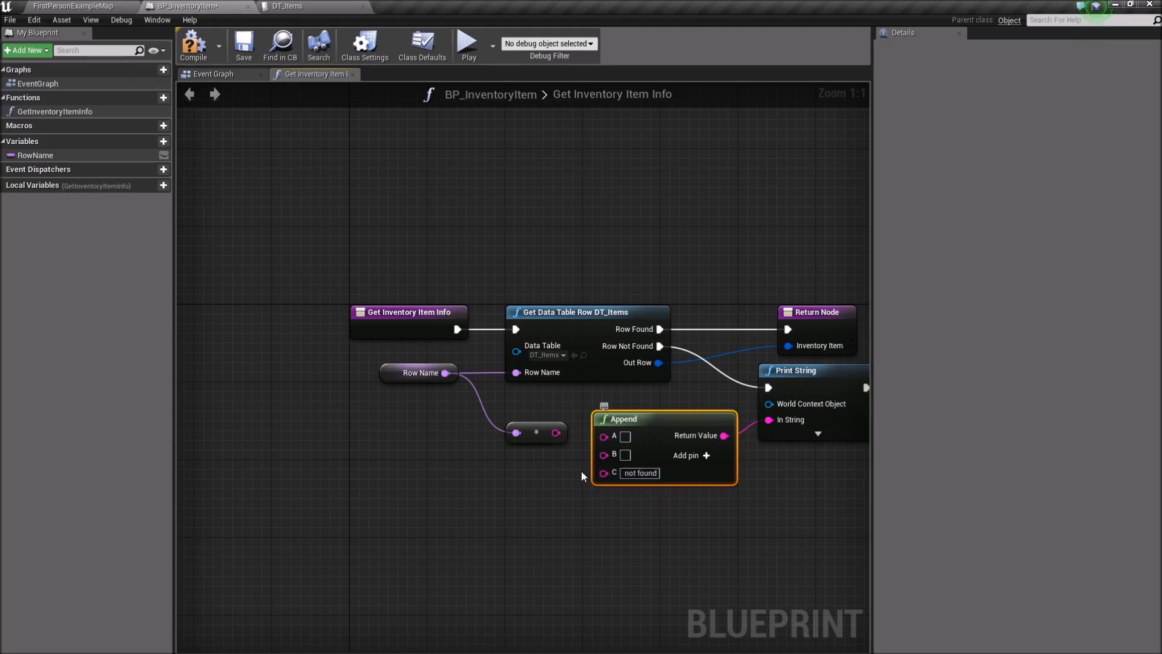
mouse_move(624, 436)
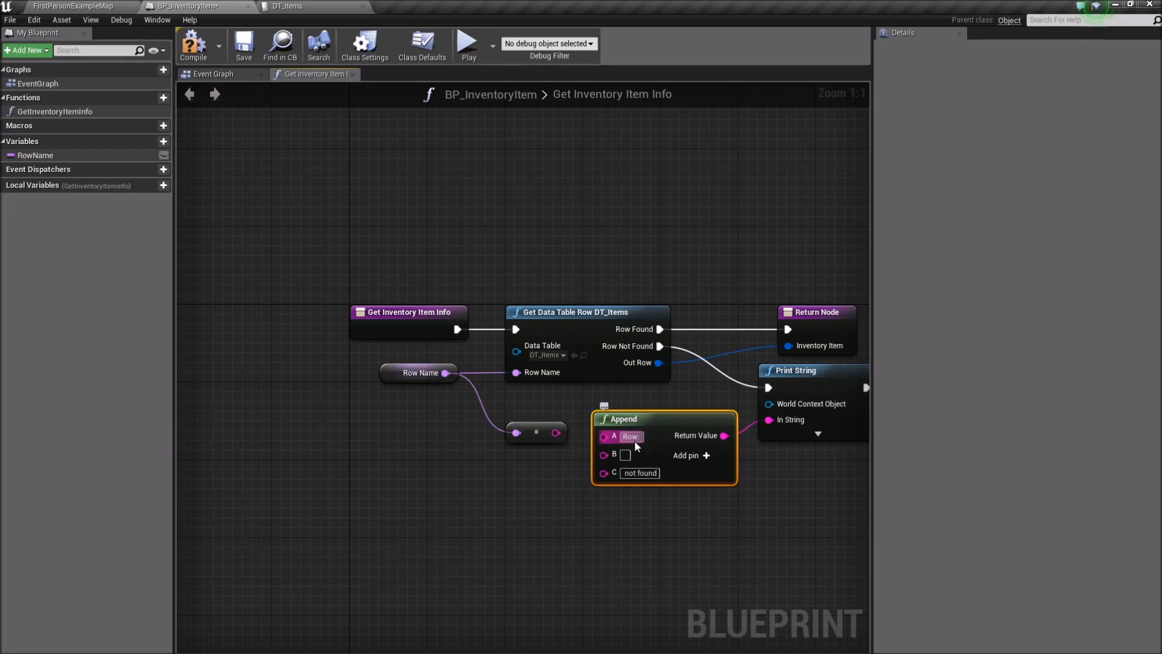
mouse_move(535, 452)
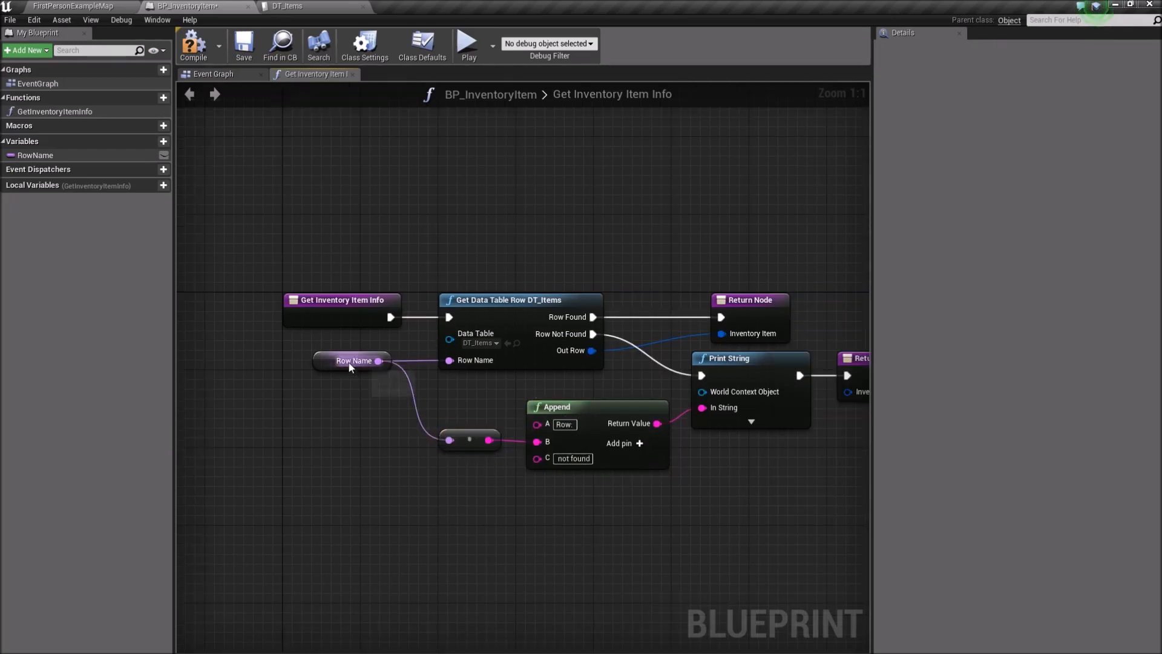
mouse_move(693, 489)
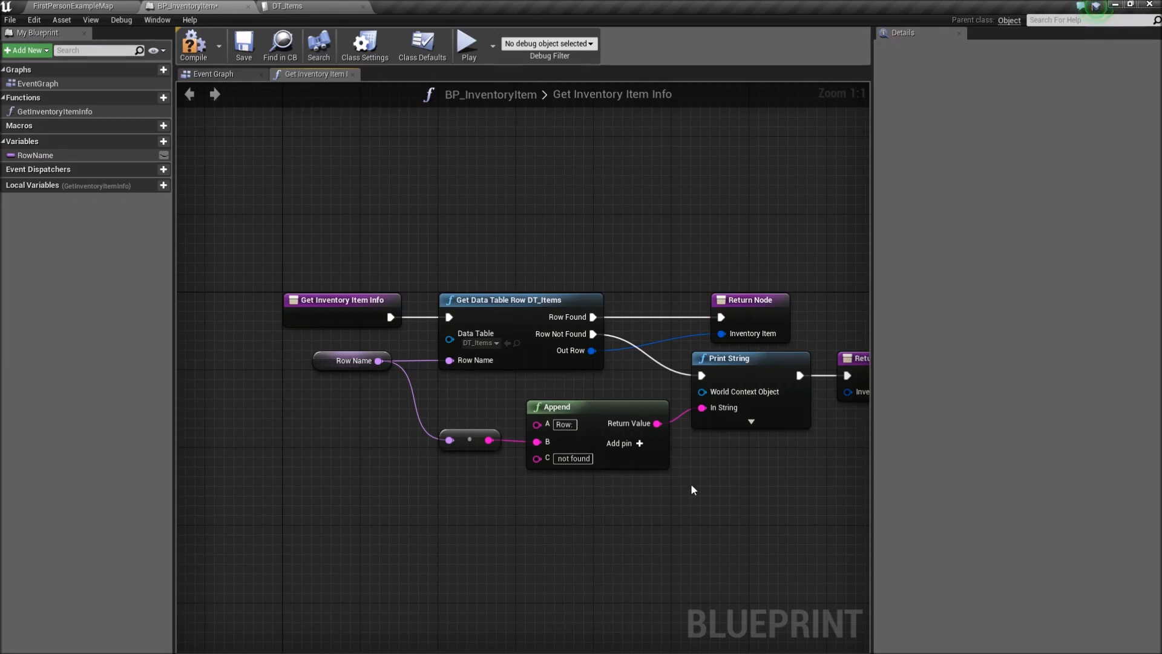
mouse_move(632, 495)
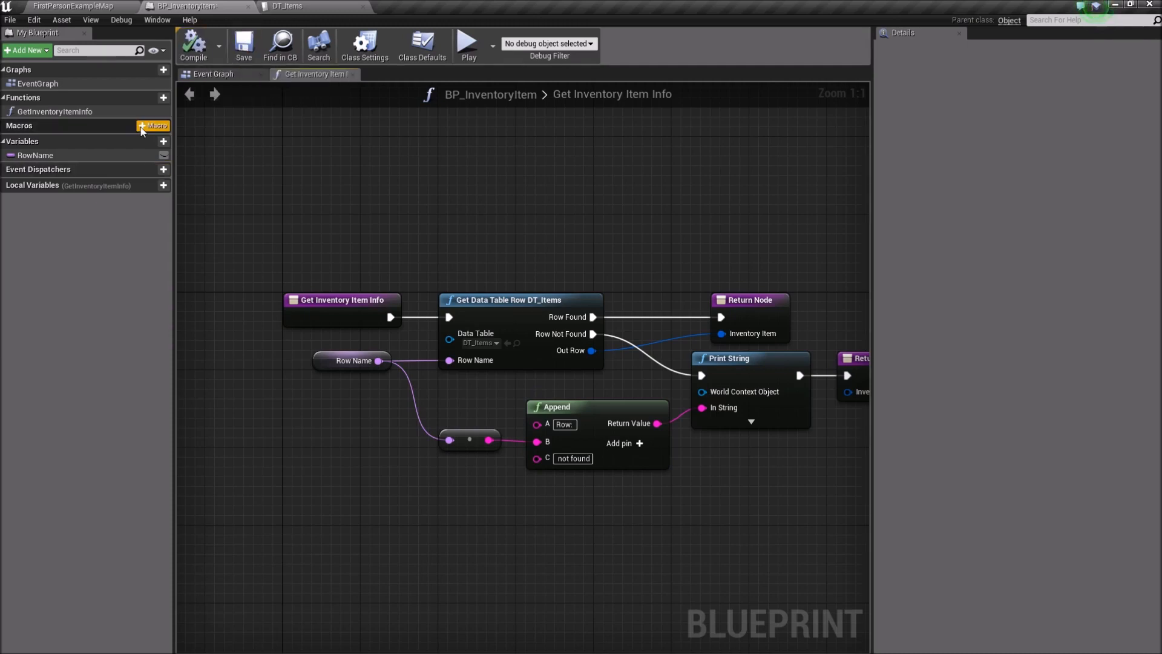
mouse_move(487, 458)
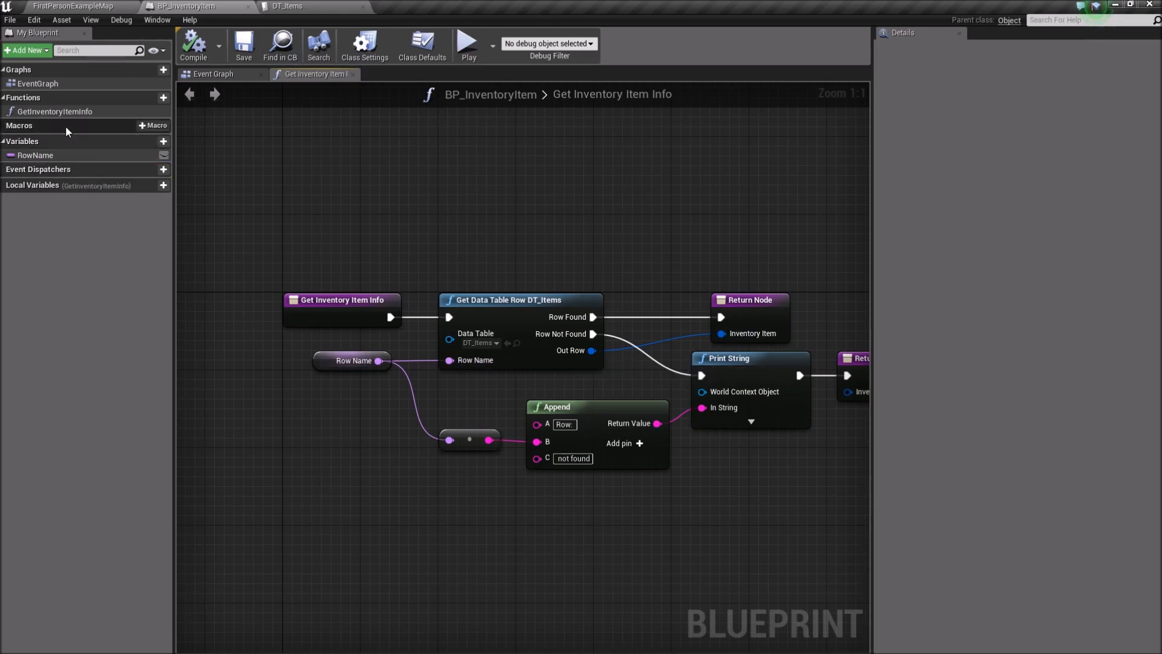
mouse_move(367, 326)
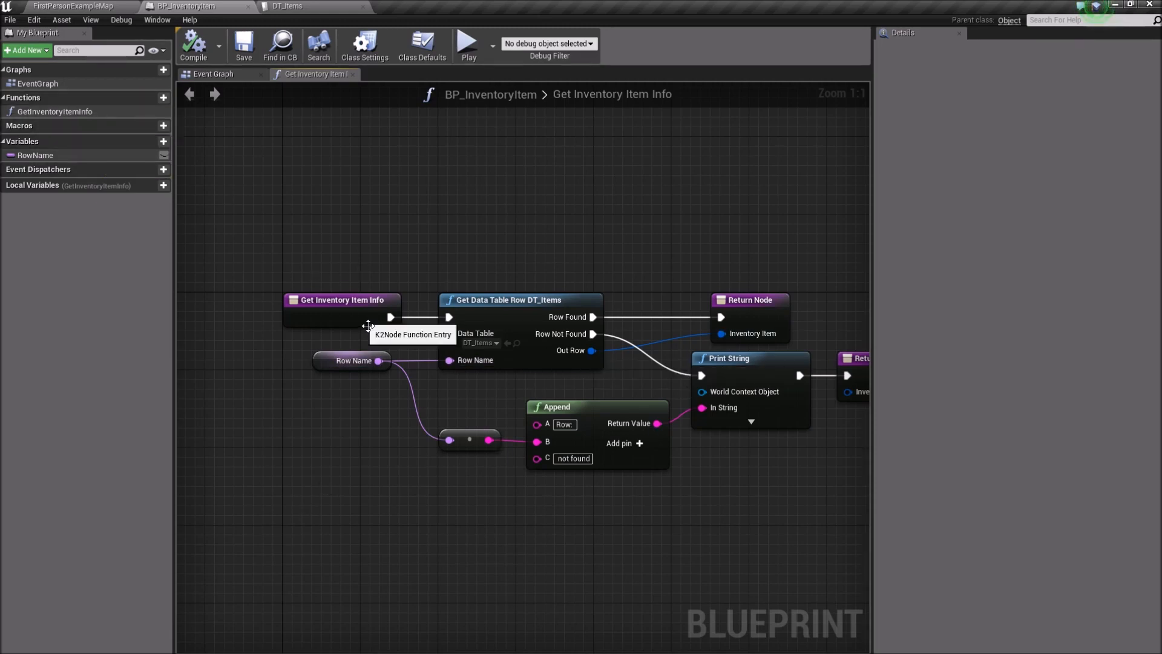
- Flag the Get Inventory Item Info function as Pure and Const from its entry node's Details
left_click(341, 300)
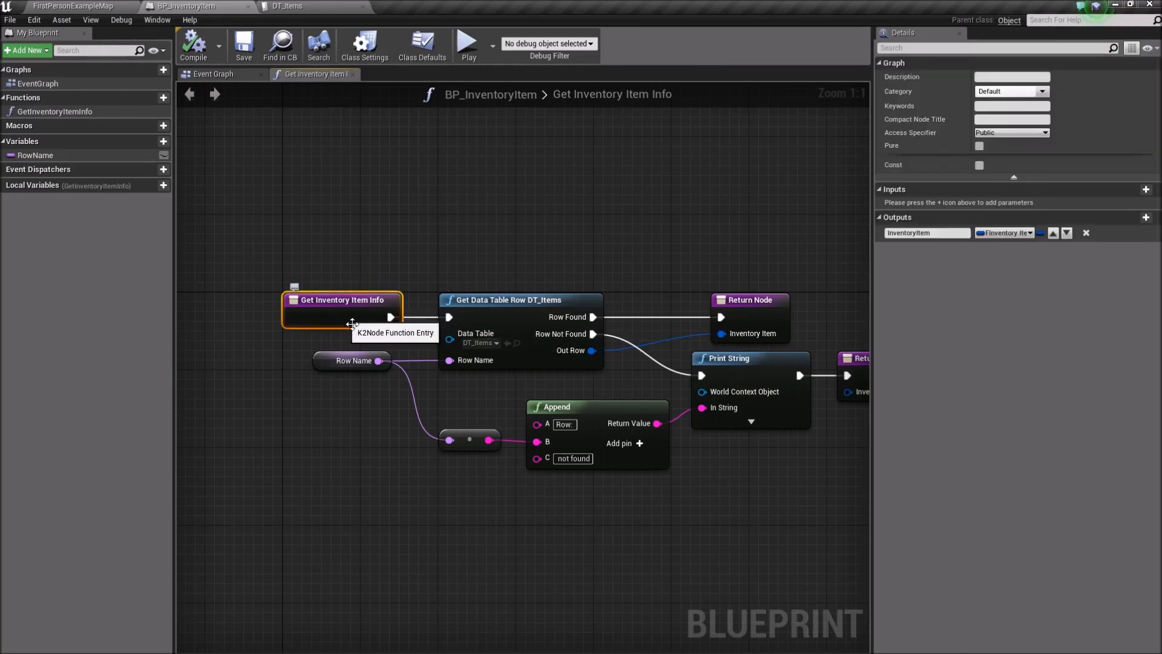
mouse_move(855, 178)
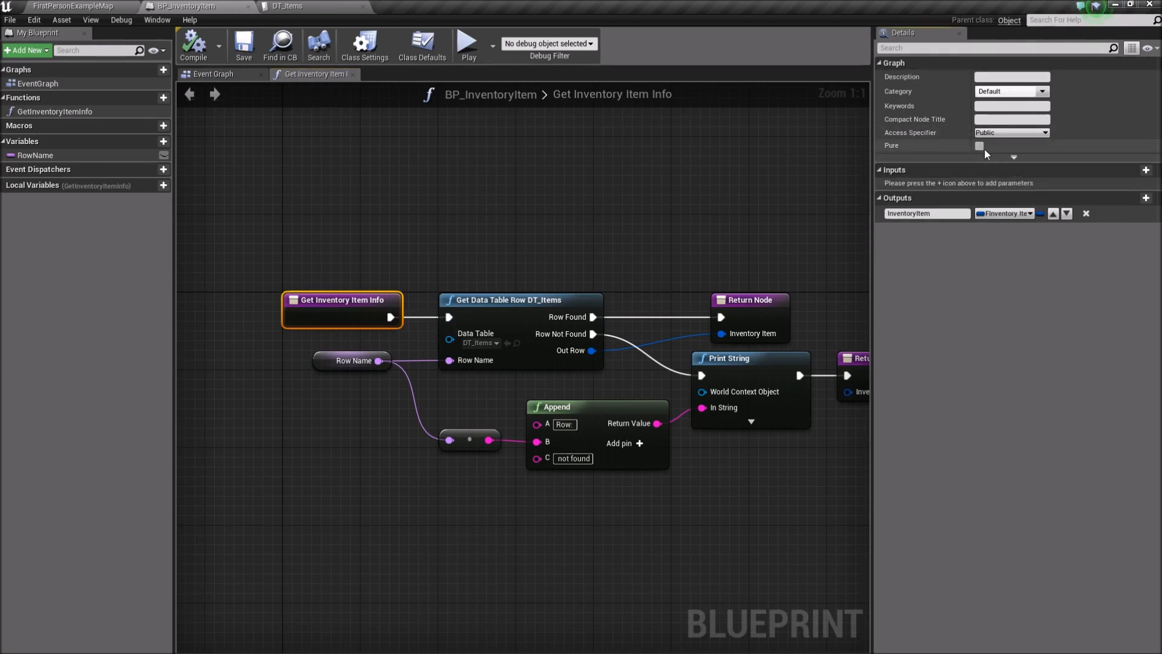
left_click(1013, 156)
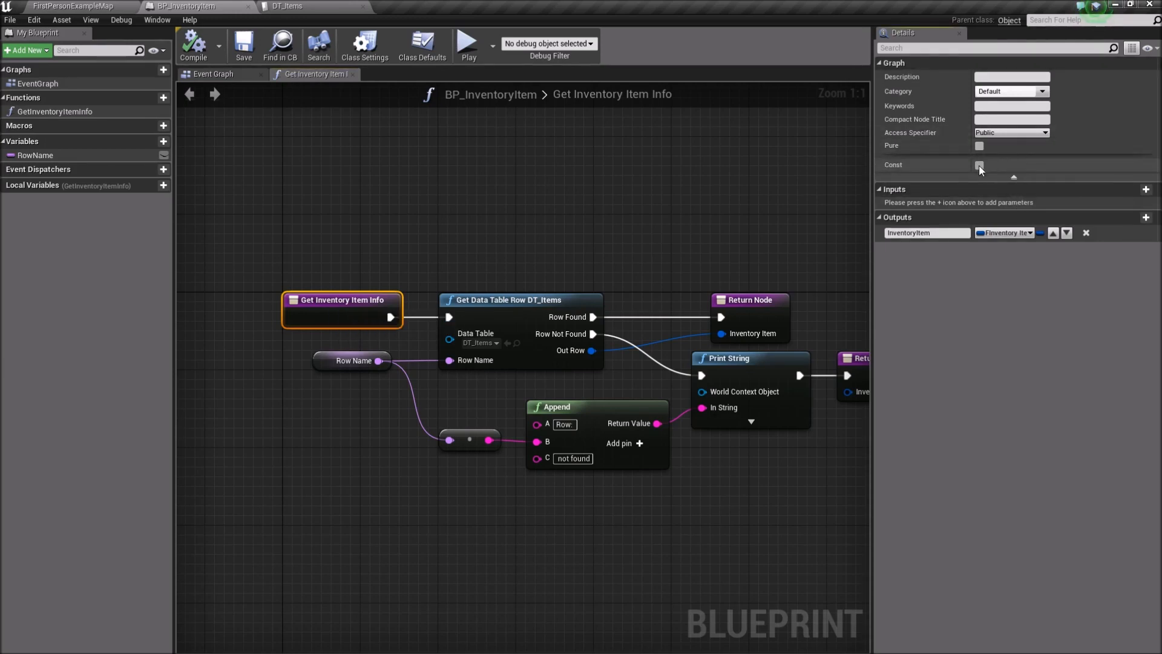
left_click(979, 165)
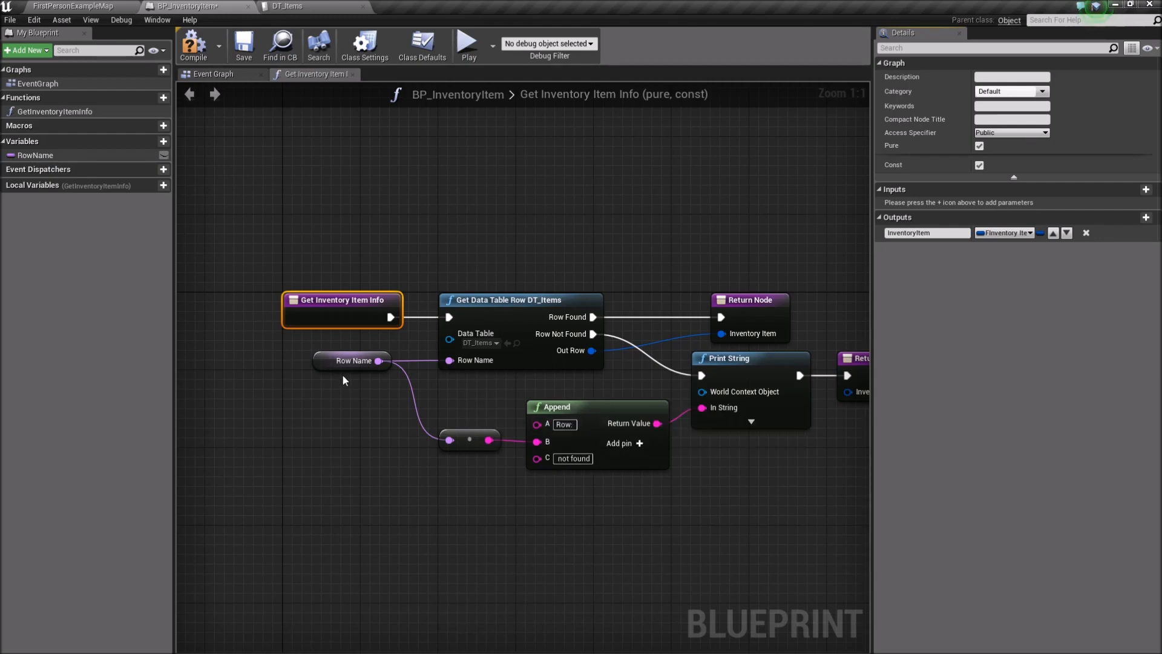
mouse_move(935, 149)
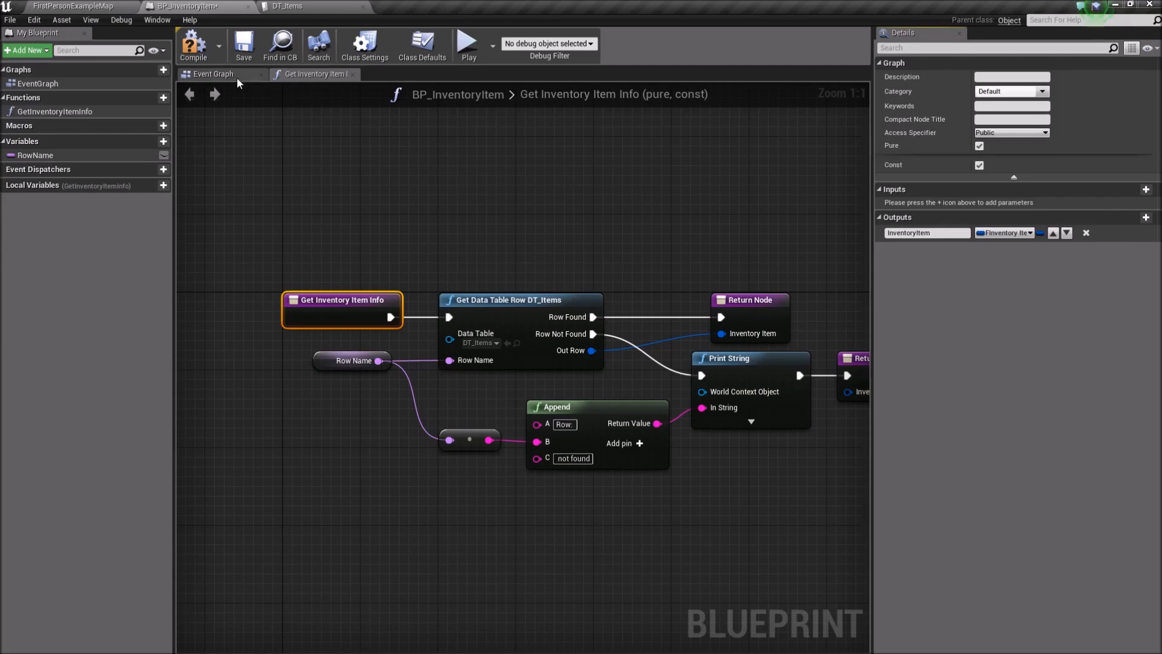
- Compile BP_InventoryItem, add a new GetItemInfo function and open its graph
left_click(214, 73)
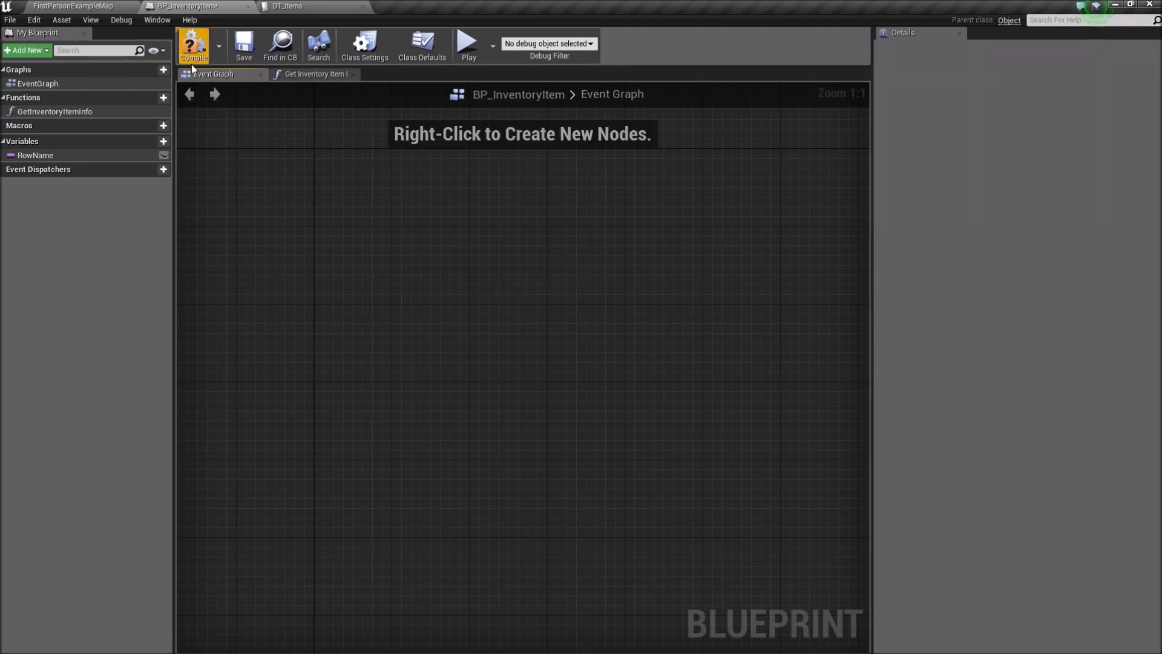
left_click(194, 44)
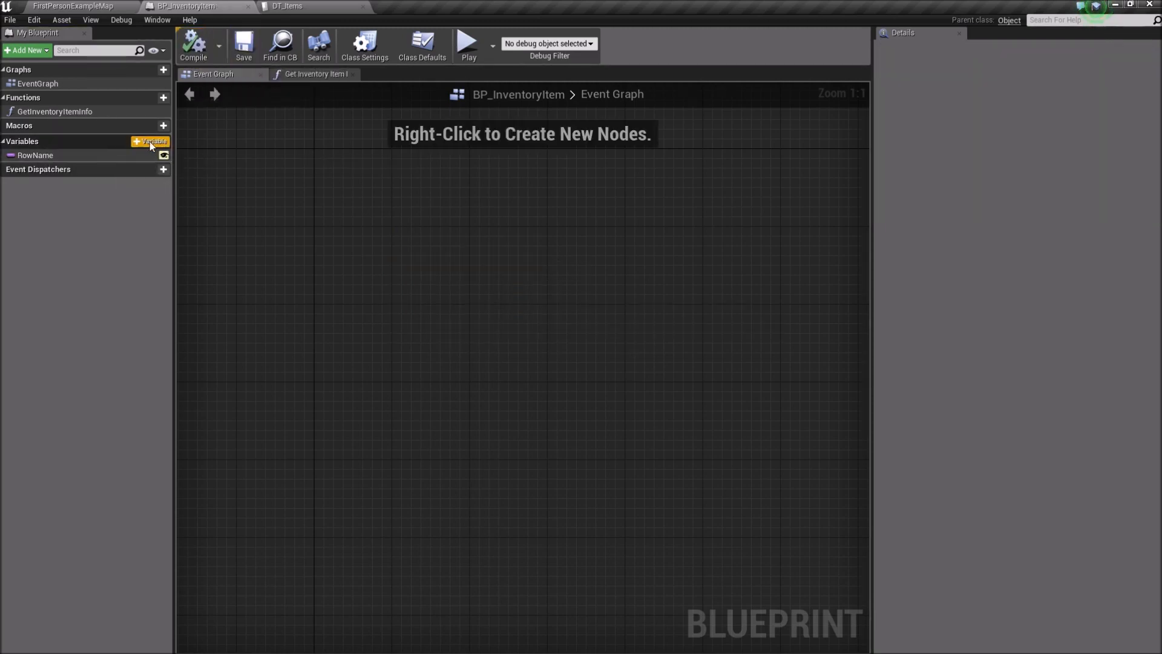
mouse_move(153, 102)
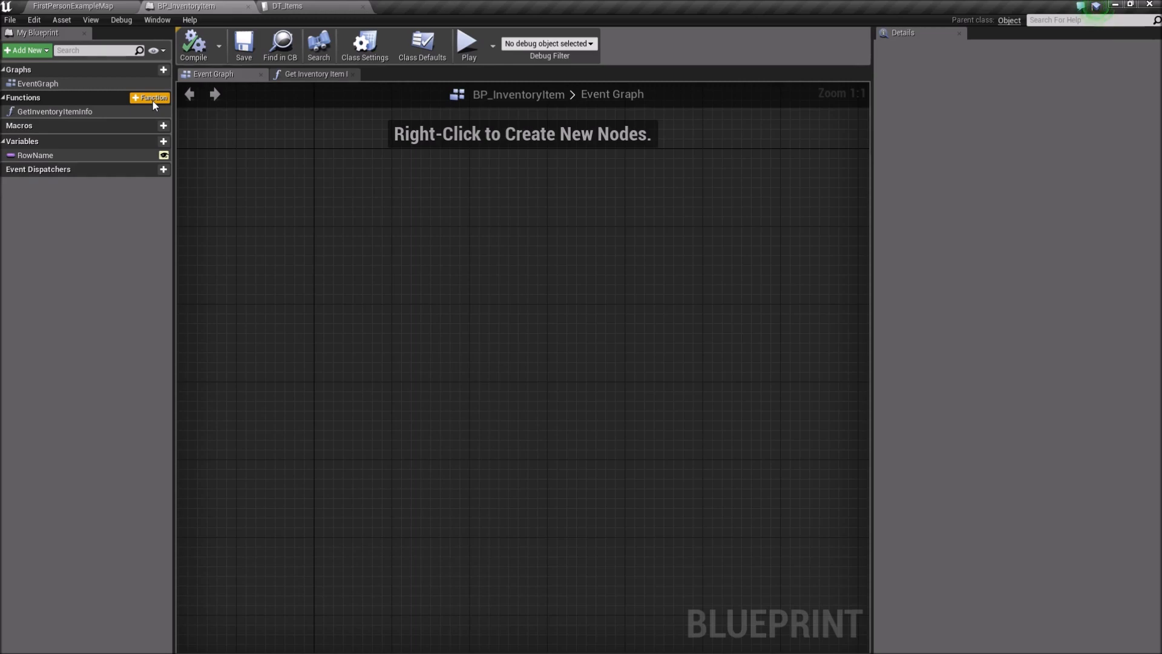
left_click(54, 111)
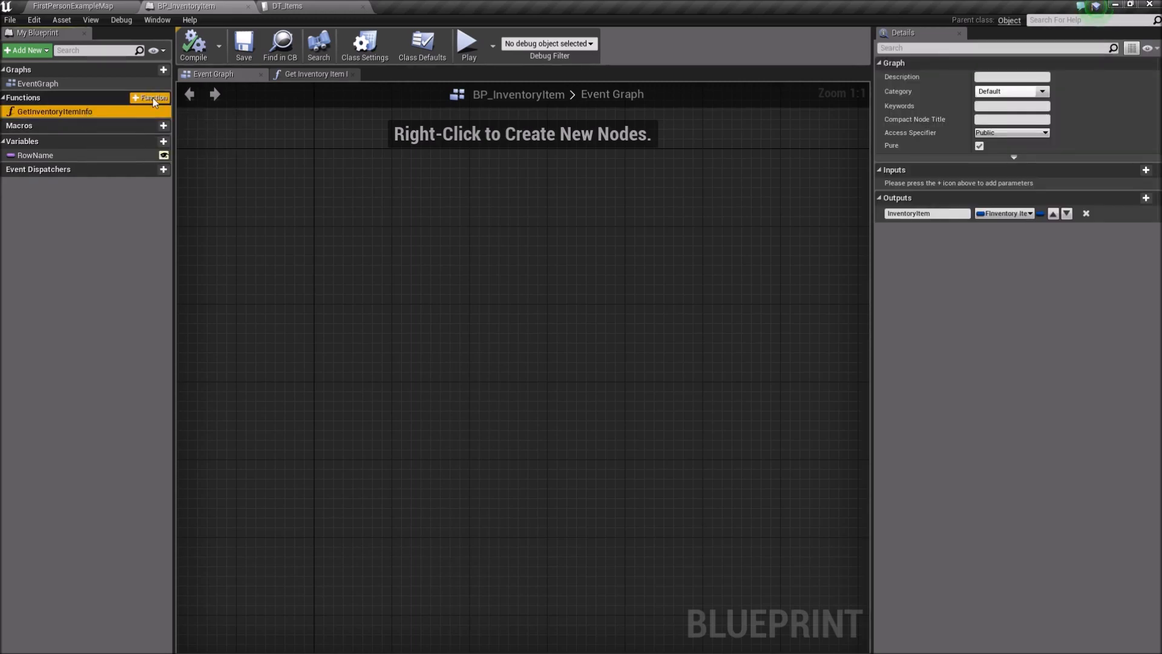
left_click(149, 97)
type("GetItemInfo")
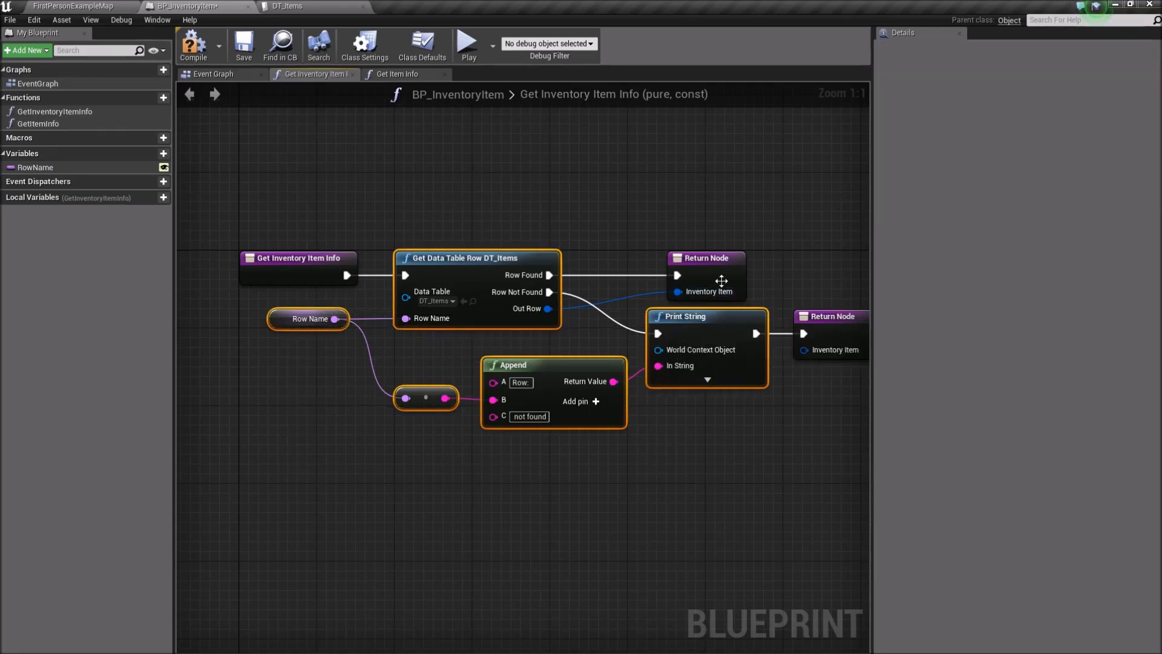
left_click(396, 73)
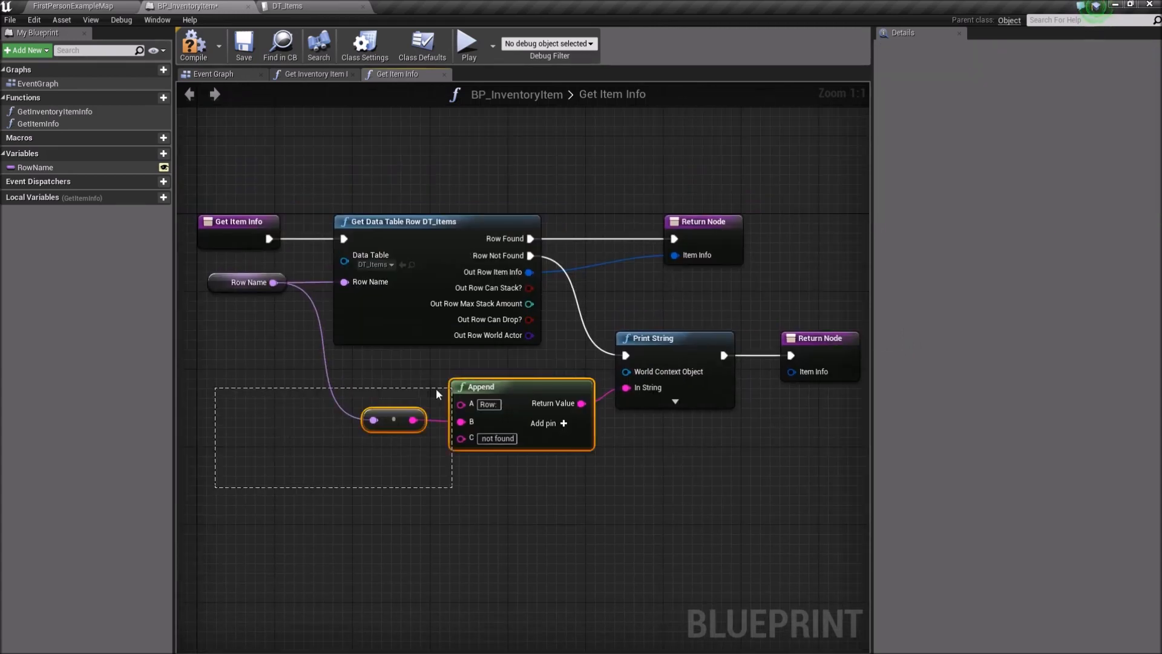
mouse_move(529, 292)
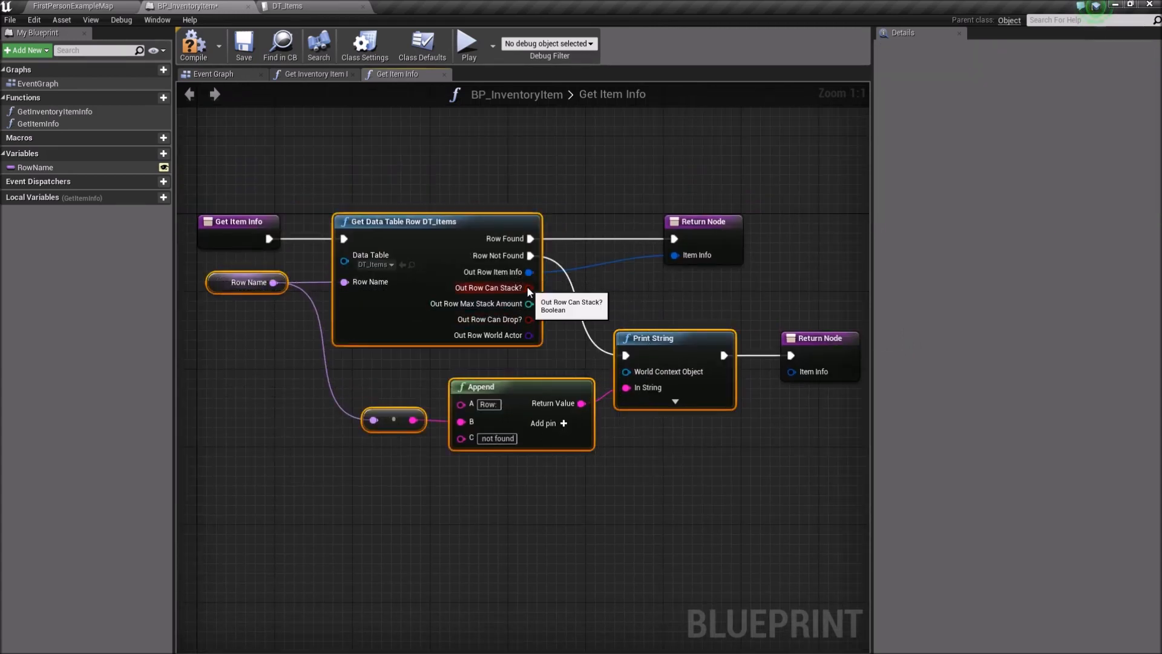
mouse_move(513, 304)
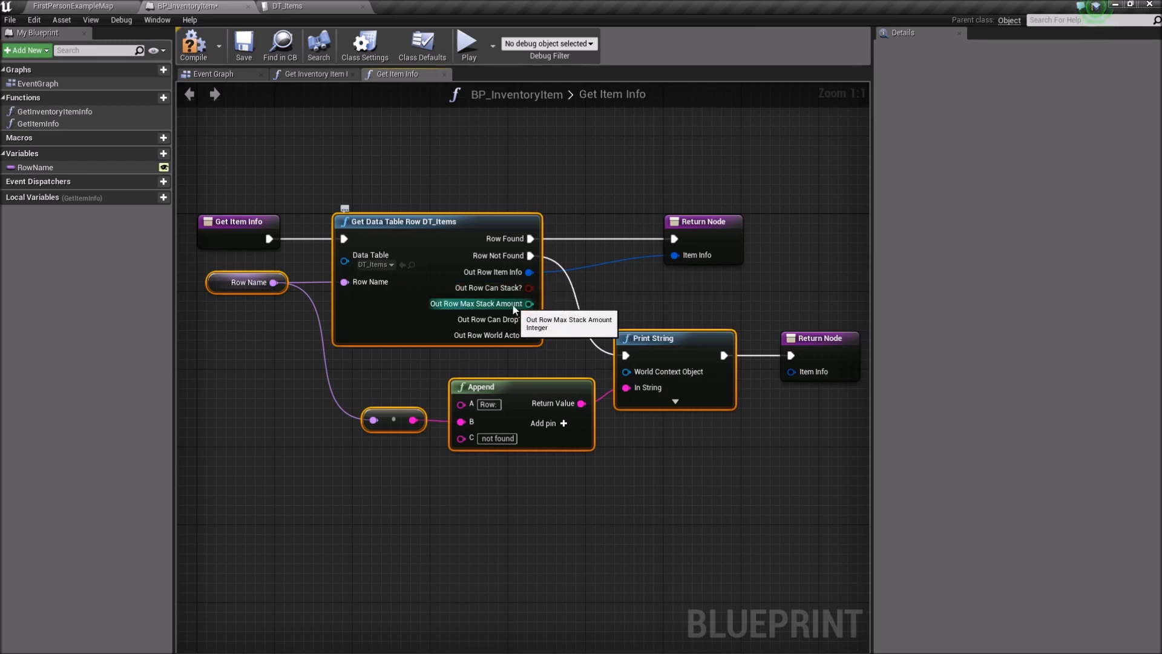
mouse_move(529, 311)
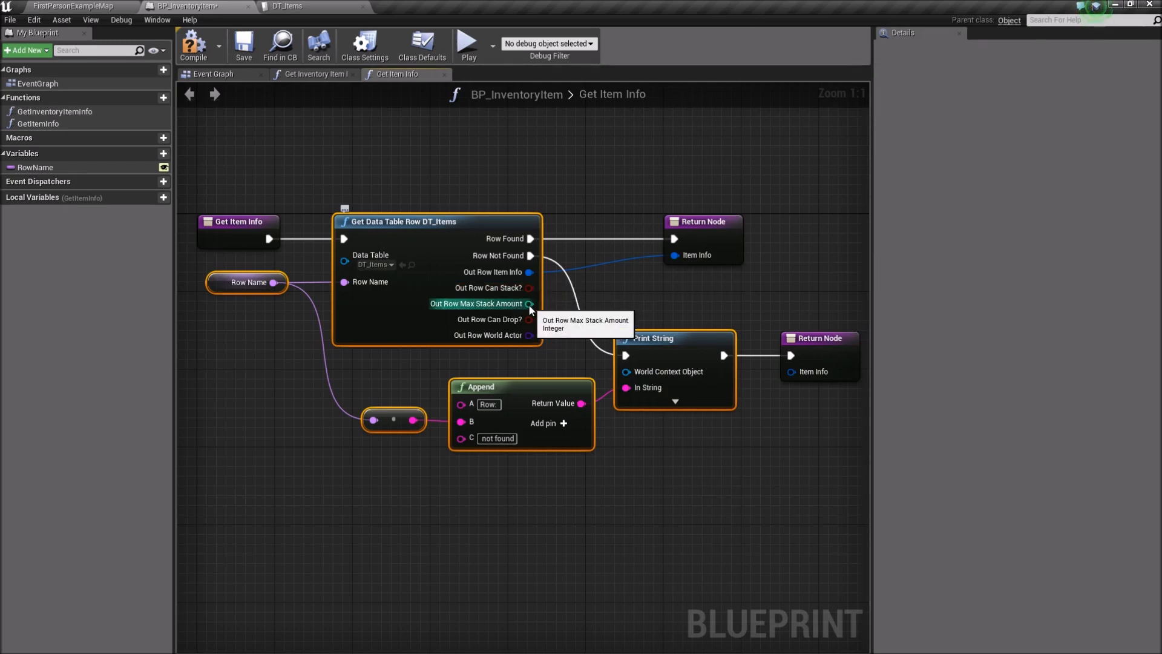
mouse_move(536, 321)
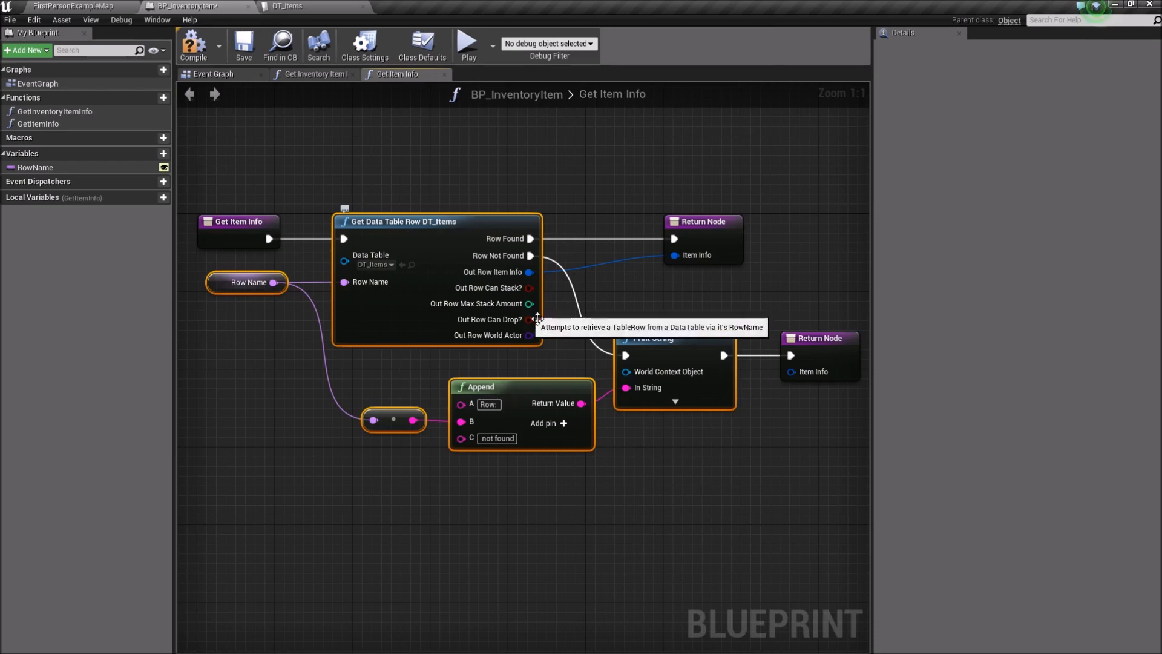
mouse_move(421, 300)
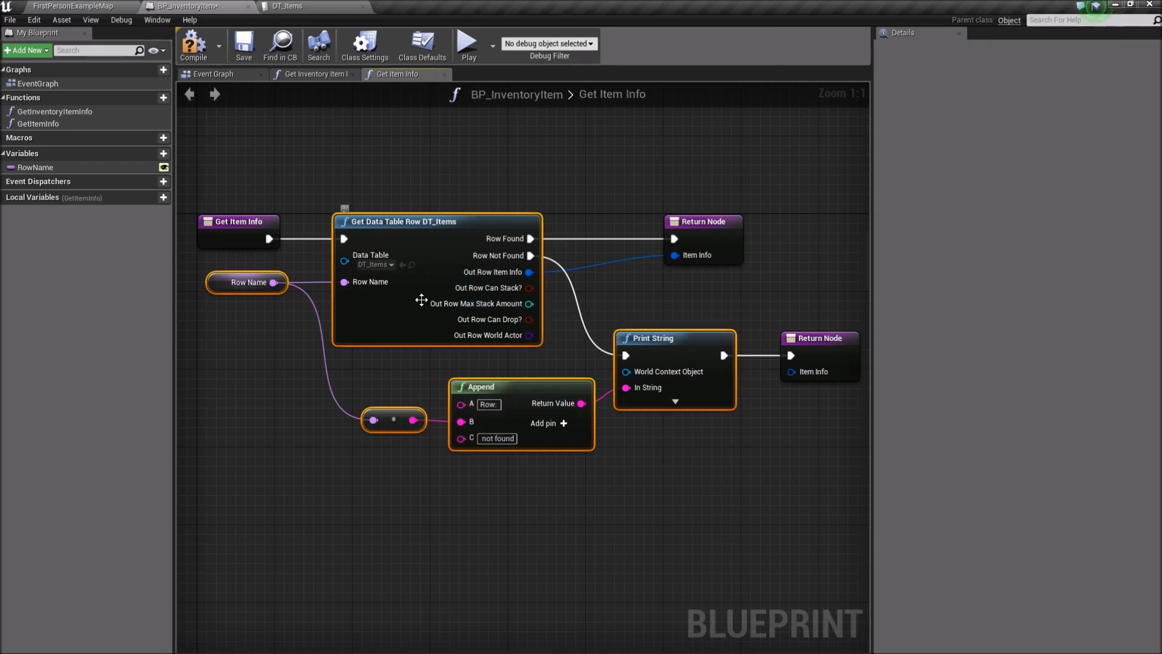
mouse_move(547, 379)
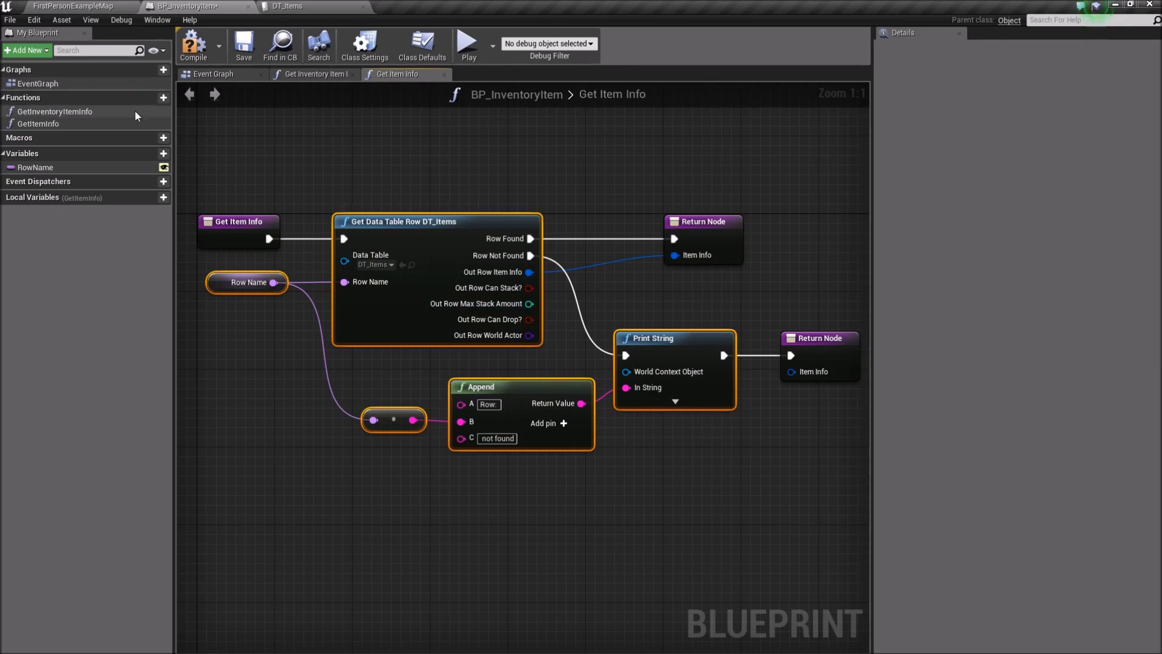
- Add a GetCanStack function that returns the row's Can Stack? value when found
left_click(162, 97)
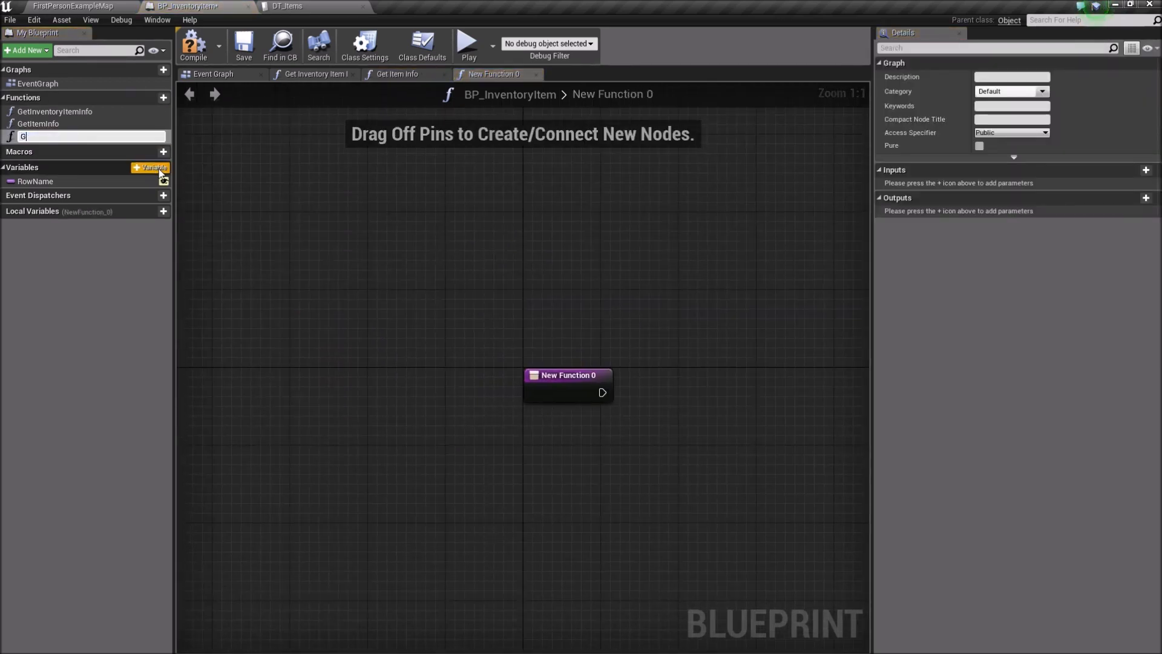
type("etCanStack")
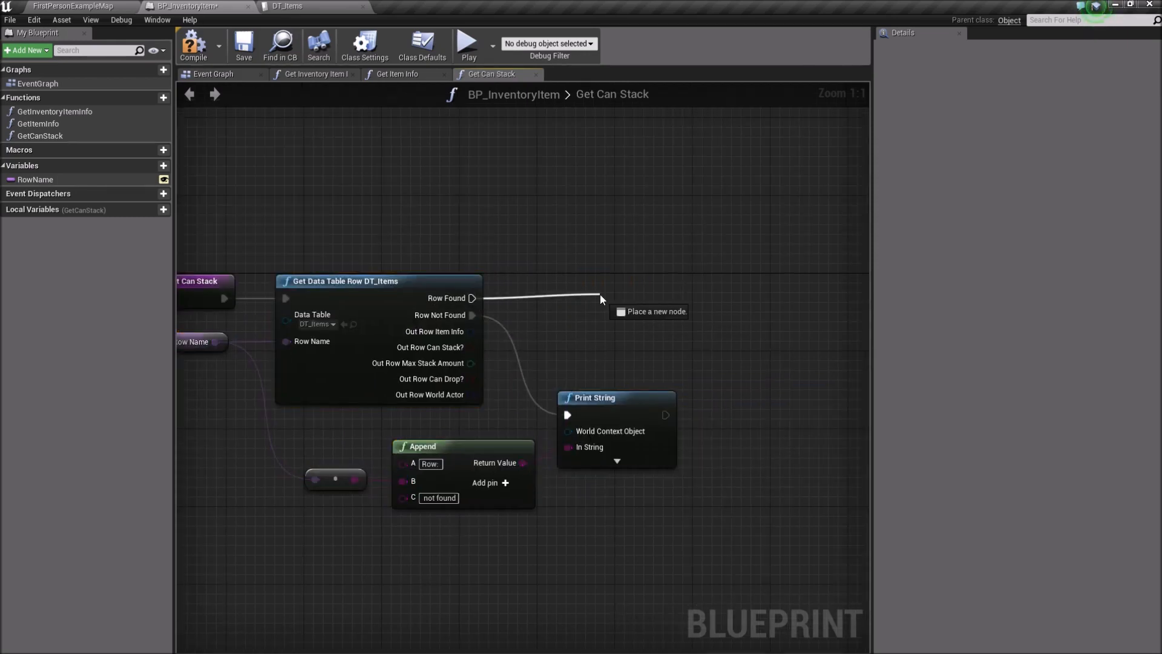
left_click(644, 309)
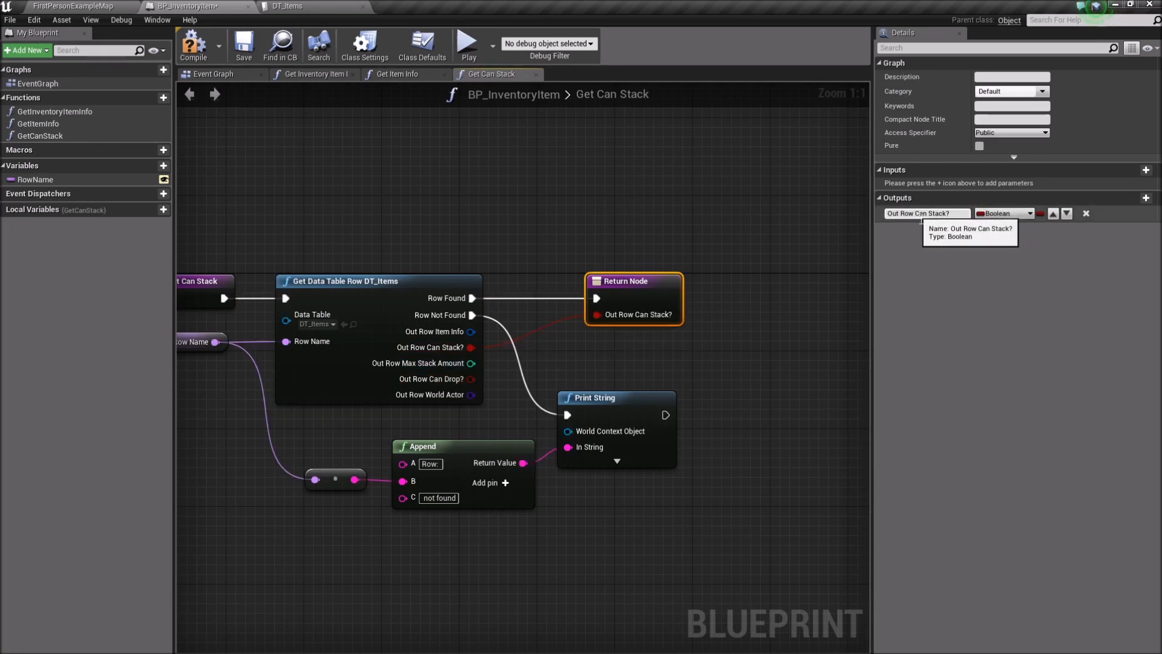
type("Can Stack?")
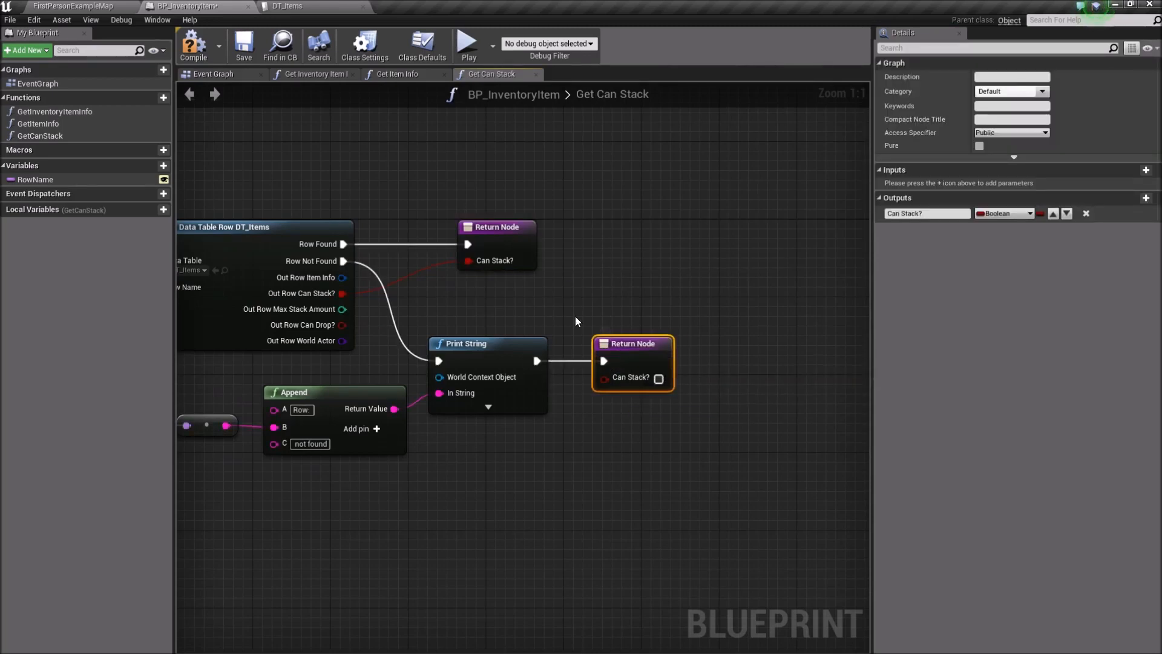
- Compile, review Get Inventory Item Info, and add a fourth new function
left_click(193, 44)
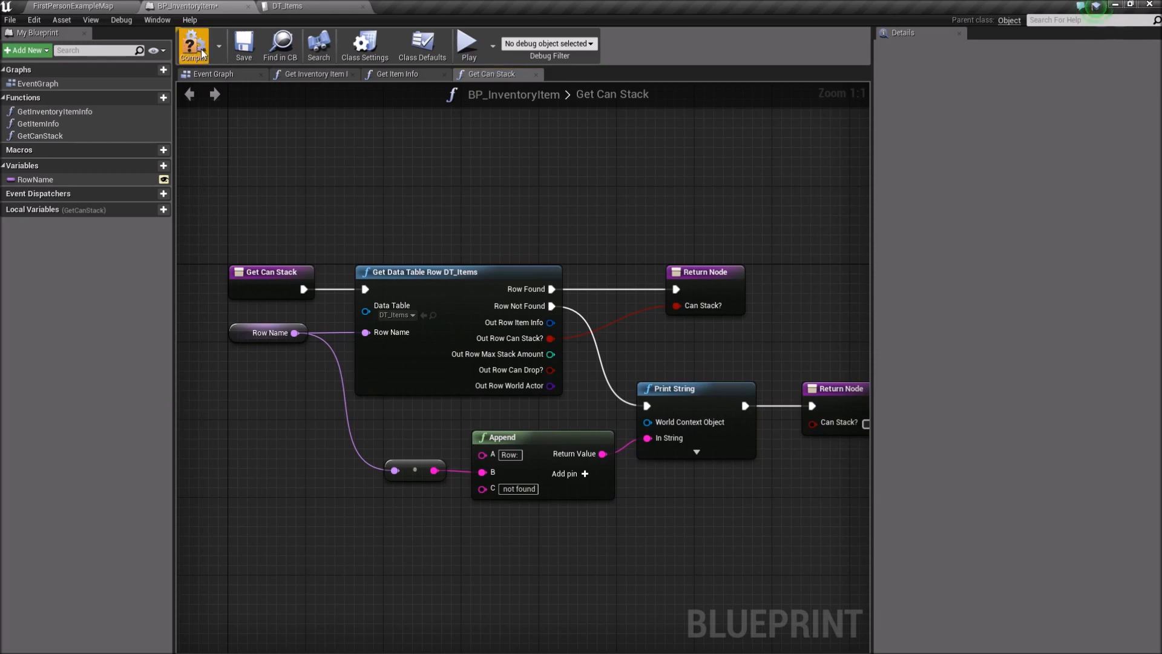
left_click(194, 44)
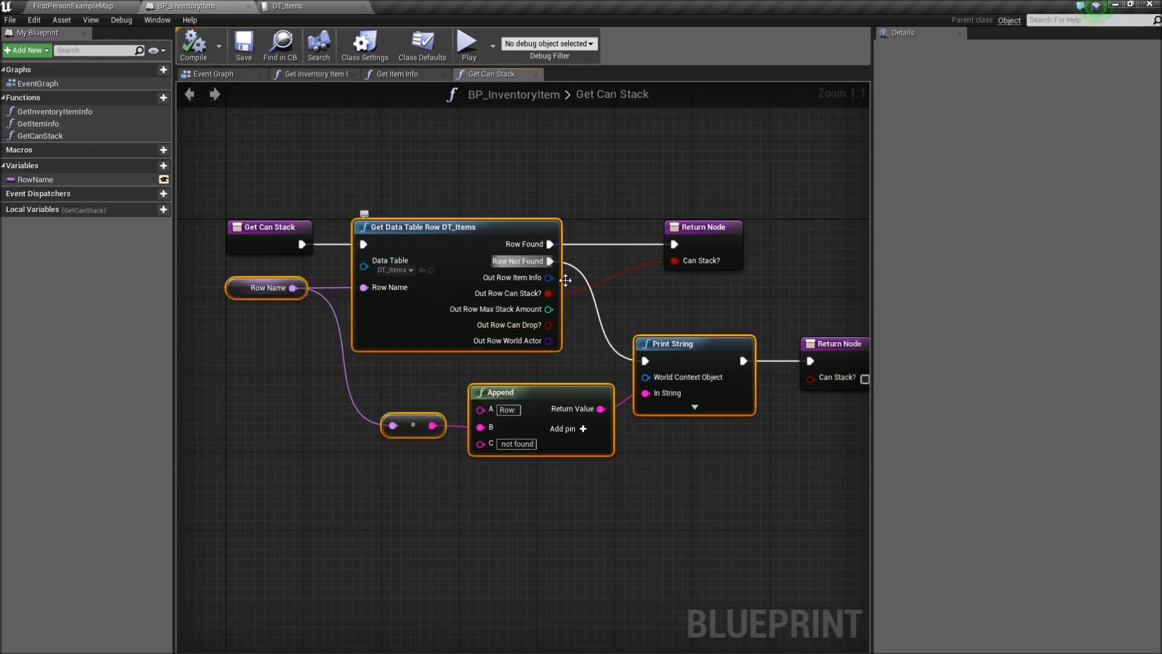
mouse_move(73, 123)
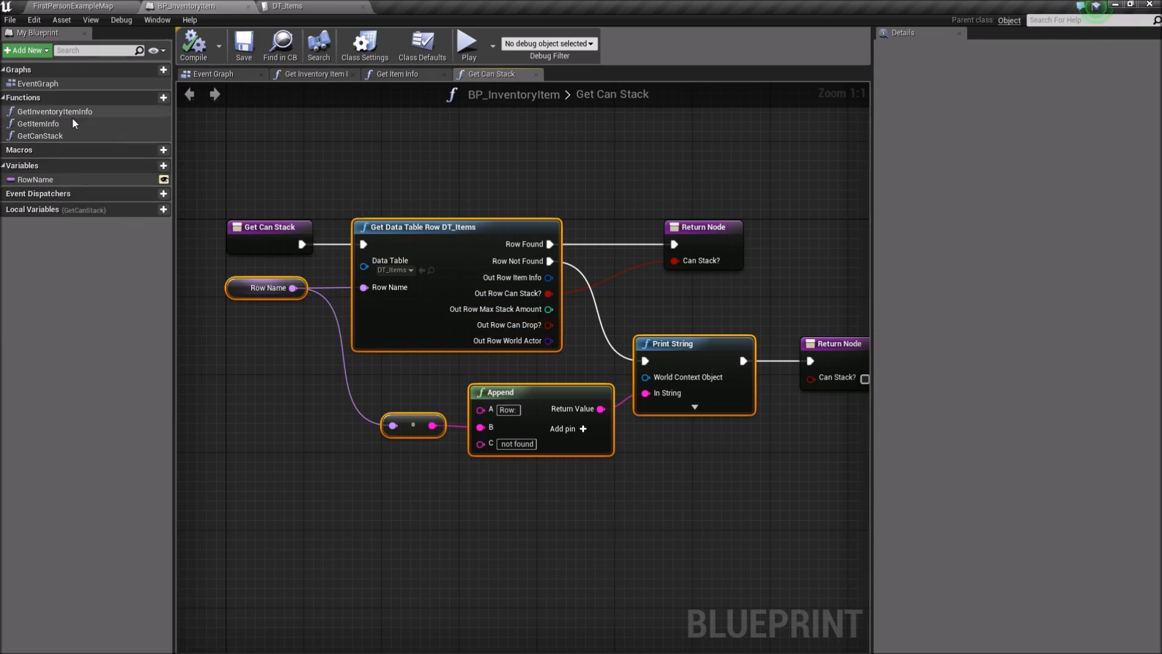
mouse_move(567, 305)
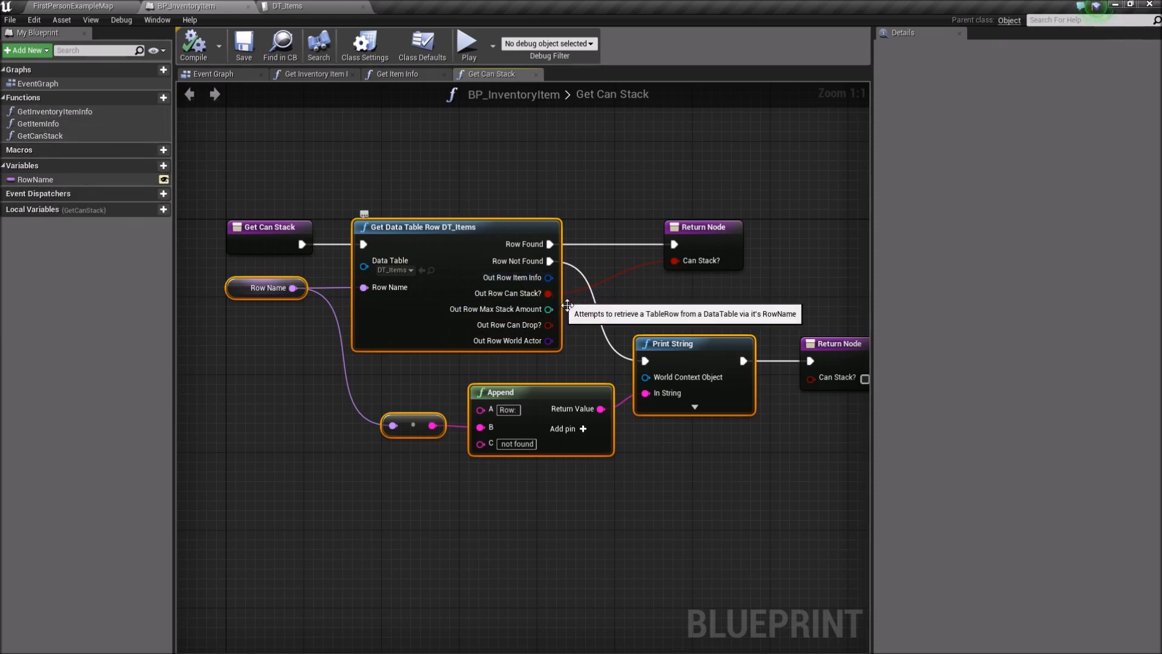
mouse_move(531, 285)
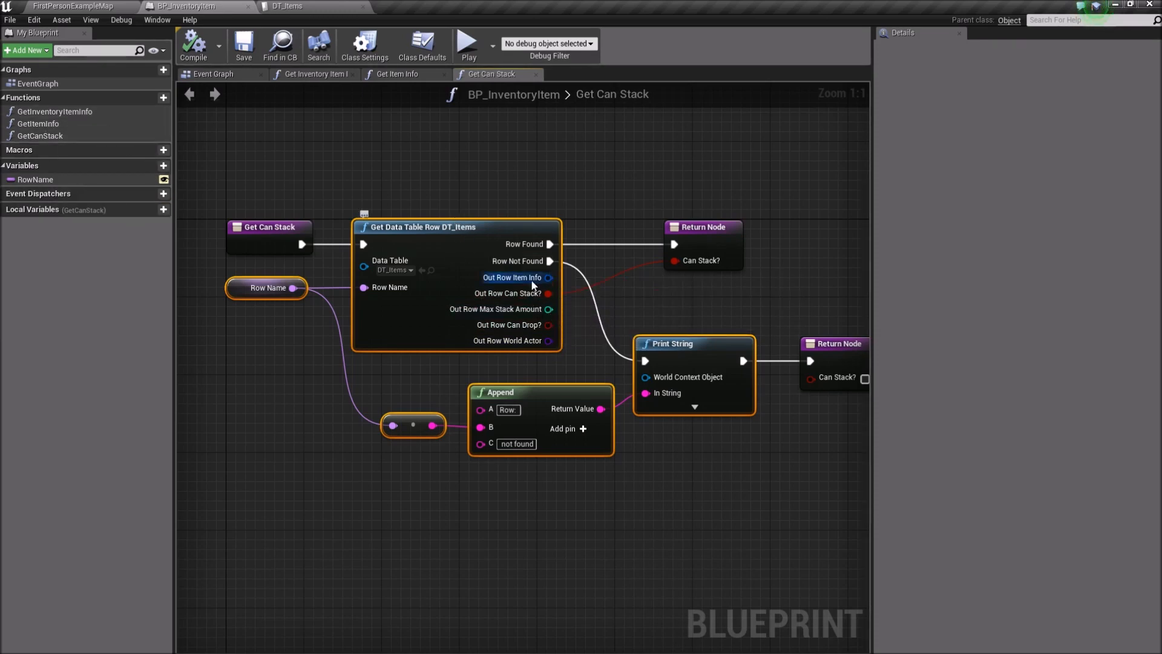
mouse_move(53, 112)
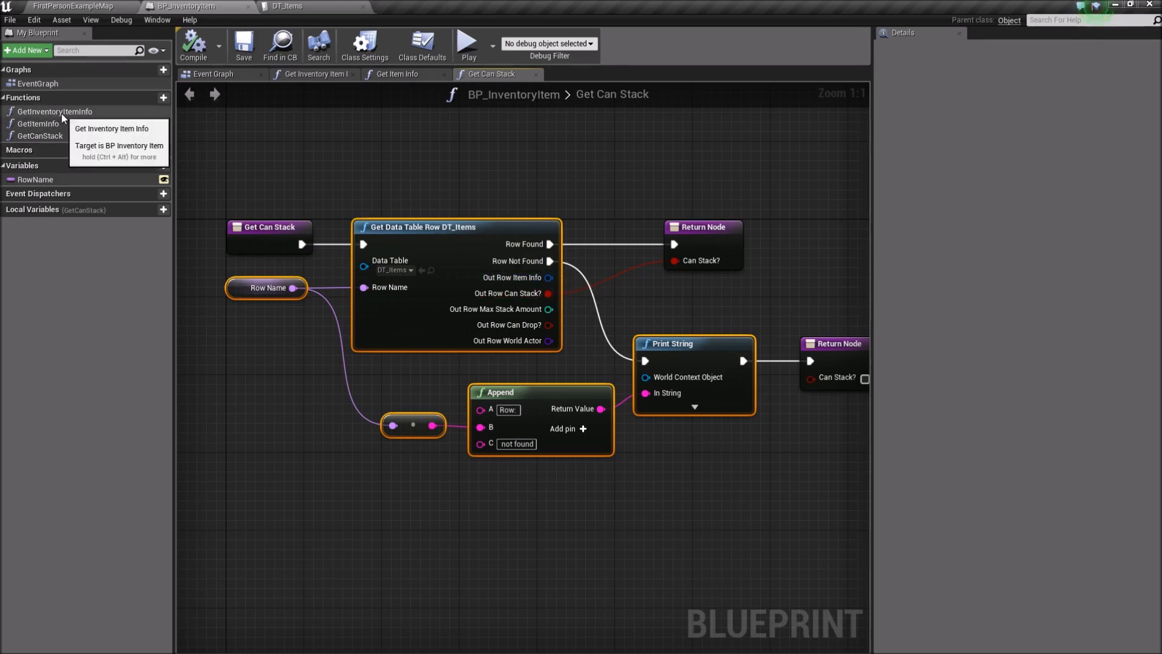
left_click(54, 111)
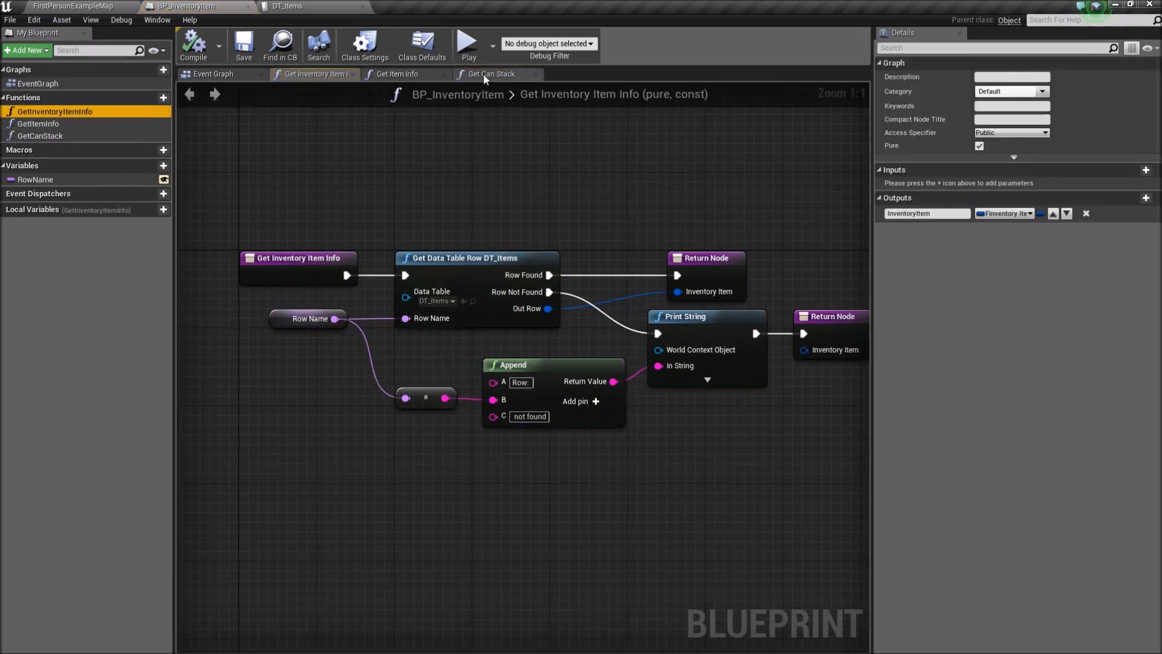
left_click(151, 96)
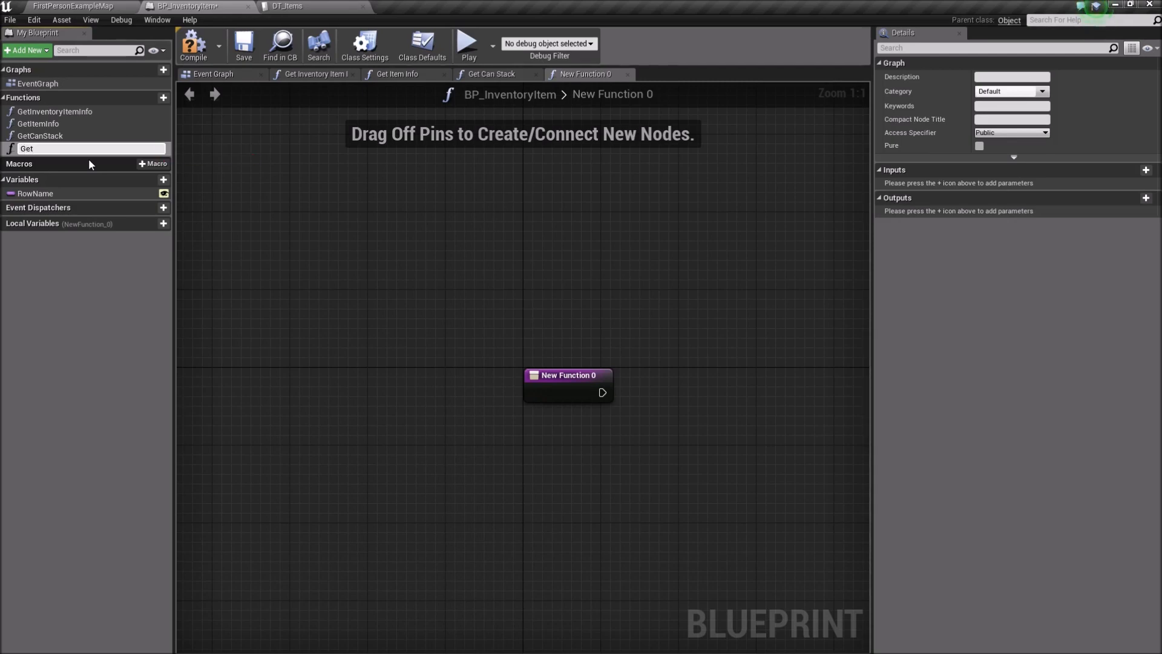
- Name the function GetMaxStackAmount and return the row's Max Stack Amount as an output
type("GetMaxStackA")
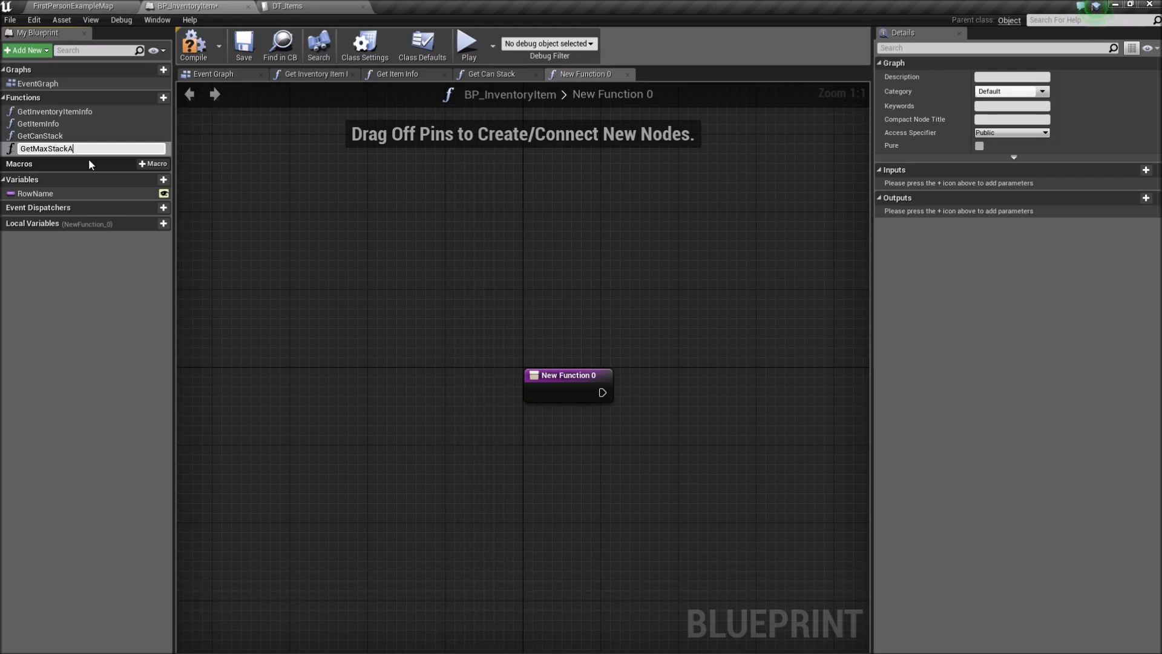
key("Return")
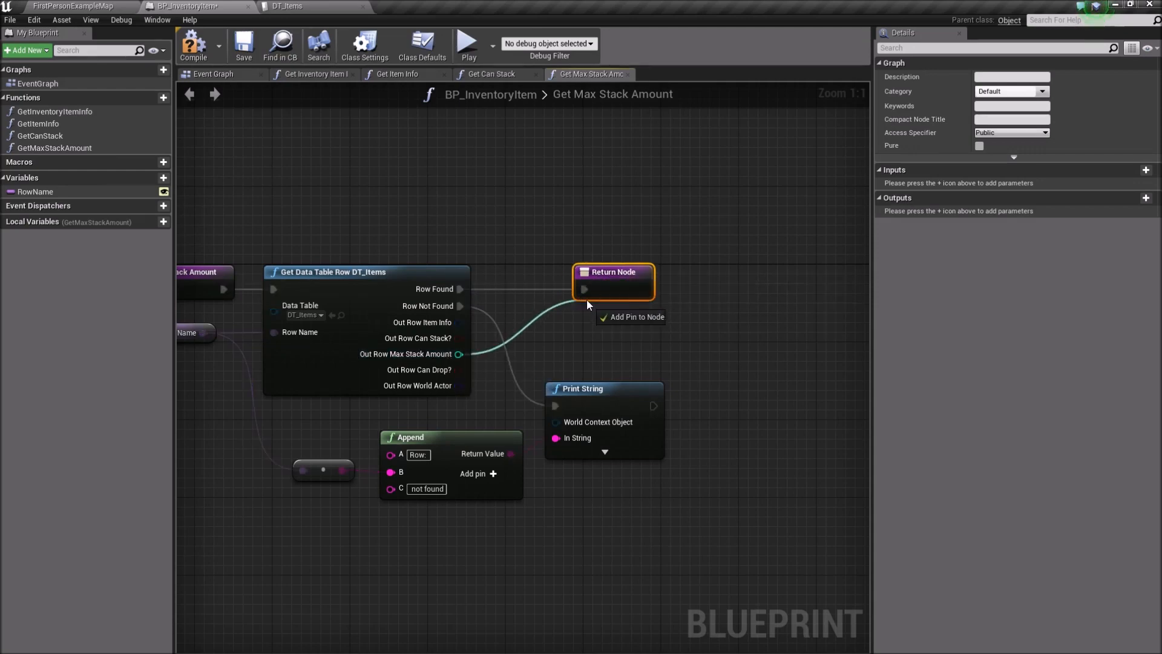
left_click(628, 316)
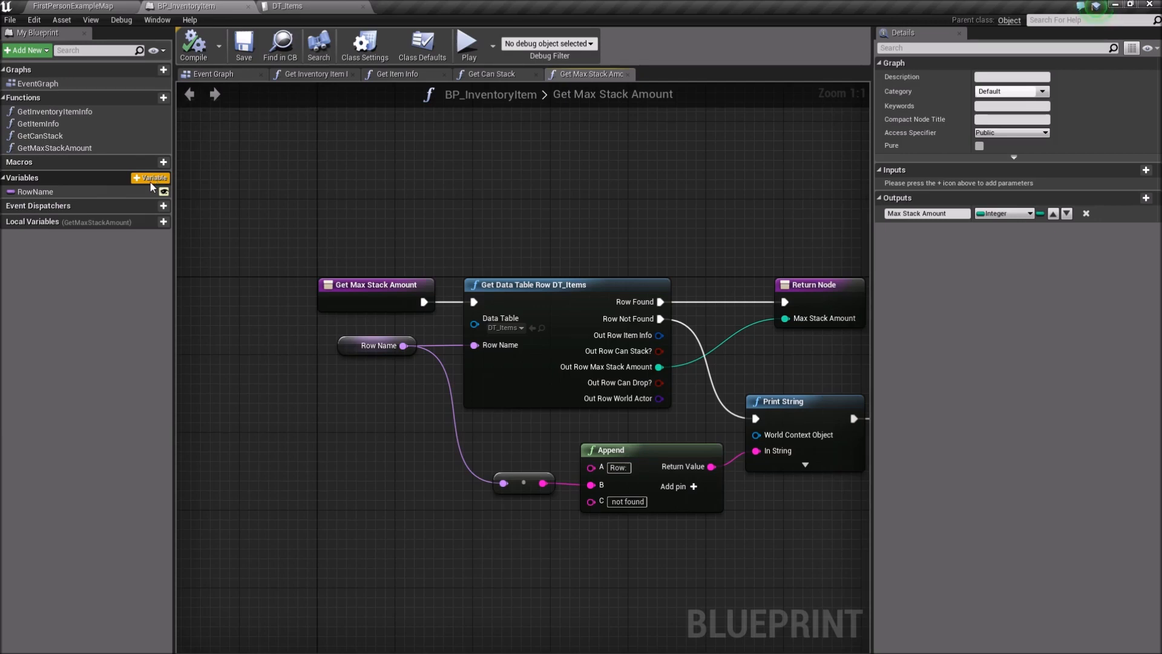
- Add an editable integer variable Amount, then create the HasRoomOnStack function
left_click(151, 178)
type("Amount")
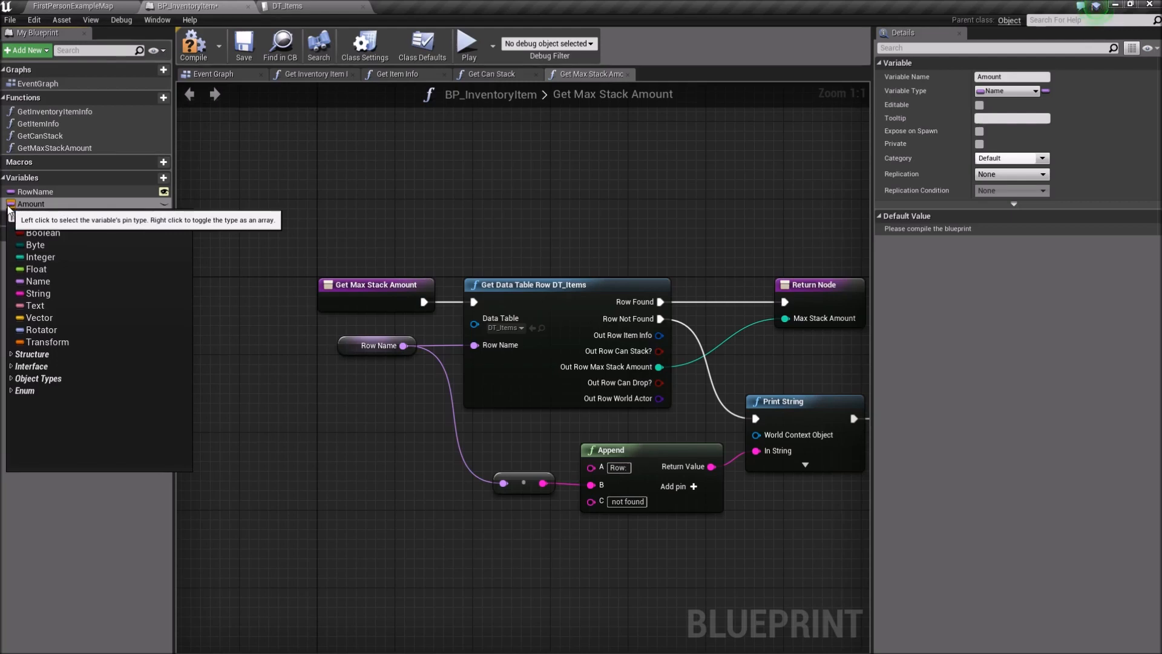
left_click(40, 257)
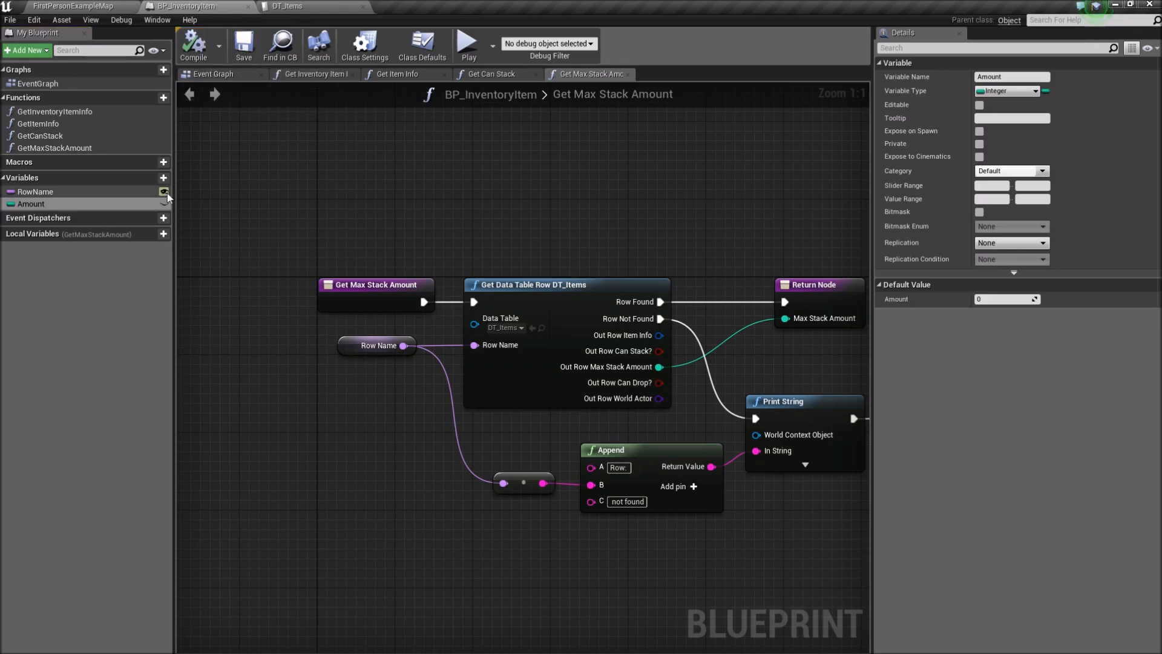
left_click(979, 104)
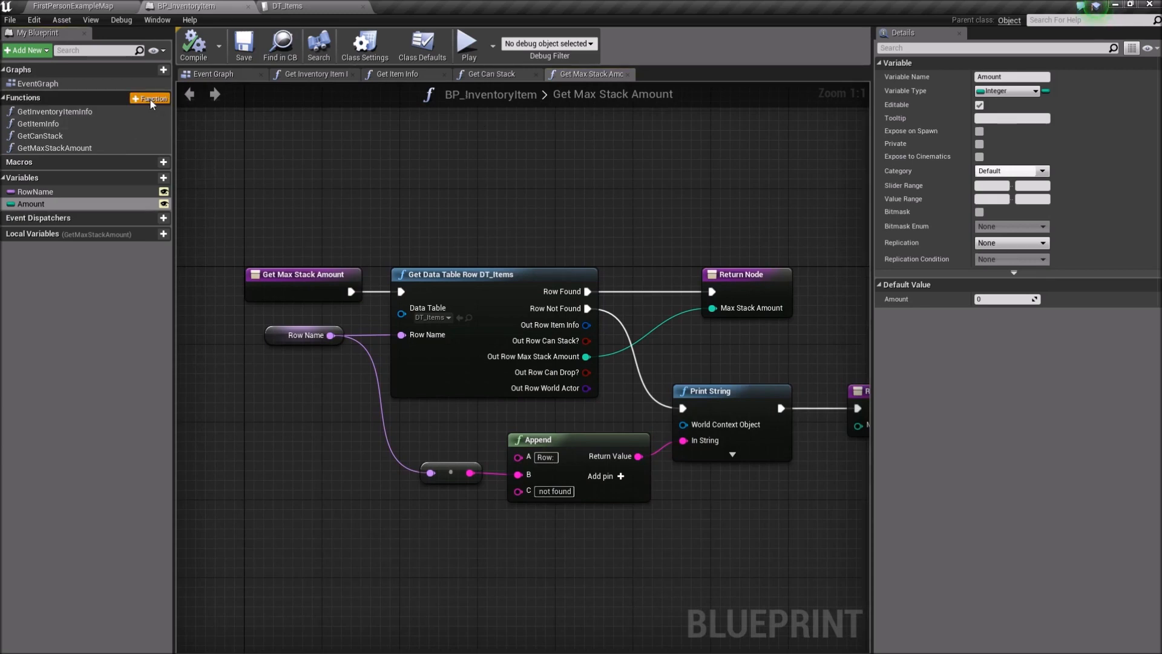
left_click(149, 98)
type("HasRoomOnStack")
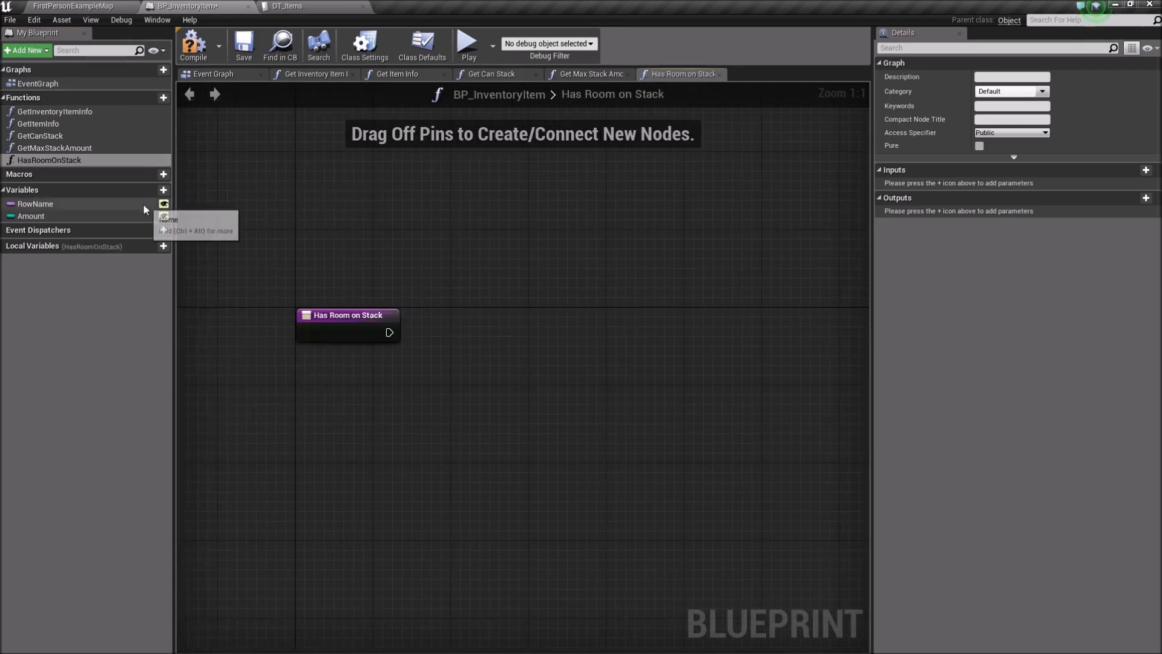
- Paste the lookup nodes into HasRoomOnStack, returning Max Stack Amount minus Amount, else -1
left_click(588, 73)
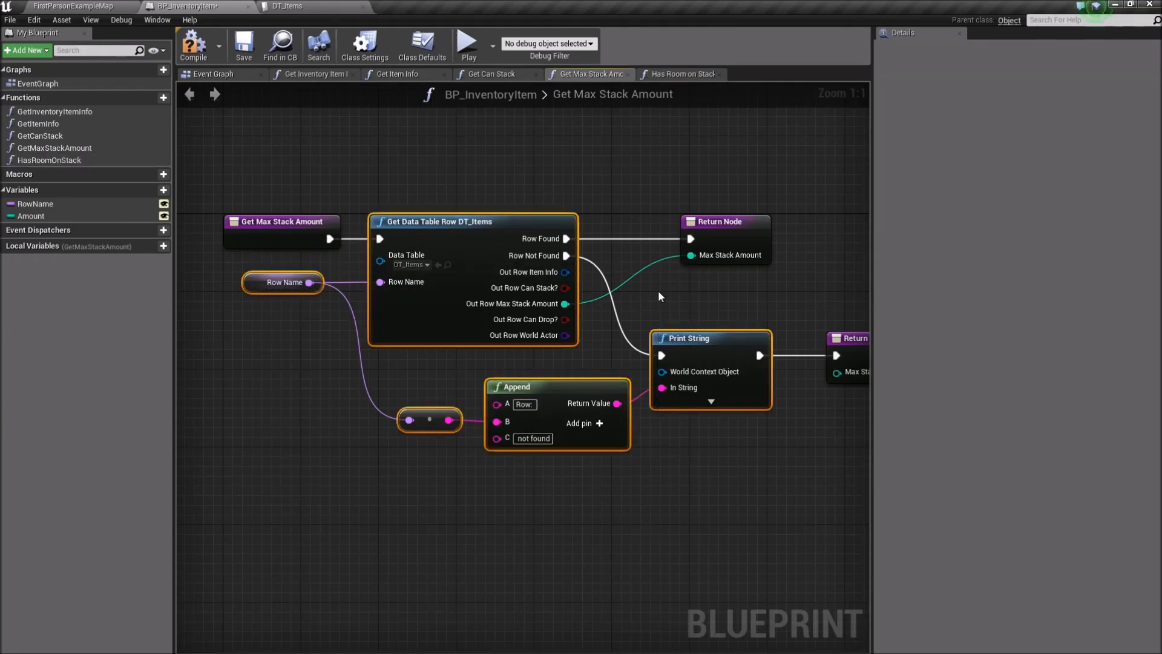
left_click(682, 74)
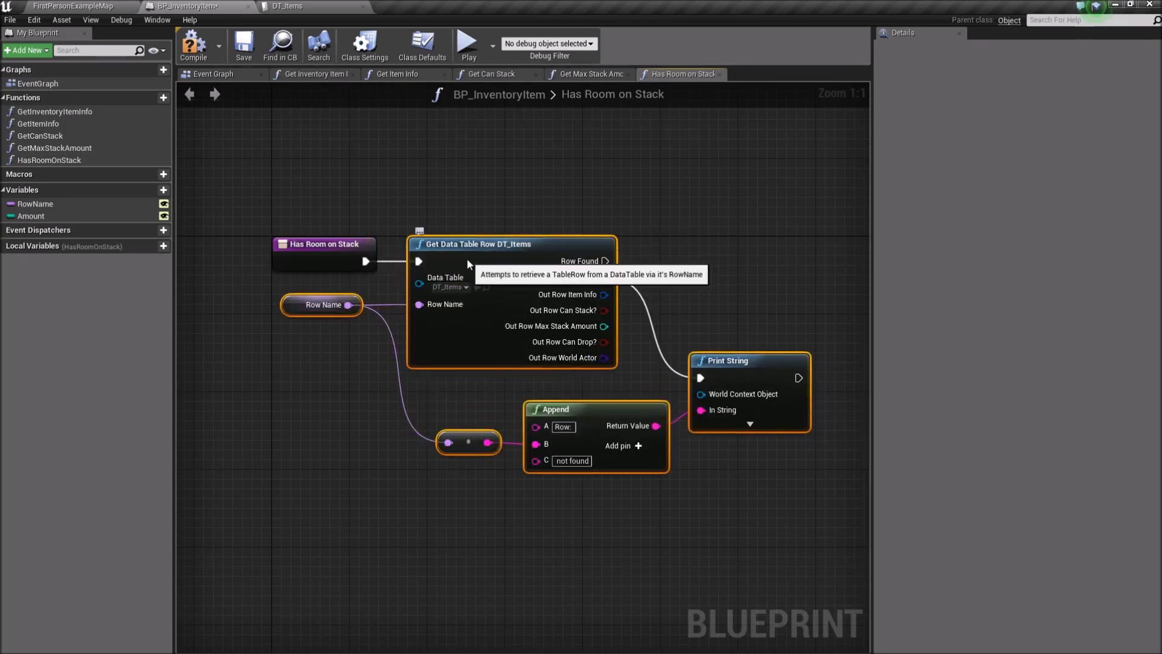
mouse_move(604, 326)
type("-")
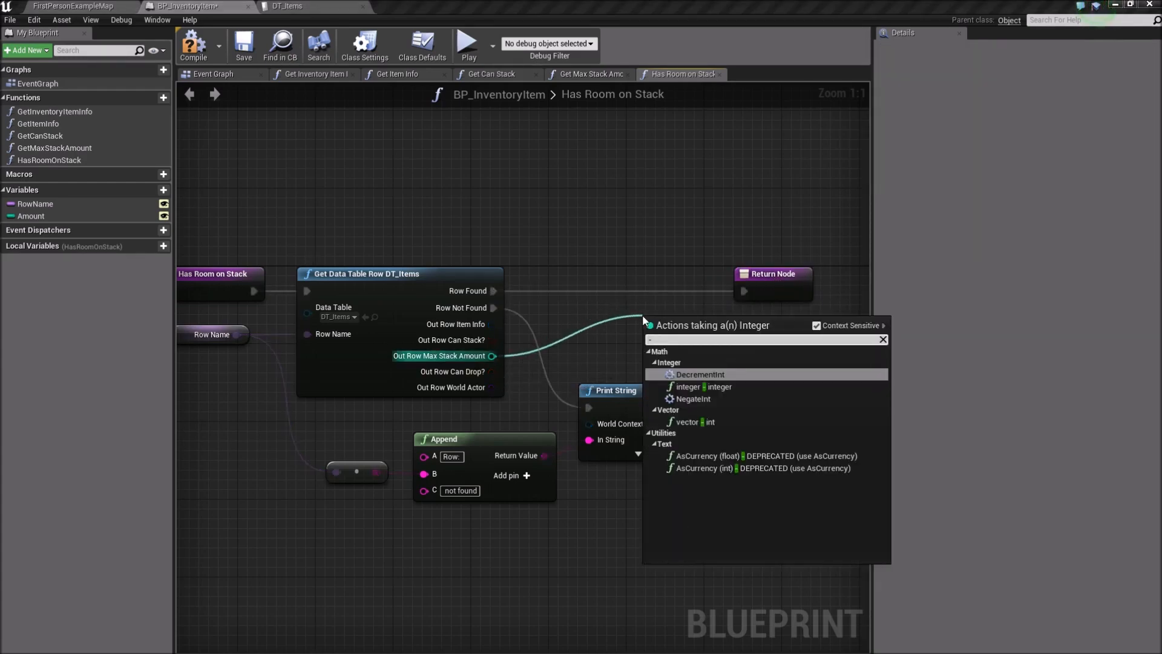
left_click(688, 386)
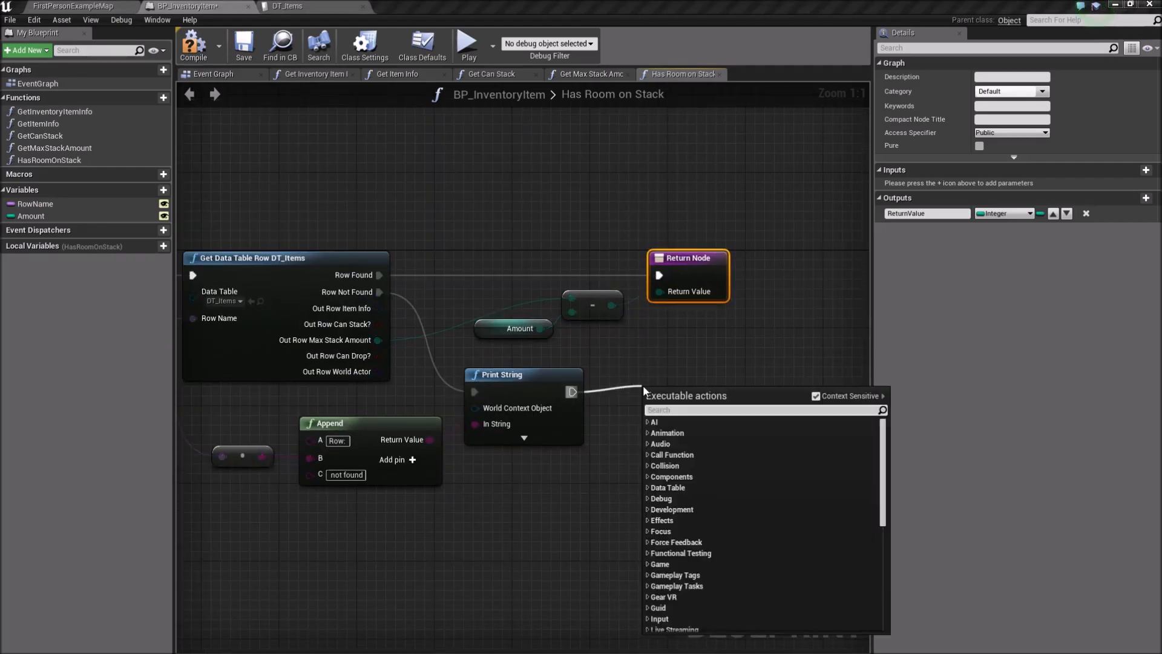
left_click(676, 421)
type("-1")
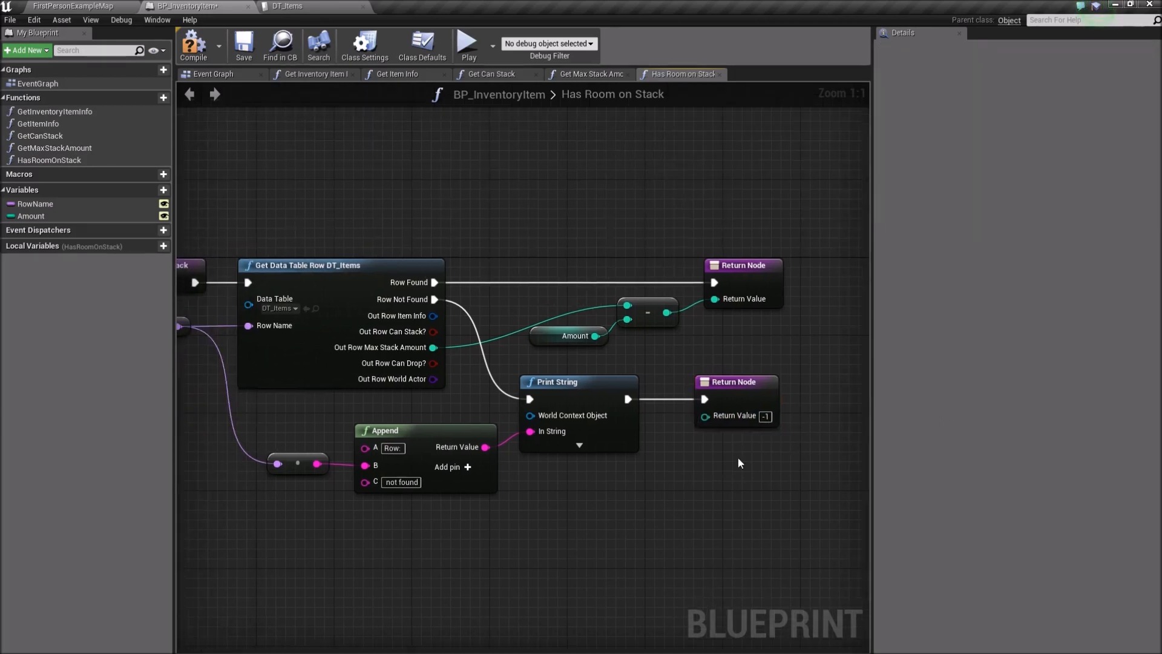
mouse_move(228, 107)
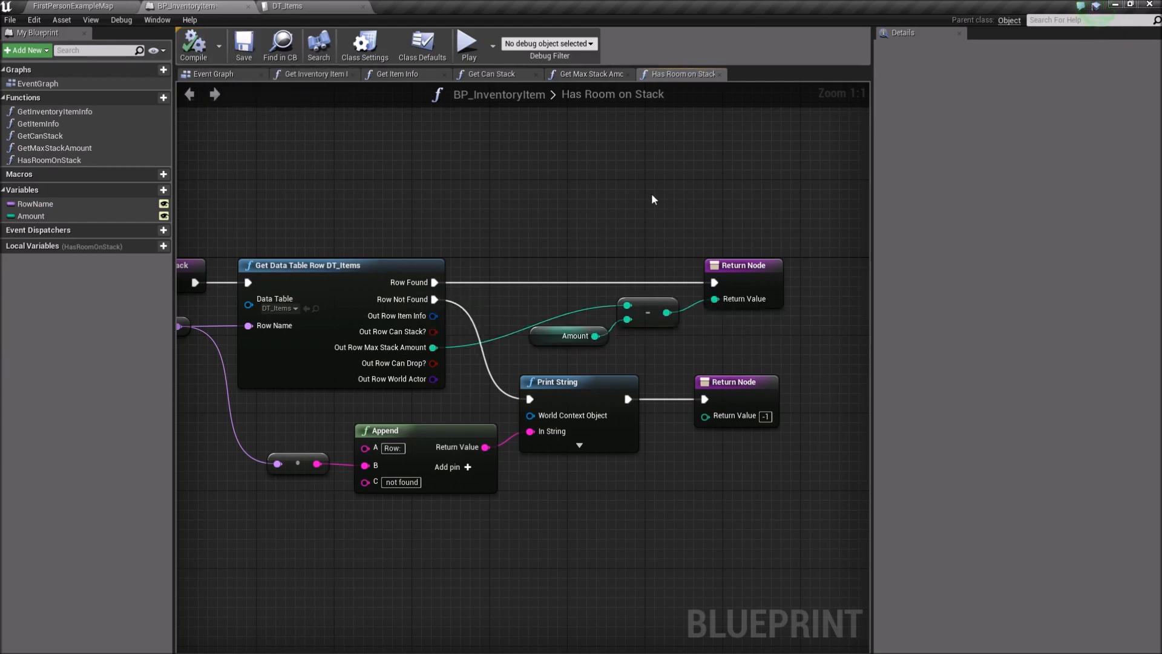
mouse_move(588, 74)
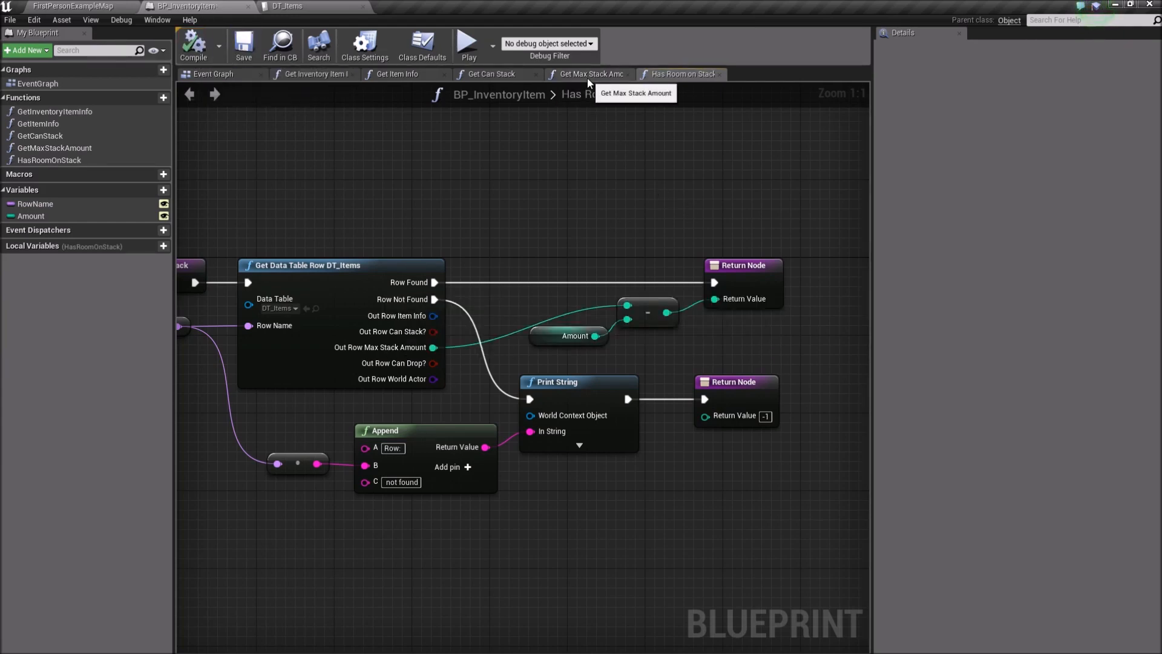
left_click(588, 73)
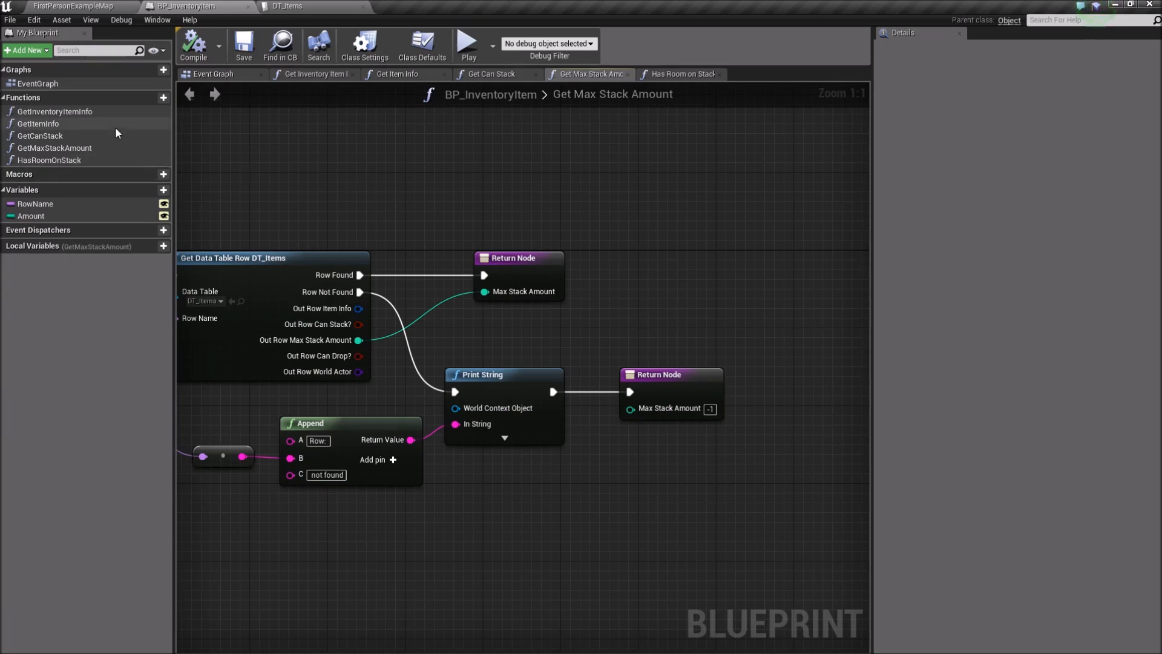
- Tick Pure and Const for GetItemInfo, GetMaxStackAmount and HasRoomOnStack
left_click(37, 123)
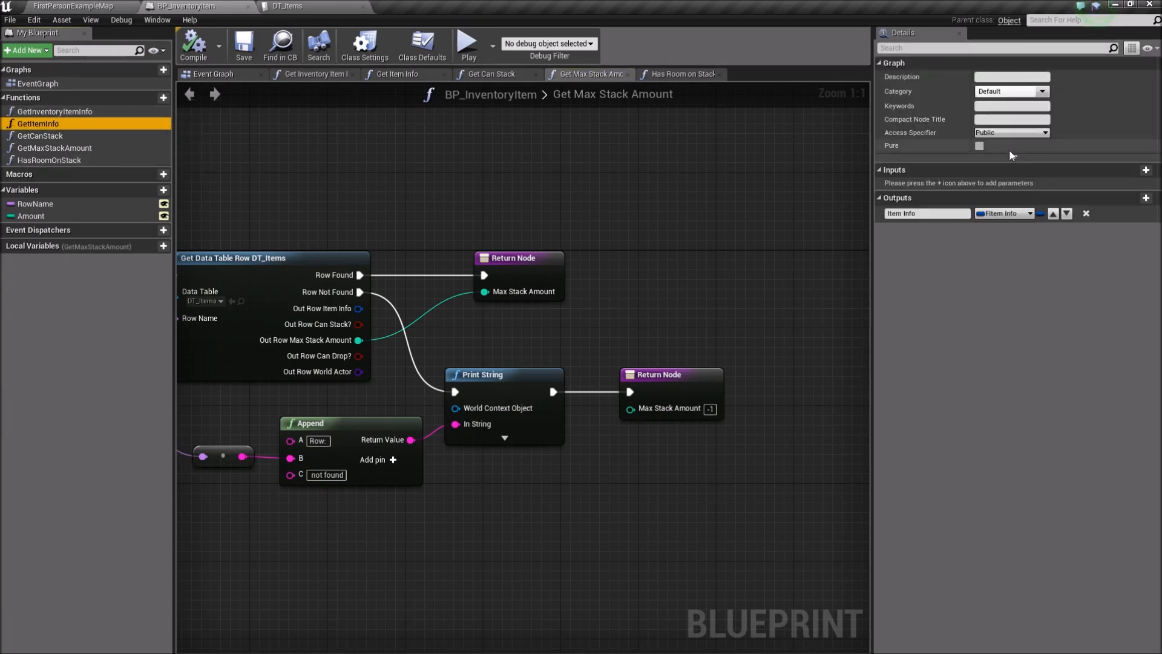
left_click(979, 145)
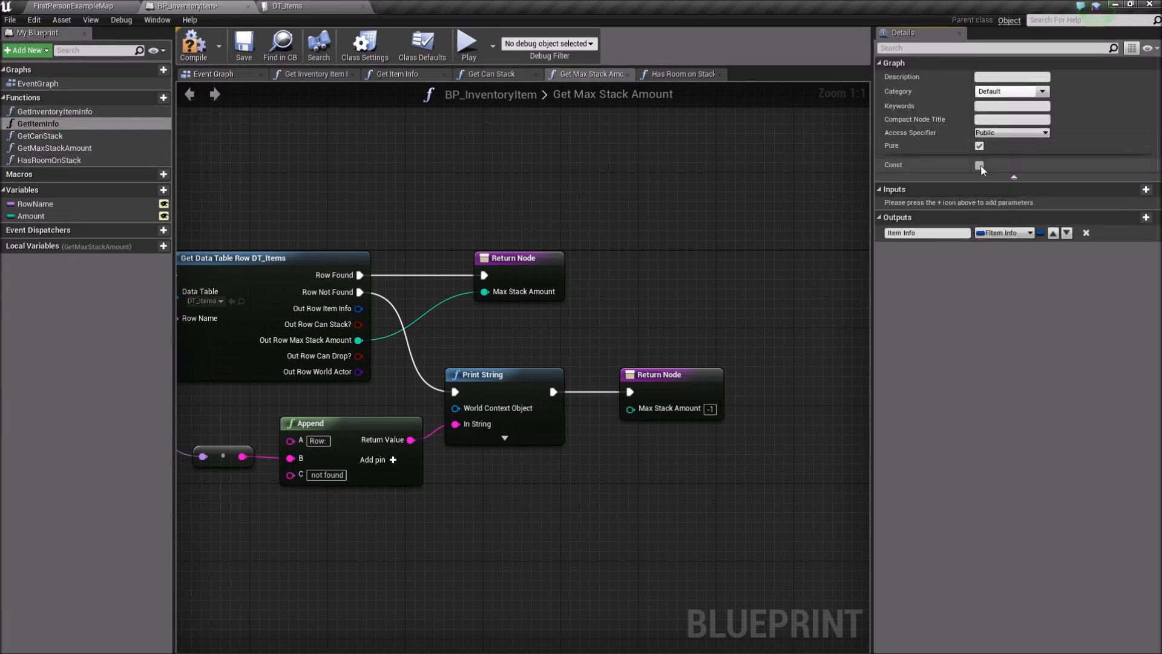
left_click(40, 135)
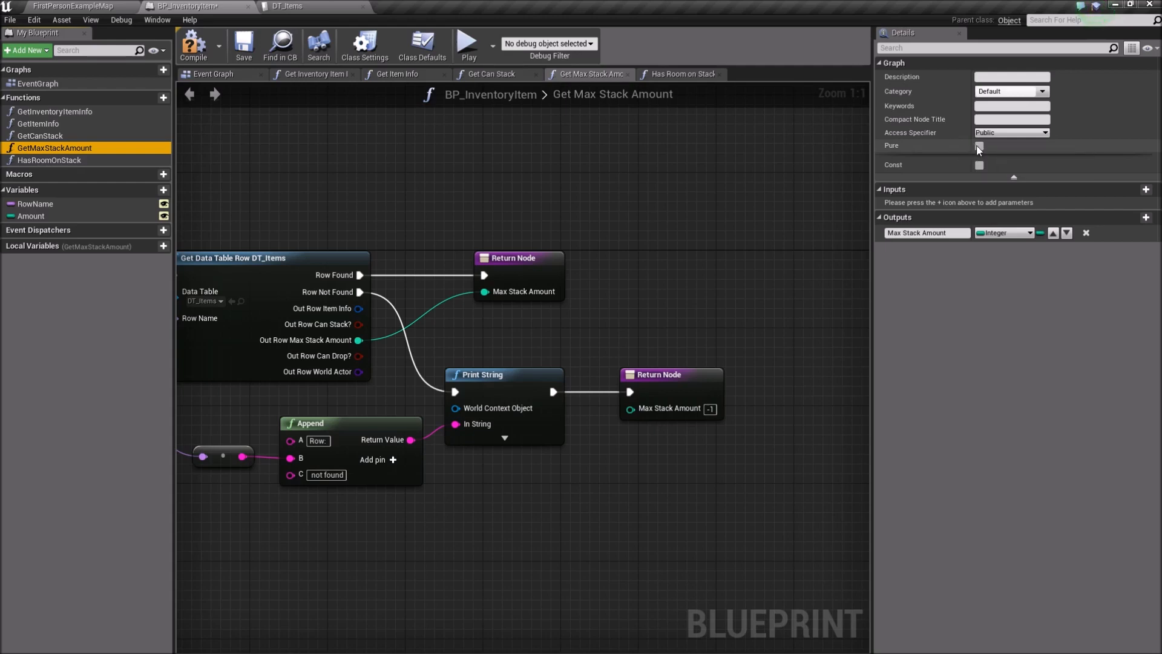
left_click(979, 146)
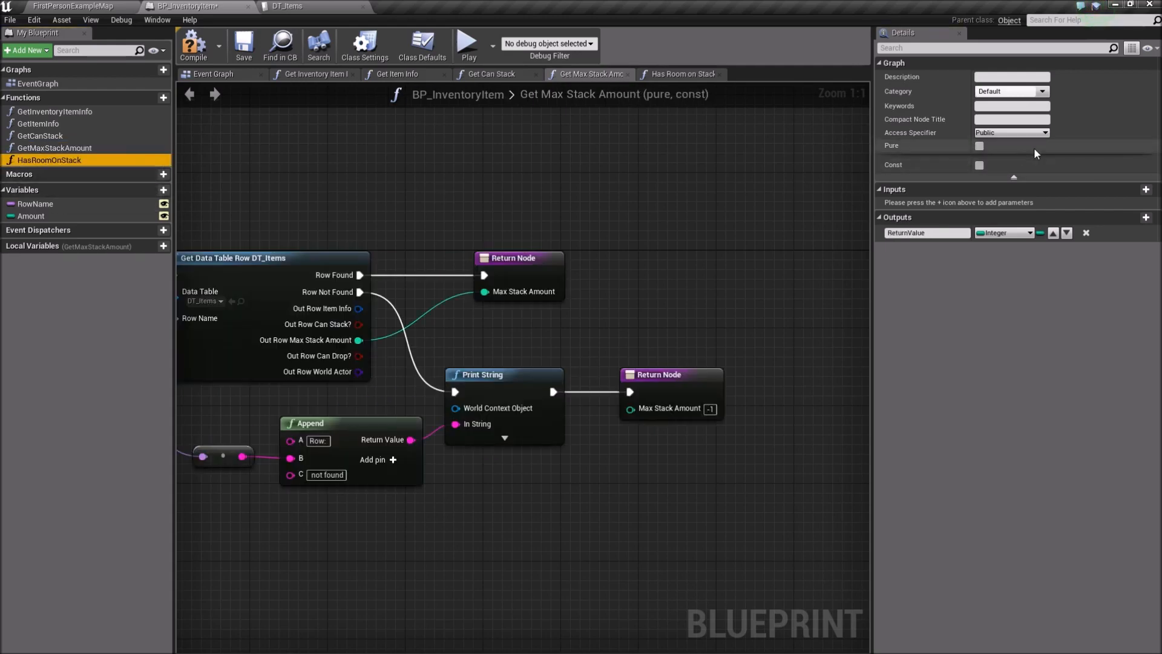
left_click(979, 145)
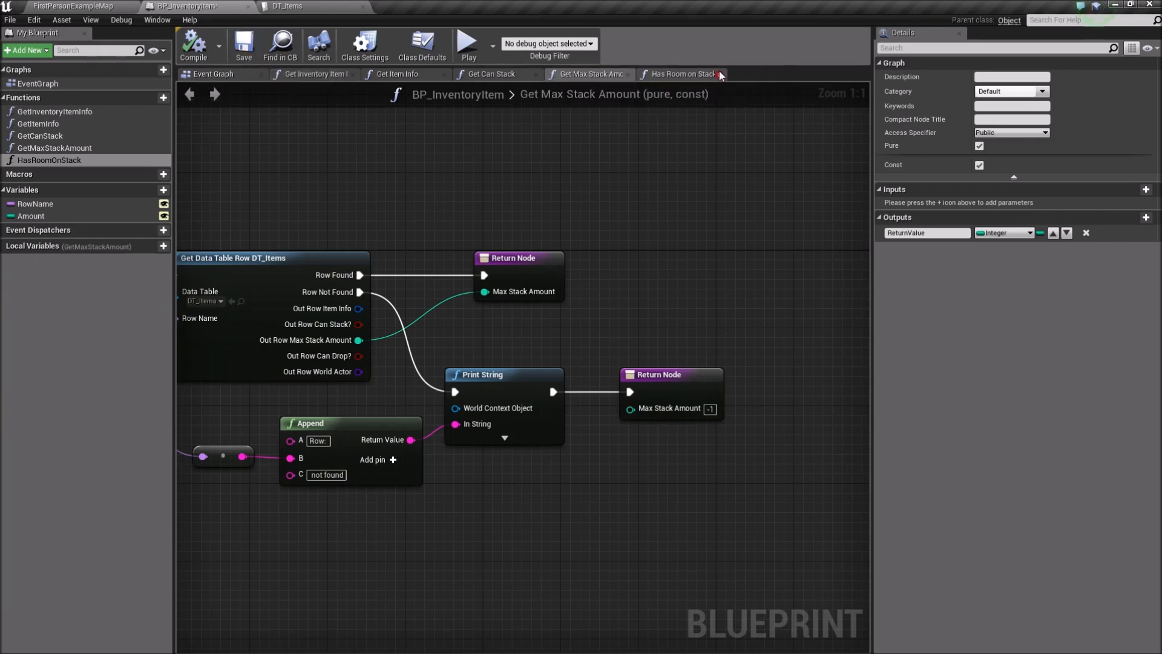
- Create empty OnUse and OnDrop functions and close their graph tabs
left_click(212, 73)
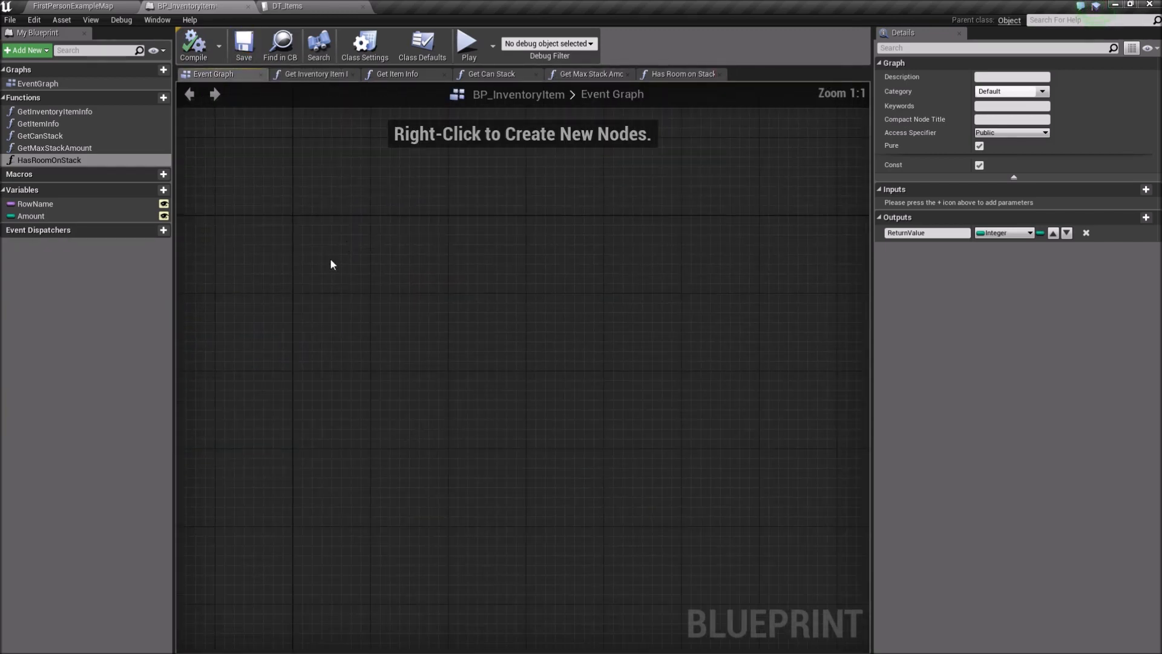
left_click(149, 96)
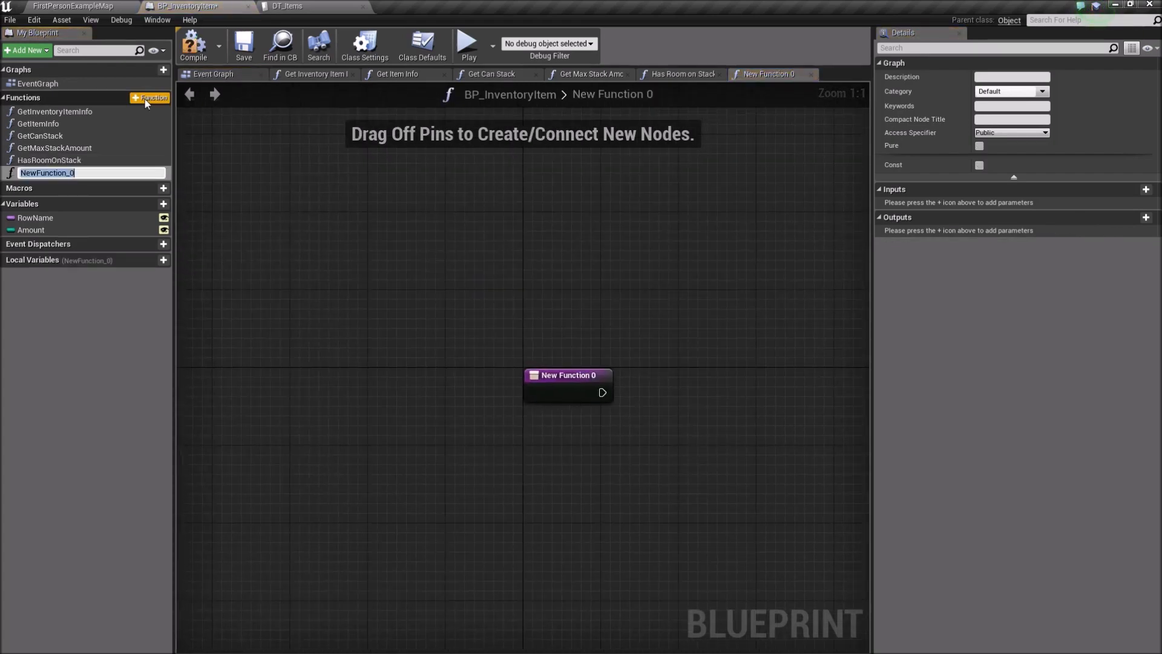
type("OnUse")
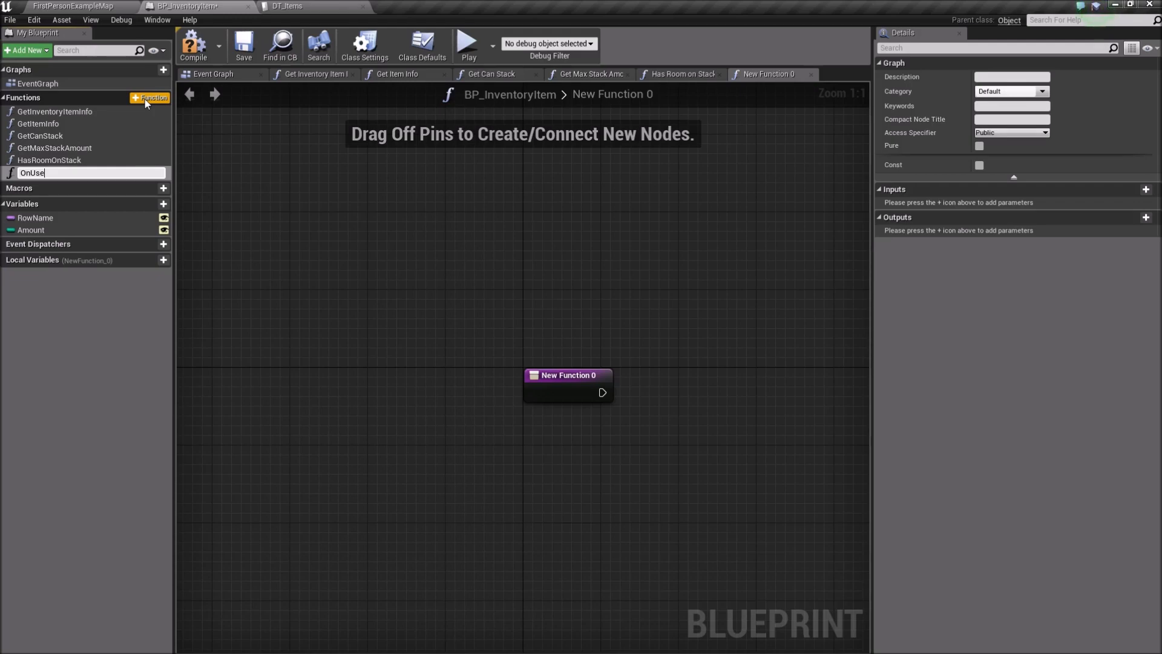
left_click(151, 97)
type("OnDrop")
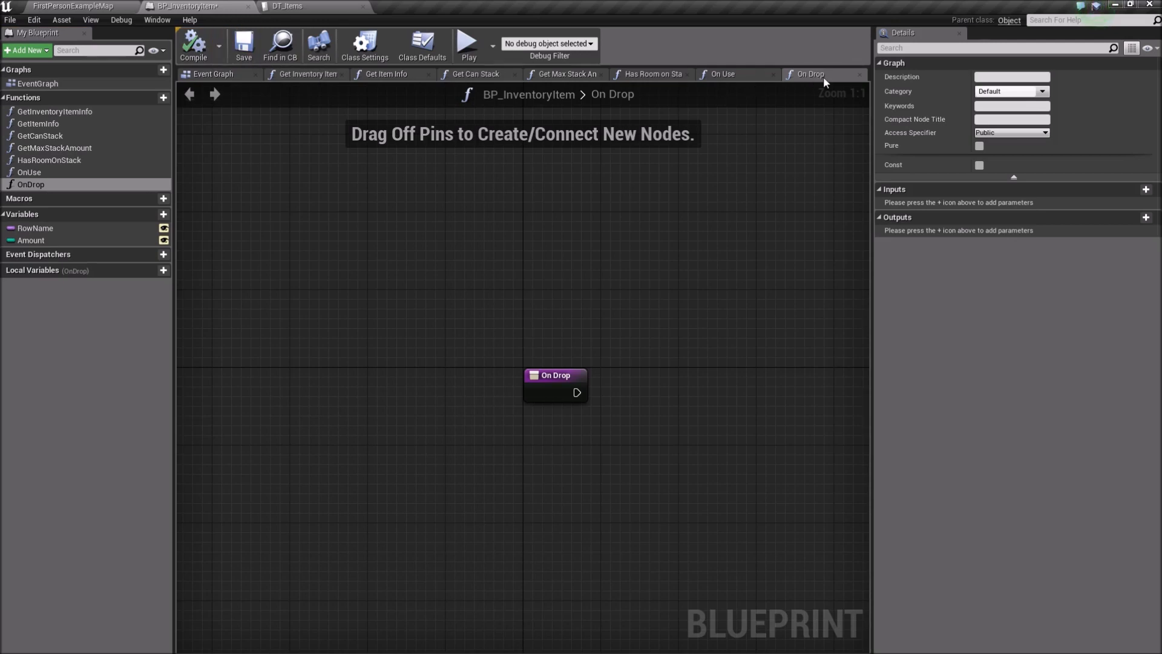
left_click(675, 74)
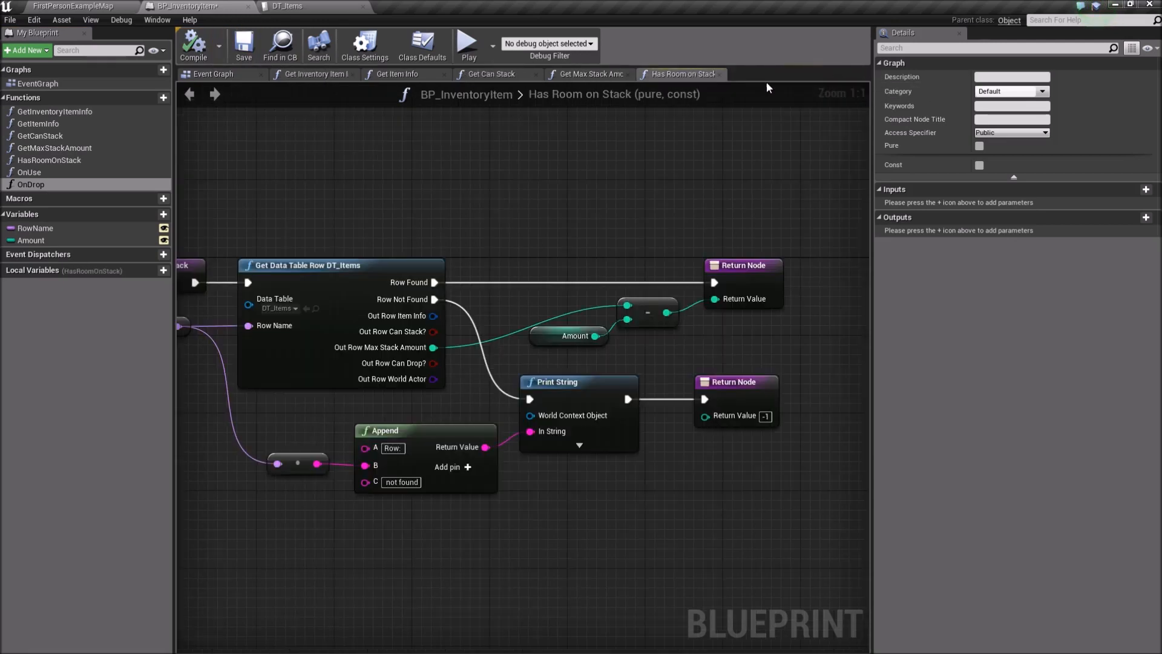
- Close the Has Room on Stack tab, save BP_InventoryItem, and collapse advanced function properties
left_click(492, 74)
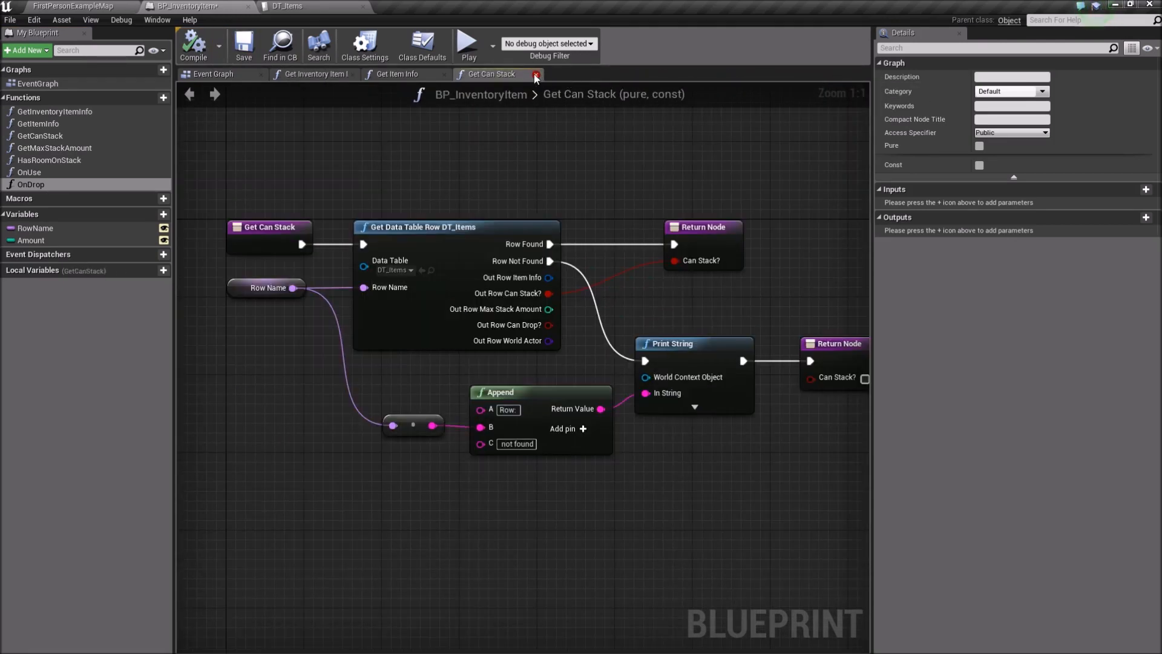
left_click(534, 73)
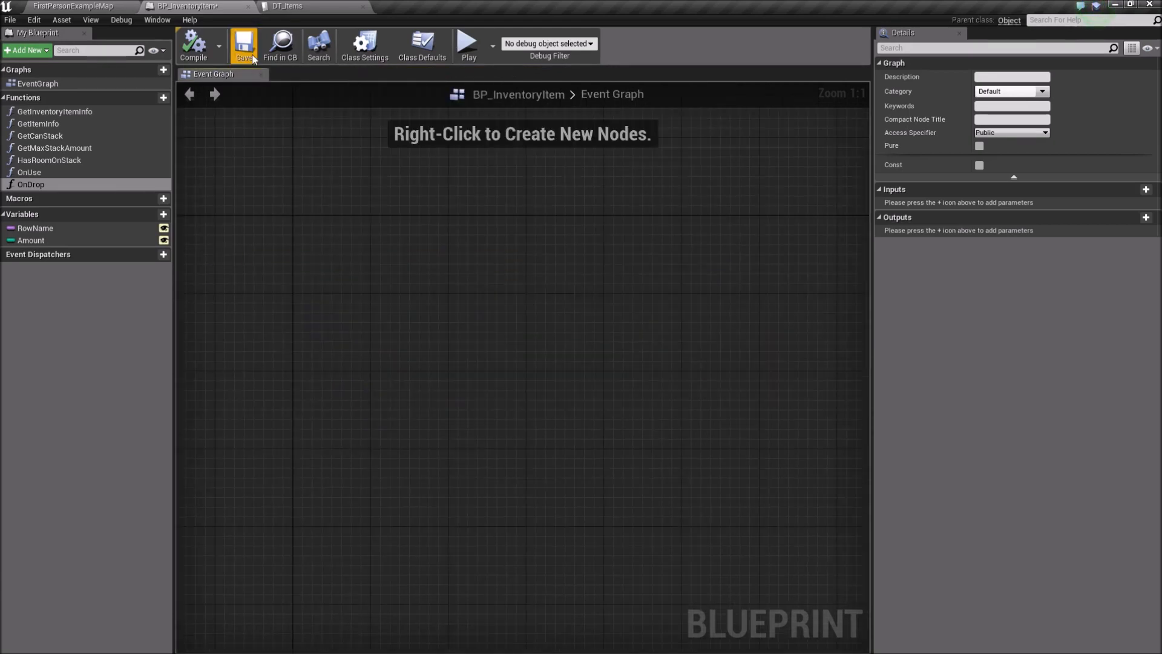
left_click(74, 6)
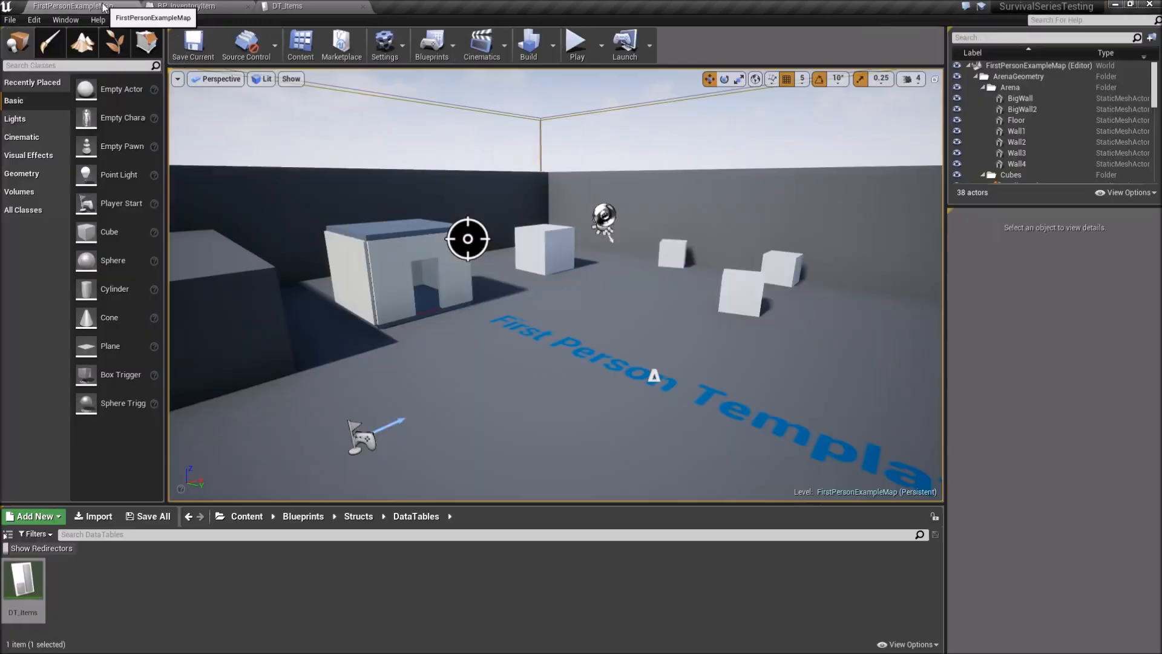
left_click(184, 6)
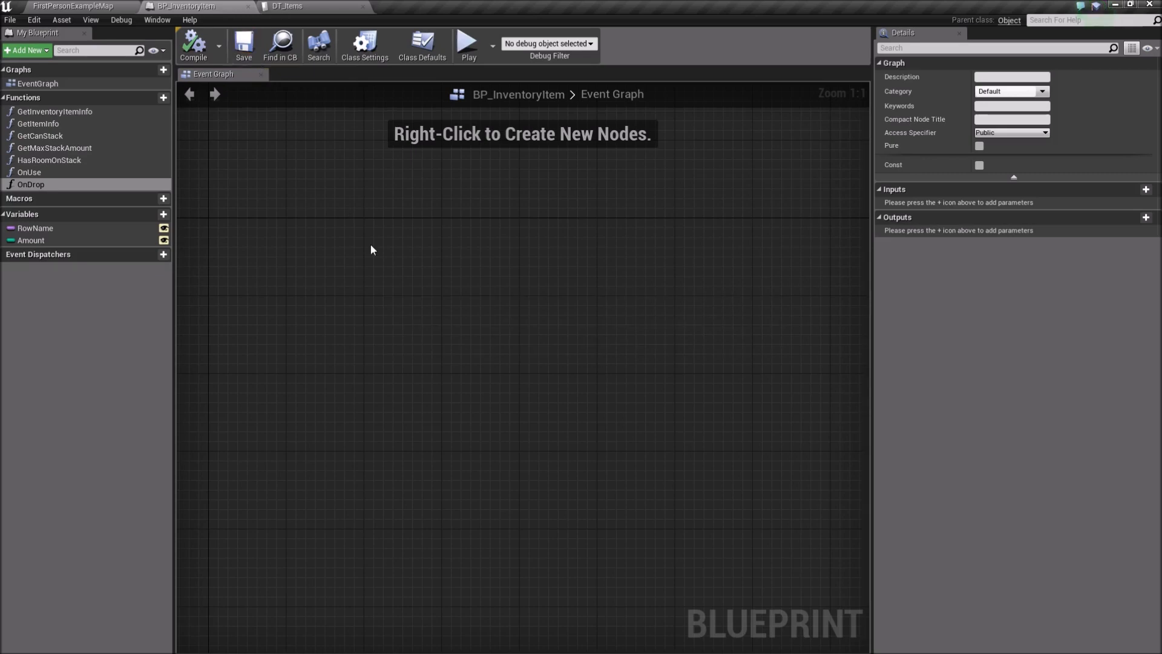
mouse_move(1014, 178)
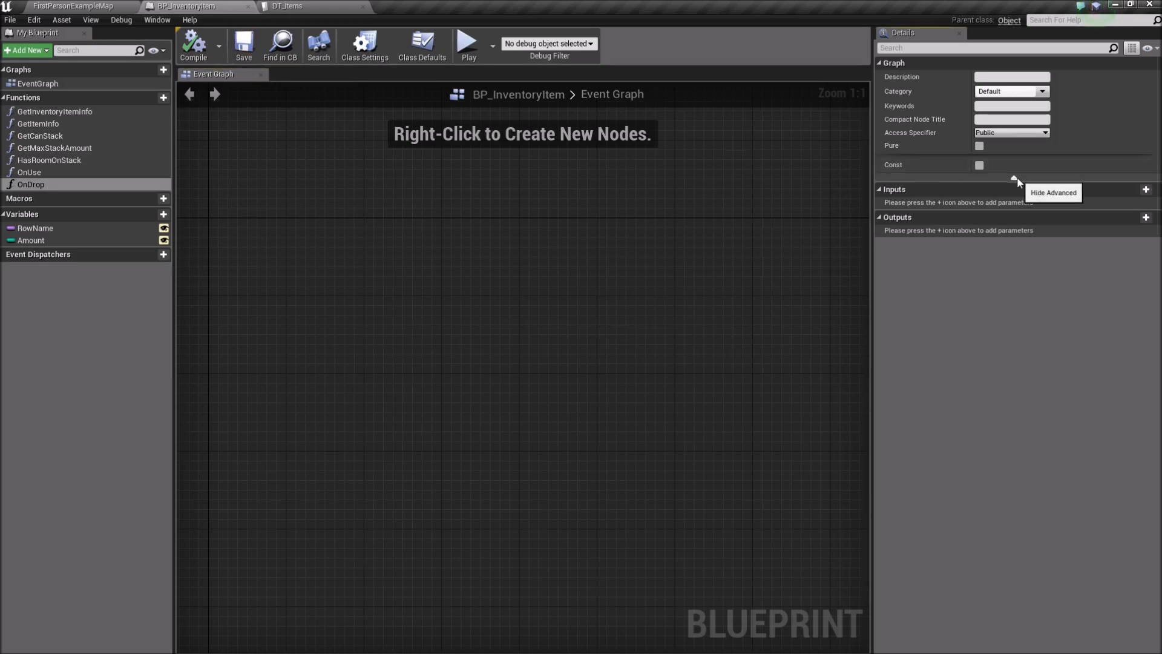
left_click(1013, 178)
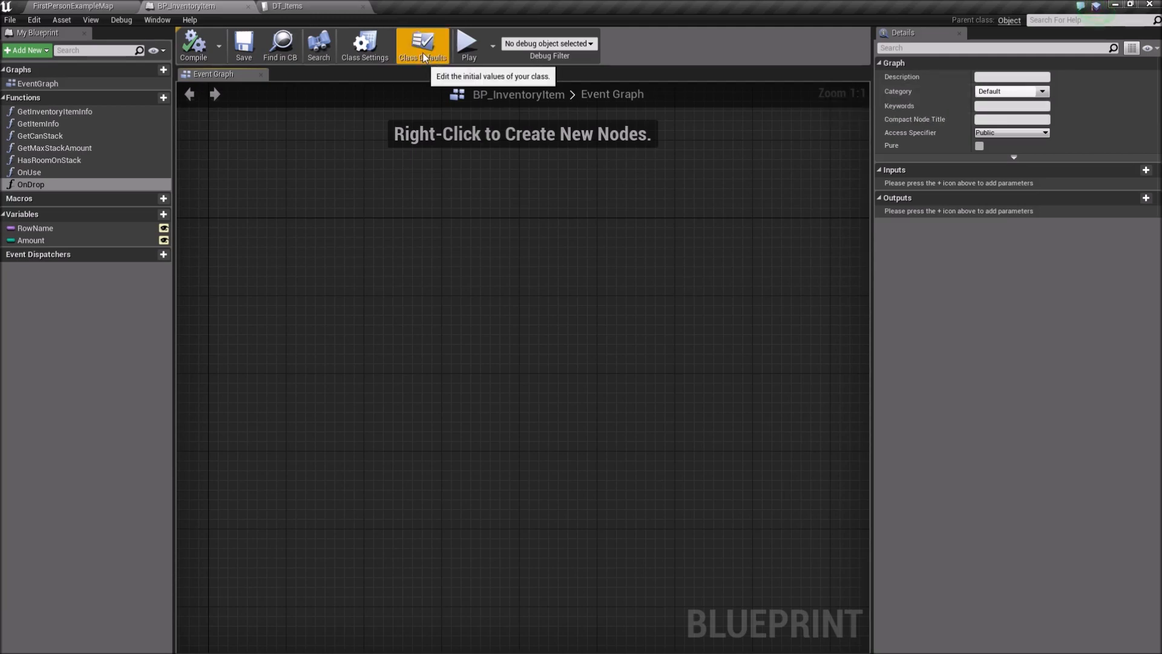
- Enable Generate Abstract Class in BP_InventoryItem's advanced Class Settings options
left_click(364, 45)
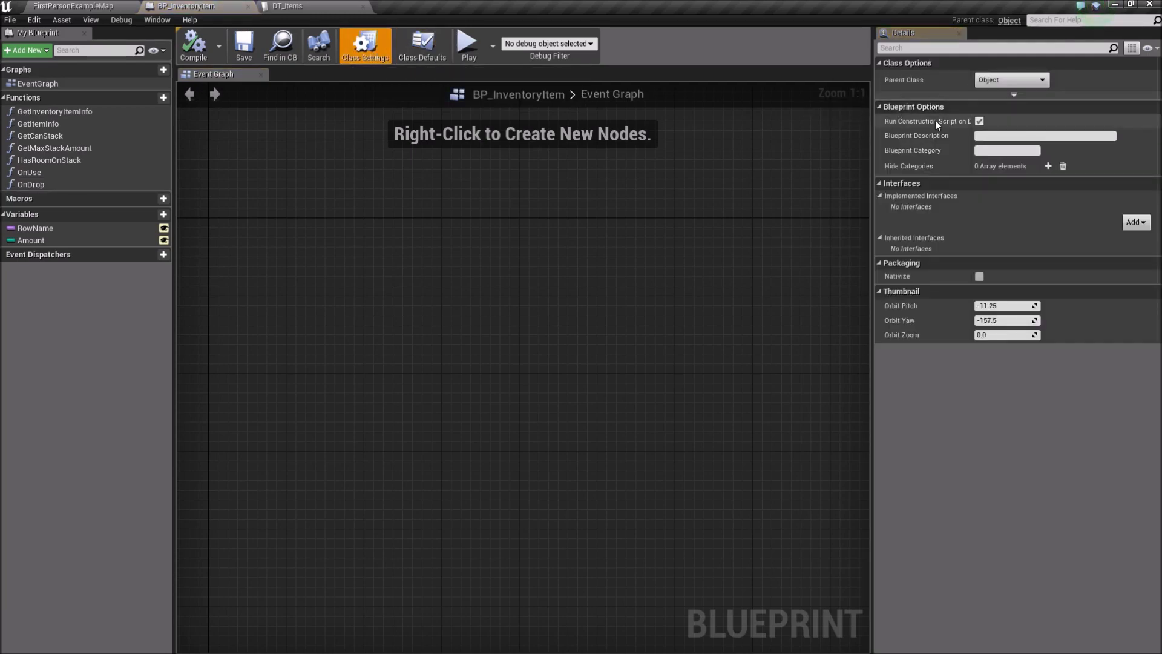
left_click(1013, 94)
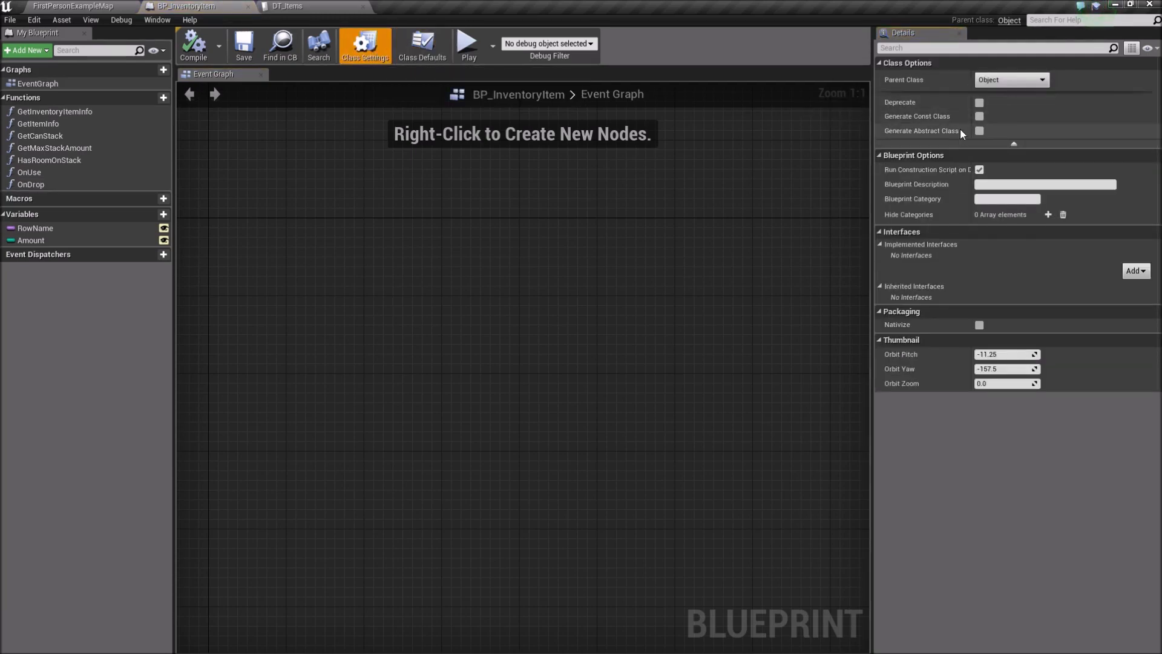
mouse_move(978, 131)
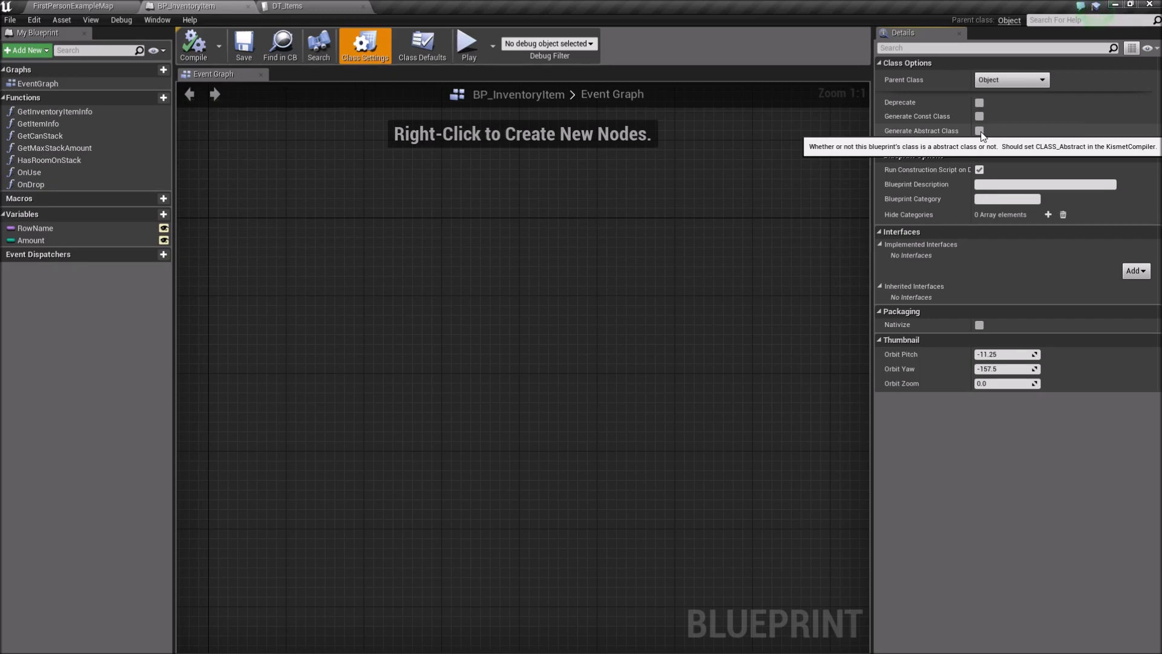
left_click(979, 131)
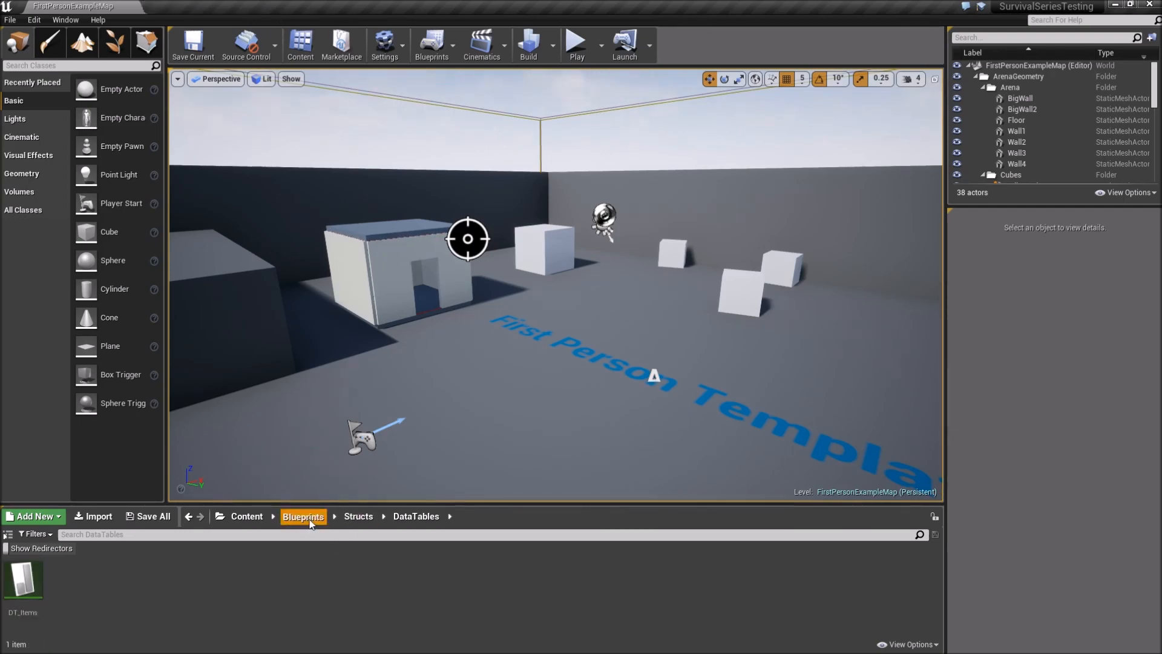
- From the Inventory Objects folder, create child blueprint BP_InvItem_Empty from BP_InventoryItem
left_click(303, 516)
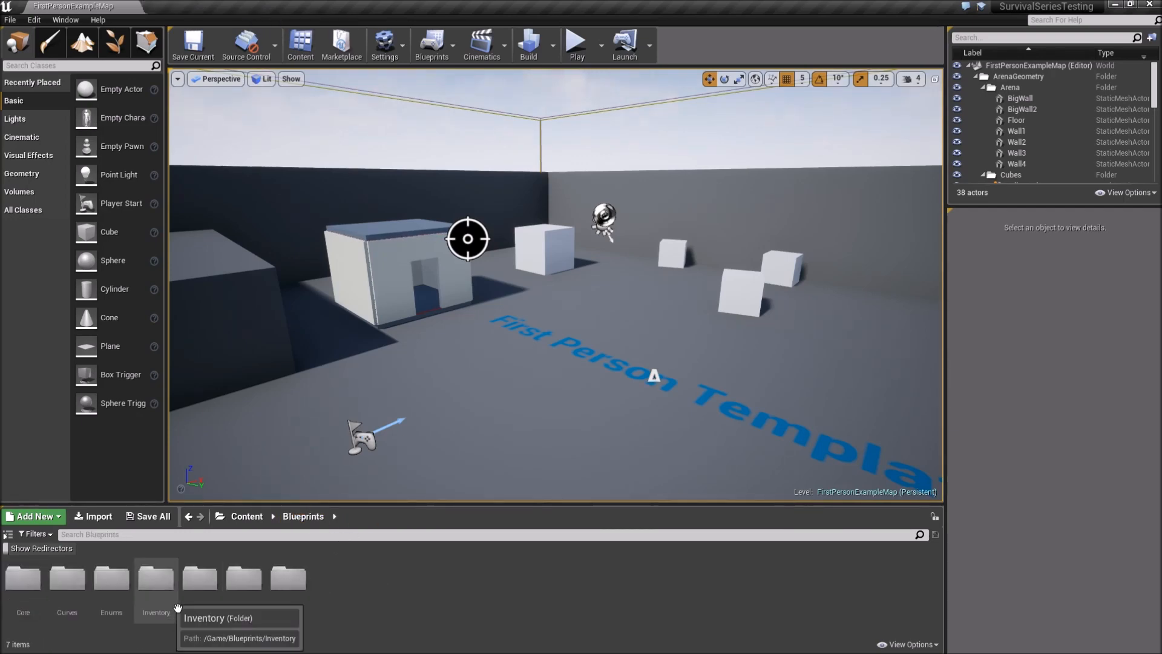
double_click(155, 578)
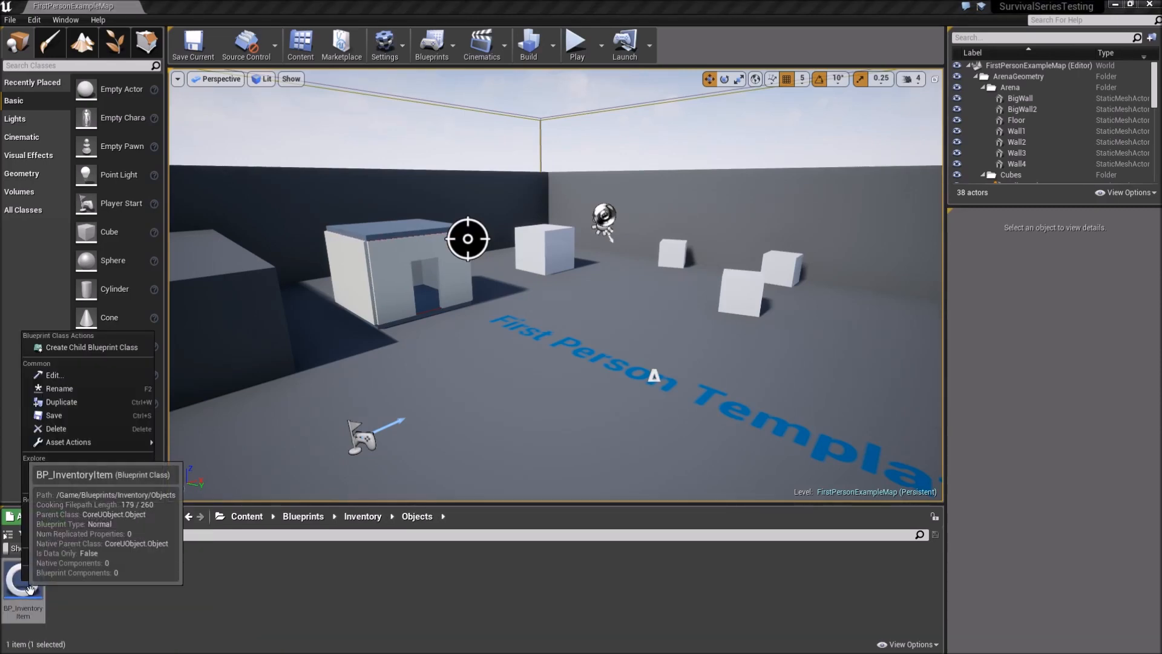
mouse_move(92, 346)
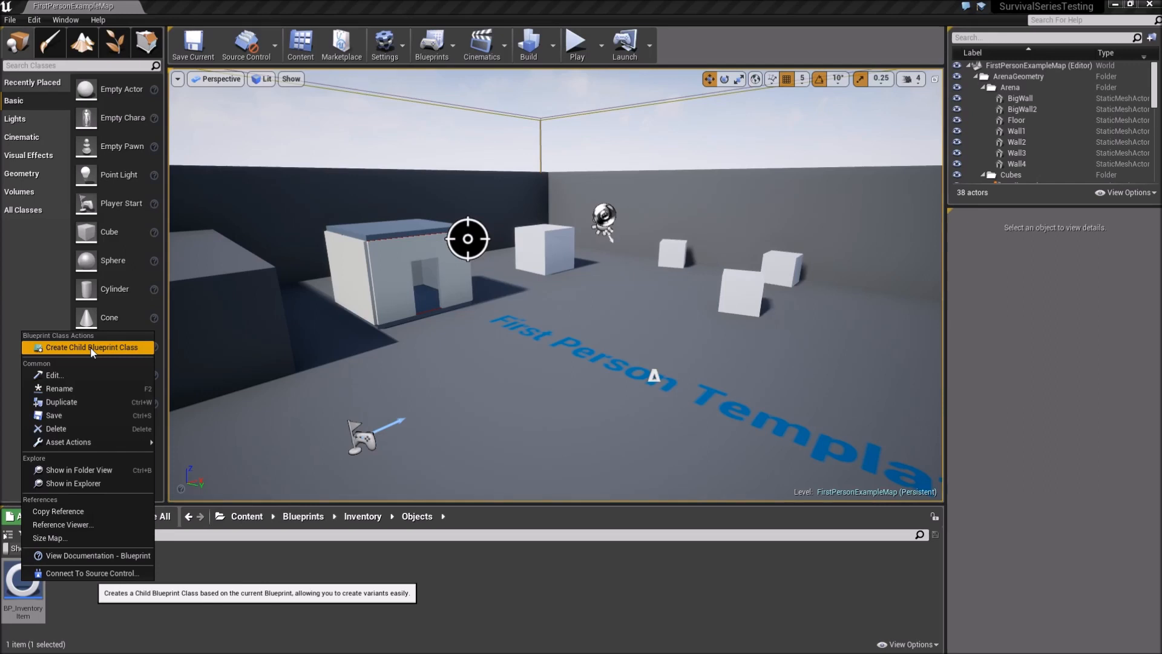
left_click(90, 347)
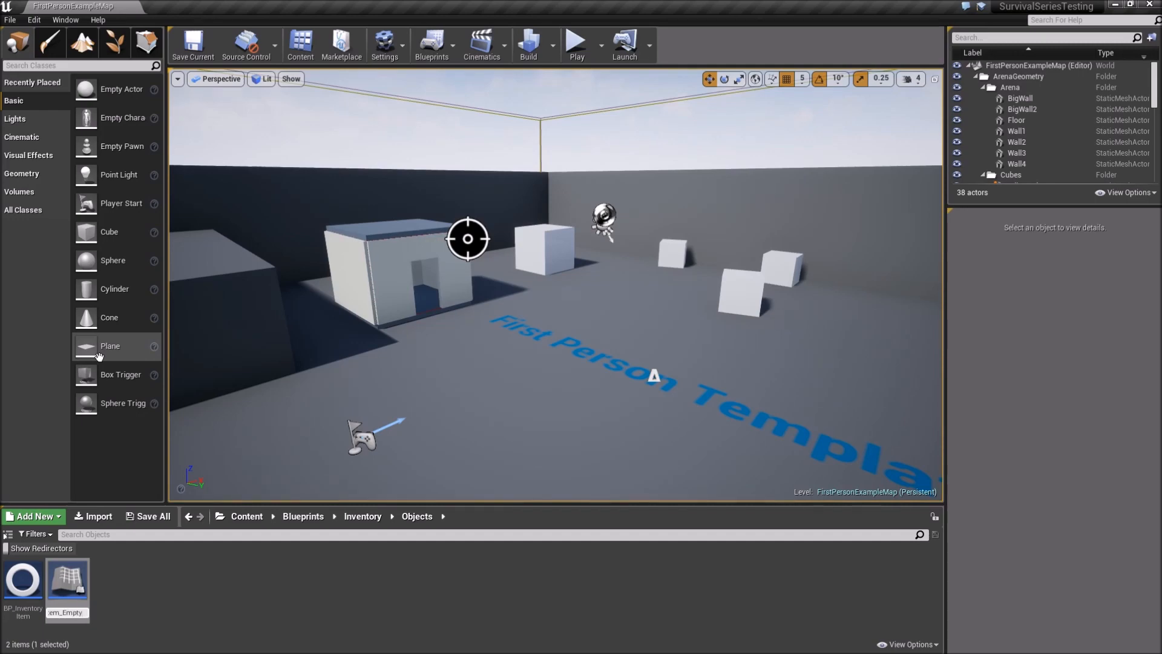
left_click(66, 580)
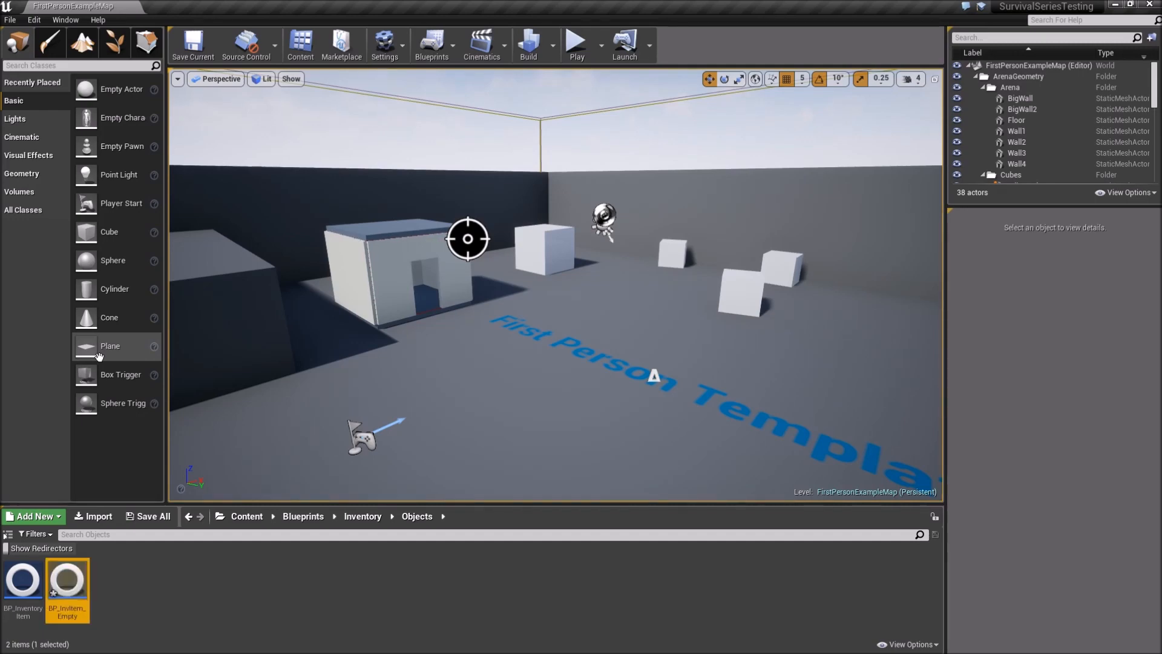
mouse_move(66, 585)
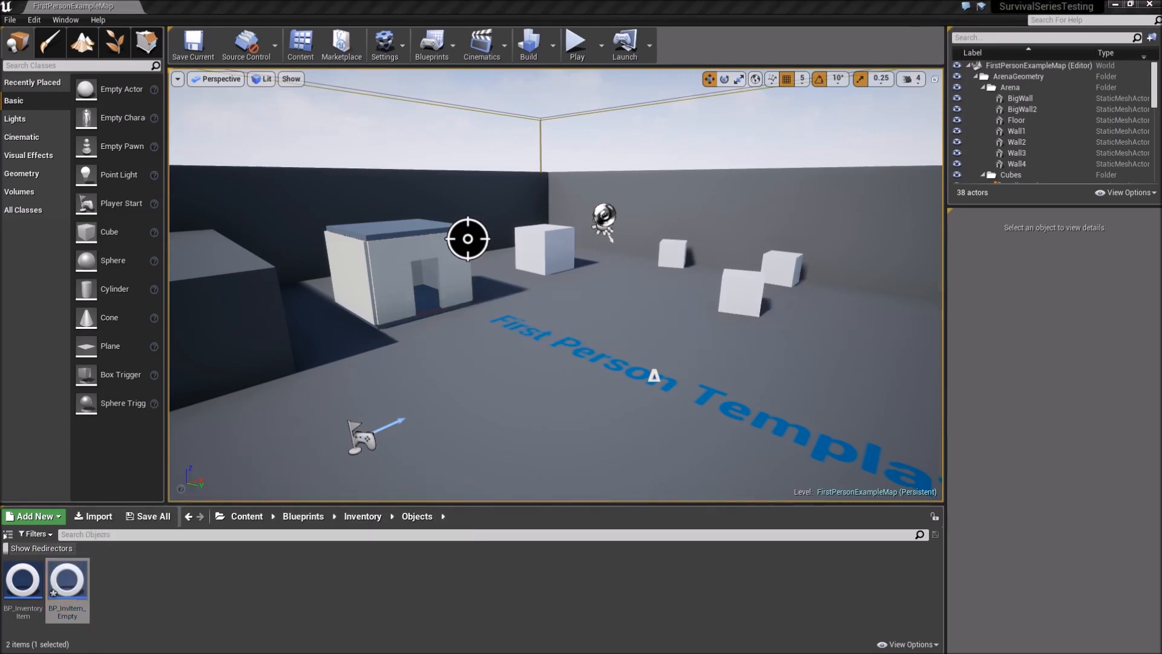
- Open BP_InvItem_Empty and override Get Inventory Item Info, deleting its parent call node
double_click(67, 580)
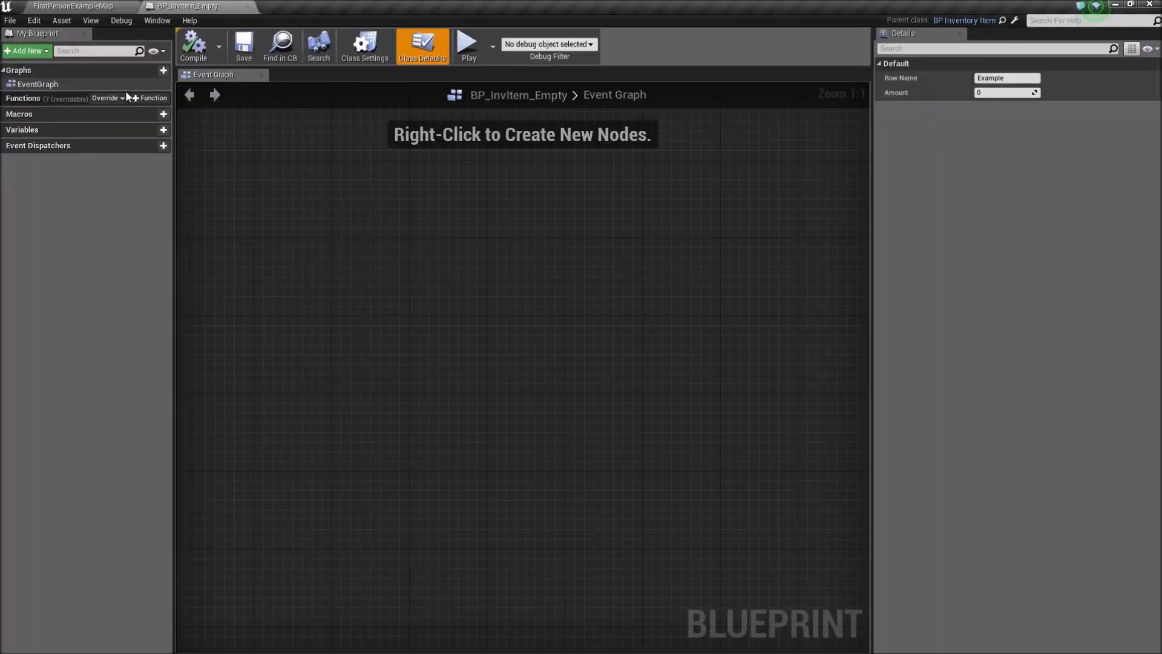
mouse_move(107, 98)
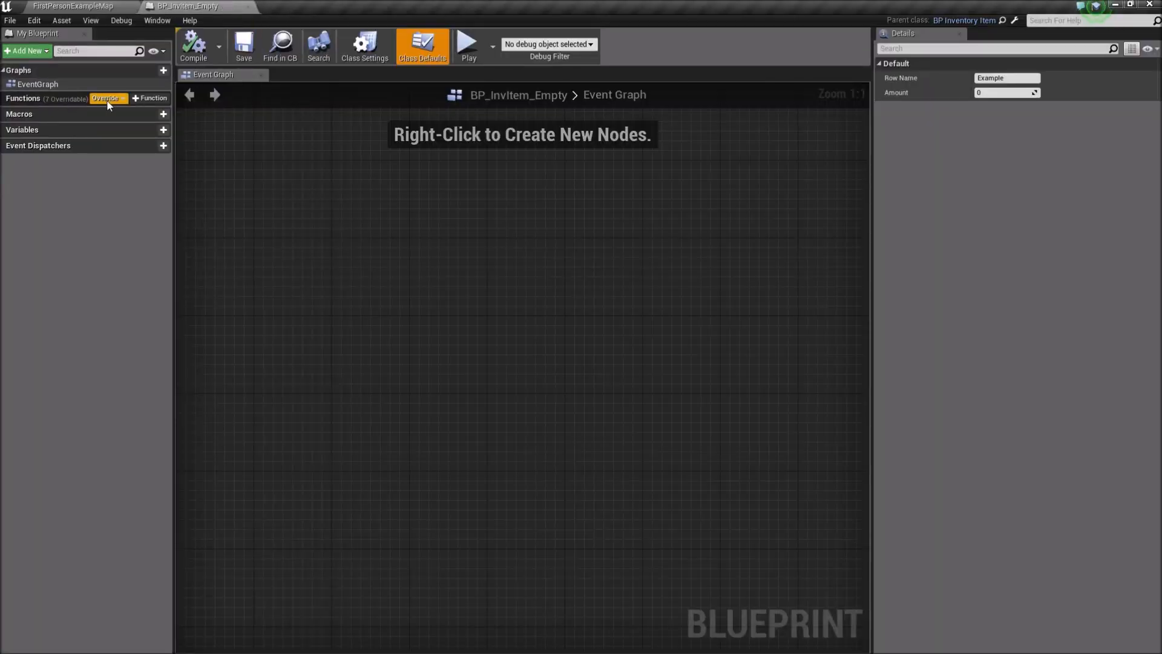
left_click(106, 98)
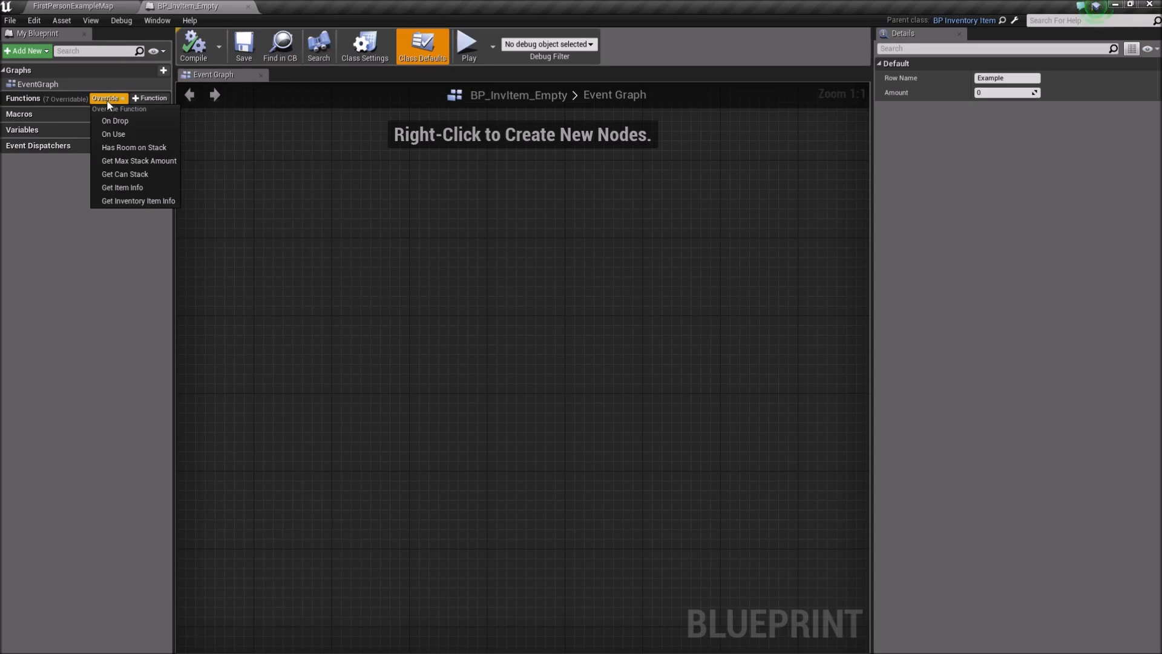
mouse_move(134, 147)
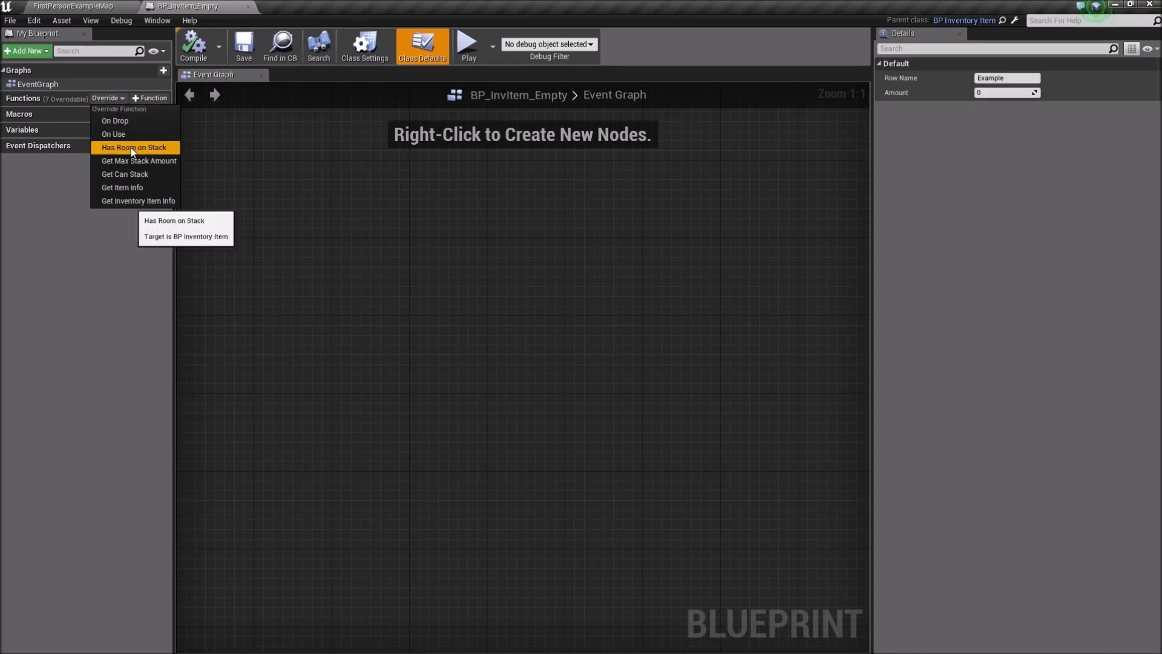
left_click(138, 200)
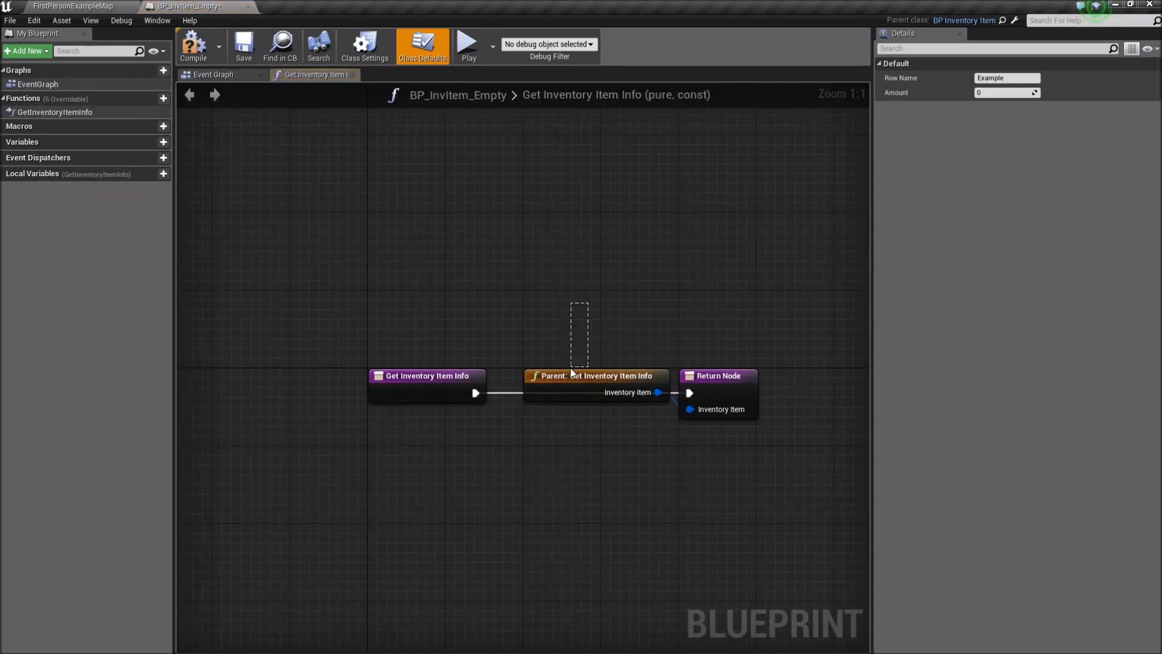
key("Delete")
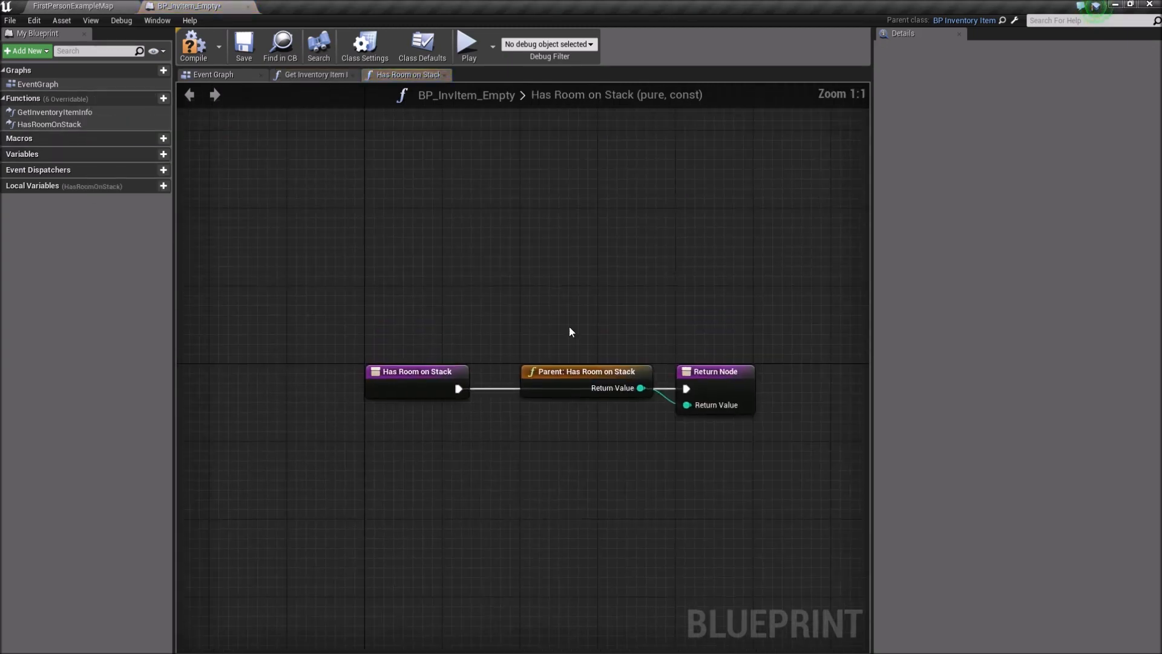
- Add an override for Get Max Stack Amount
left_click(108, 98)
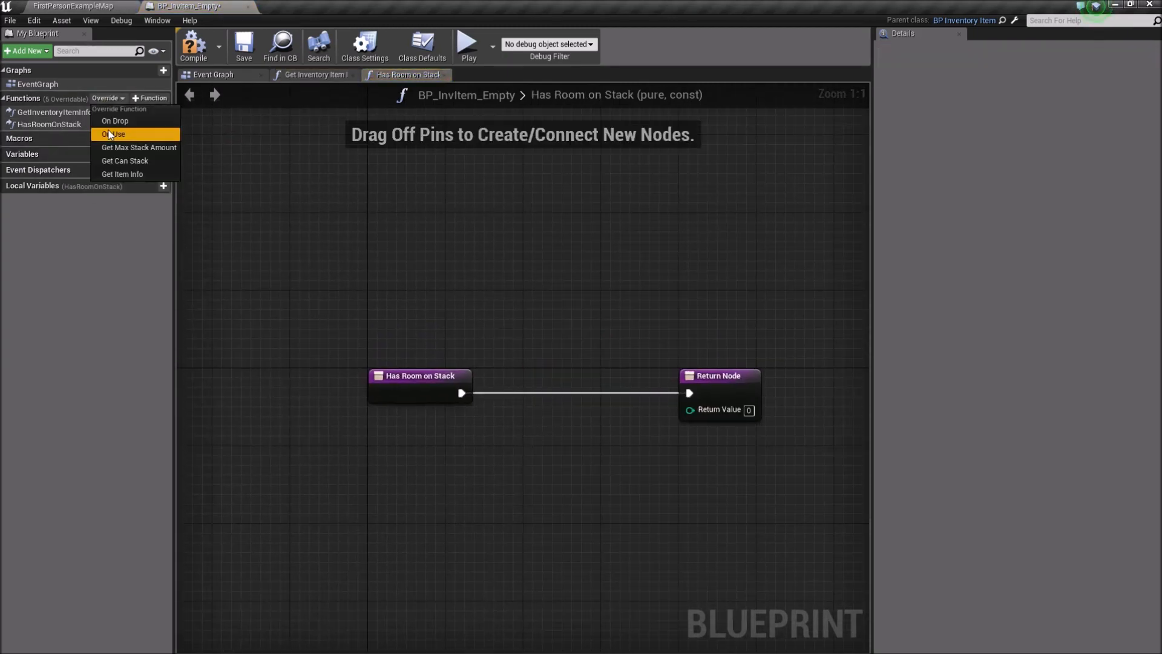
left_click(139, 147)
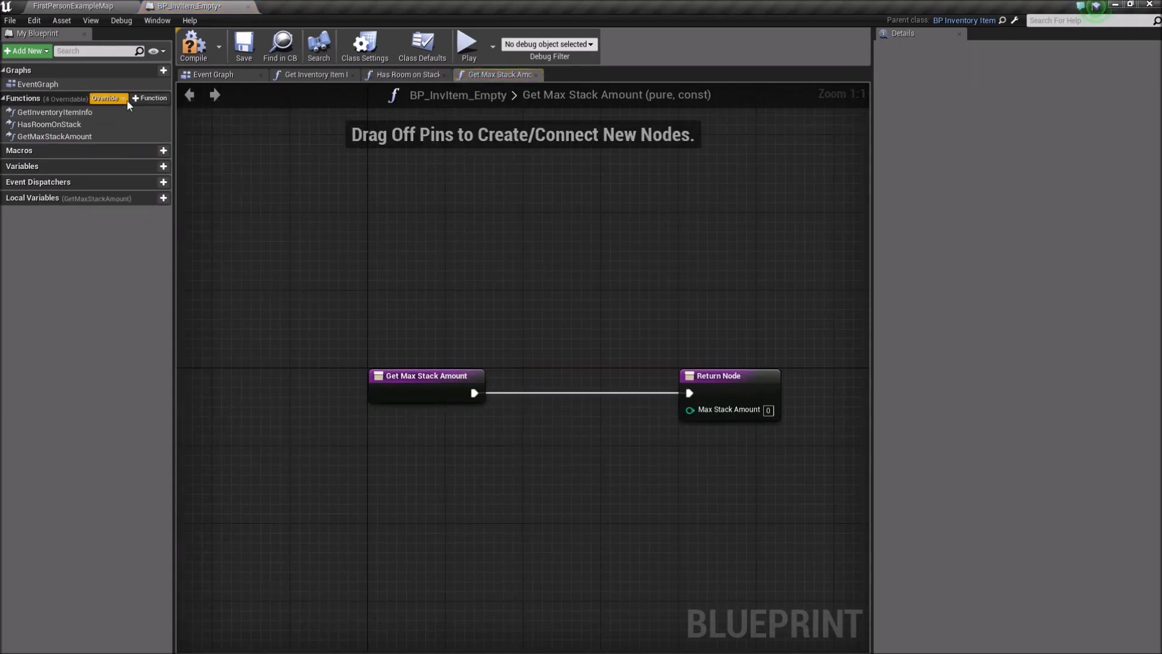
left_click(108, 99)
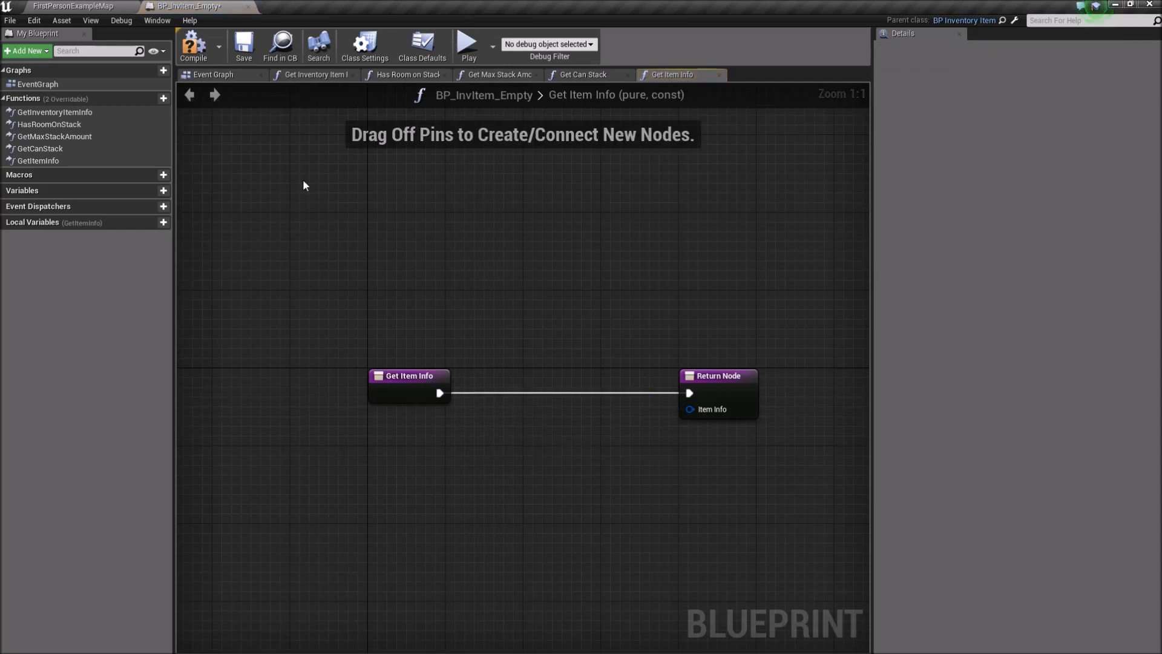
mouse_move(673, 204)
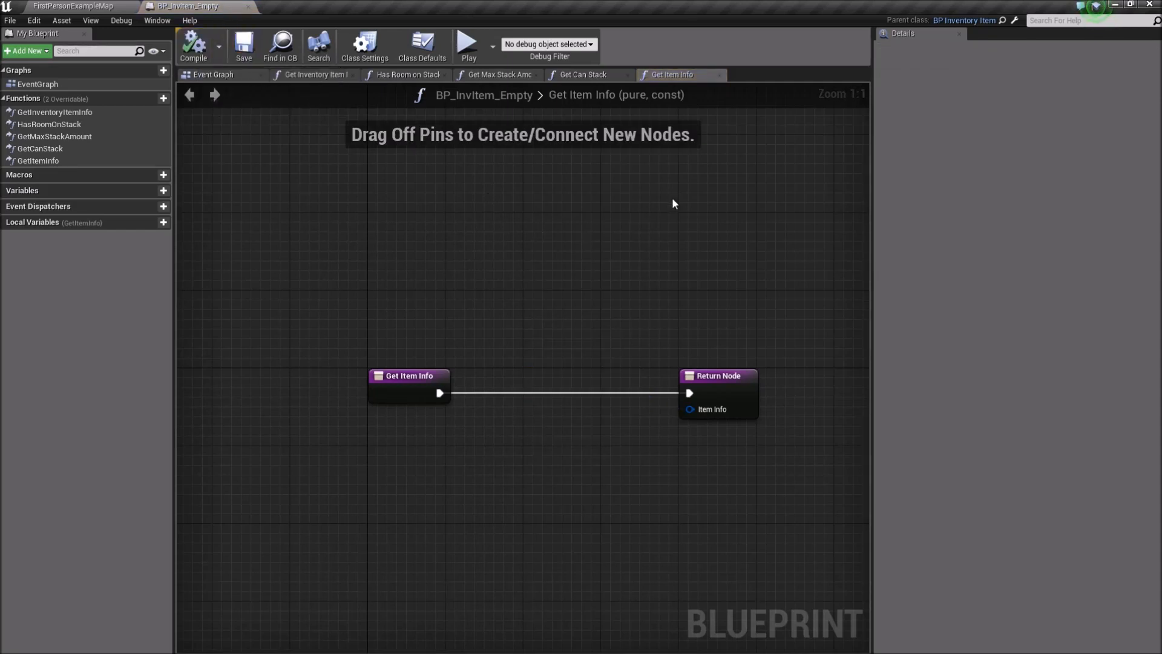
mouse_move(426, 404)
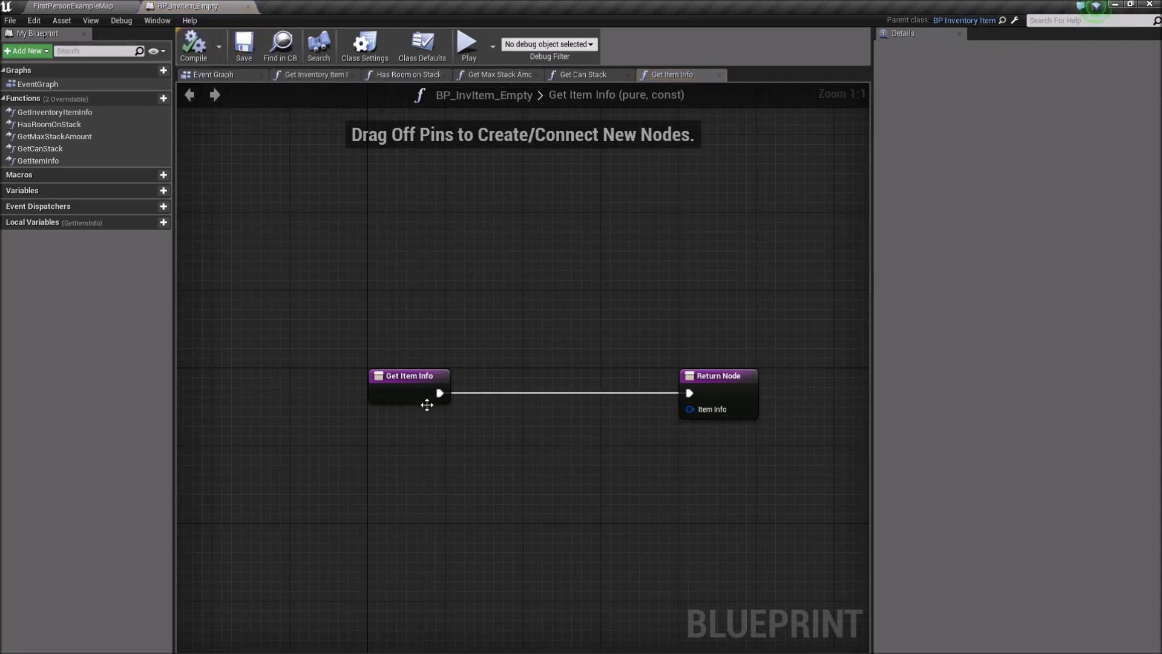
mouse_move(651, 422)
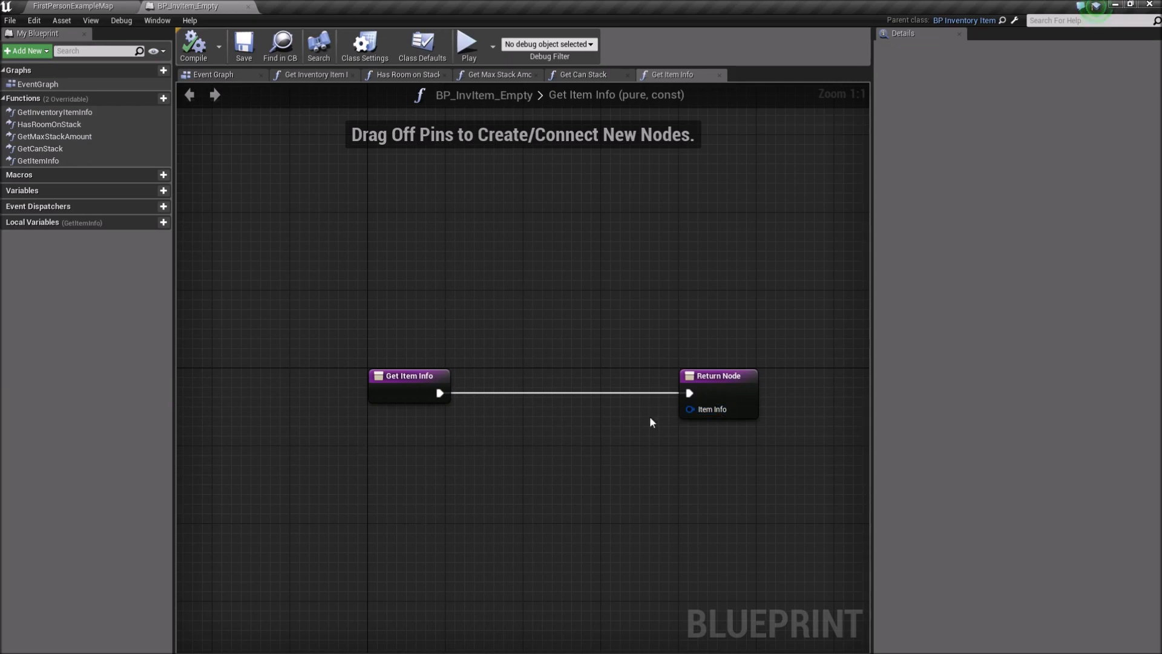
mouse_move(593, 383)
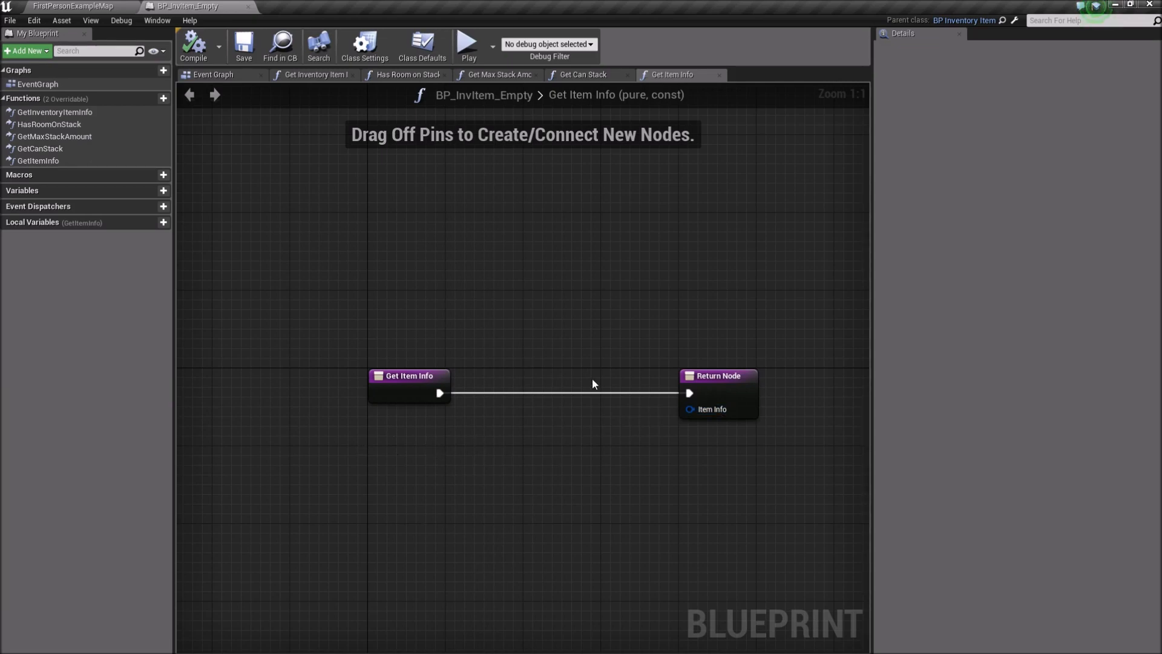
mouse_move(708, 409)
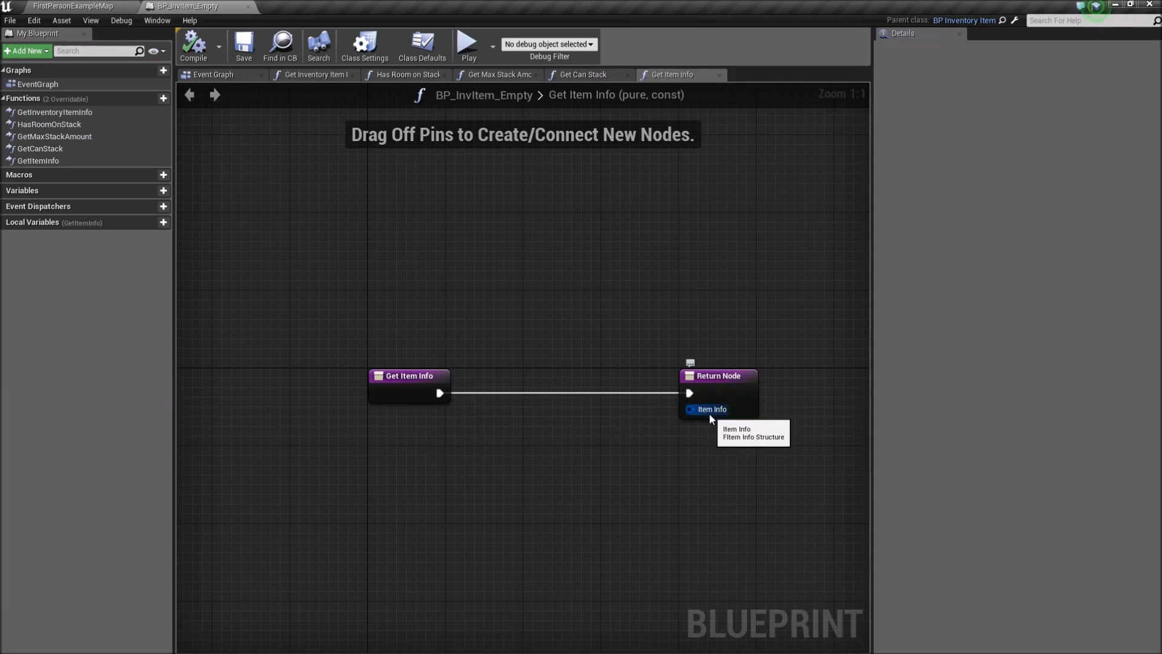
mouse_move(430, 207)
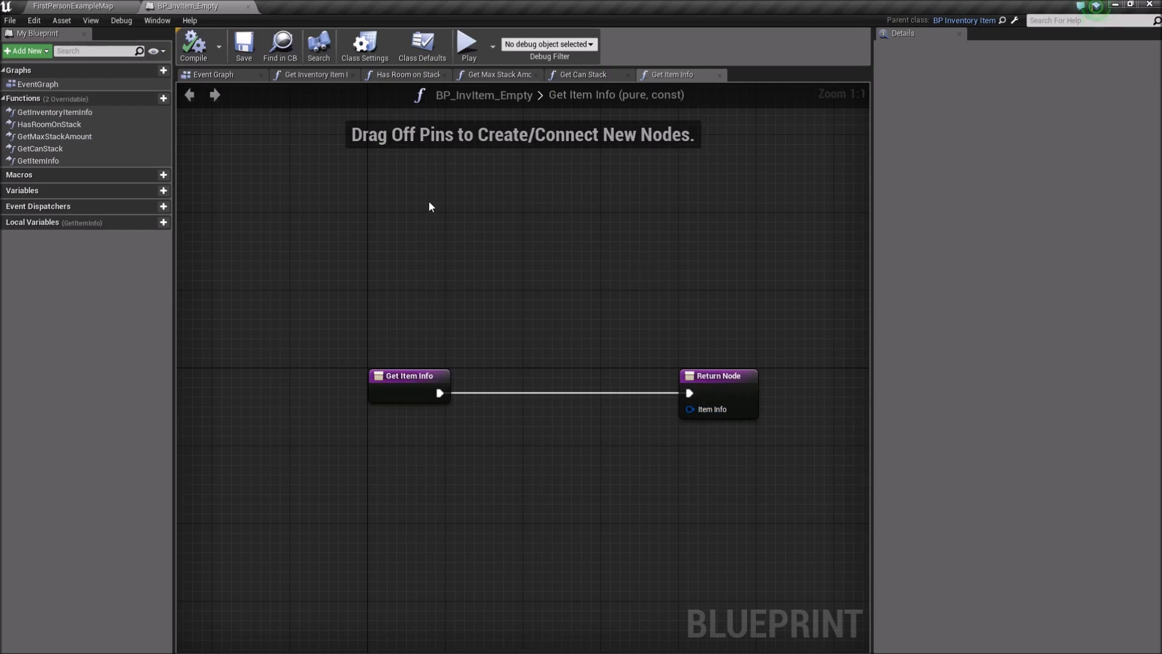
mouse_move(247, 6)
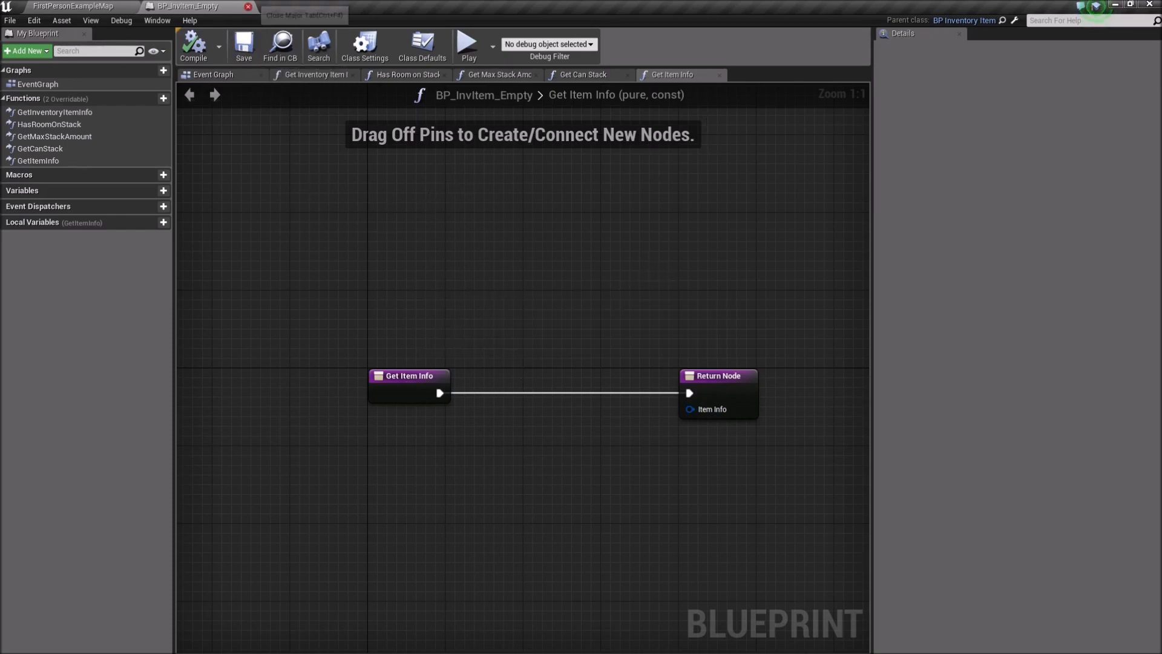